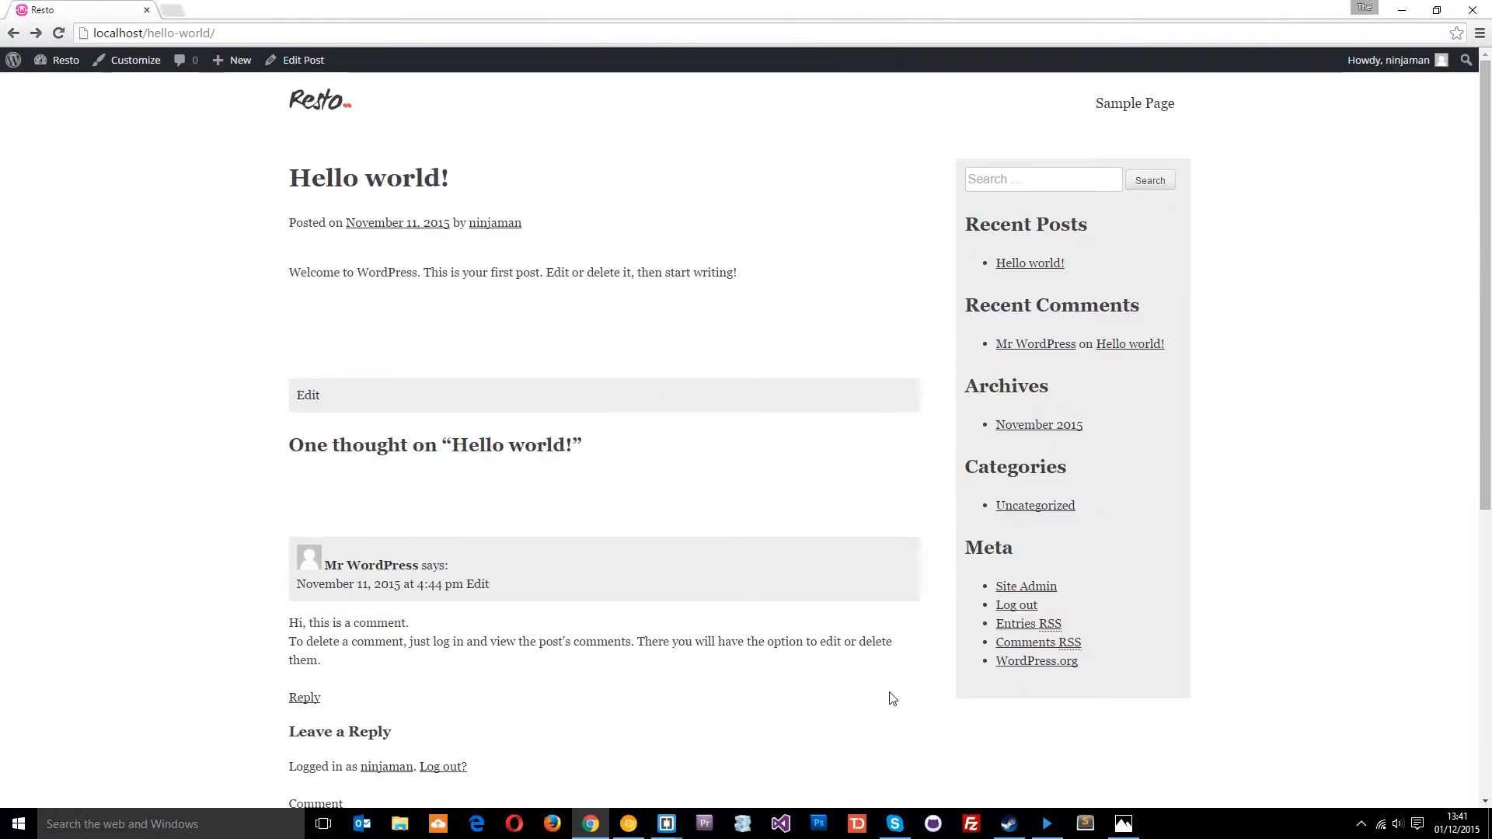
mouse_move(794, 473)
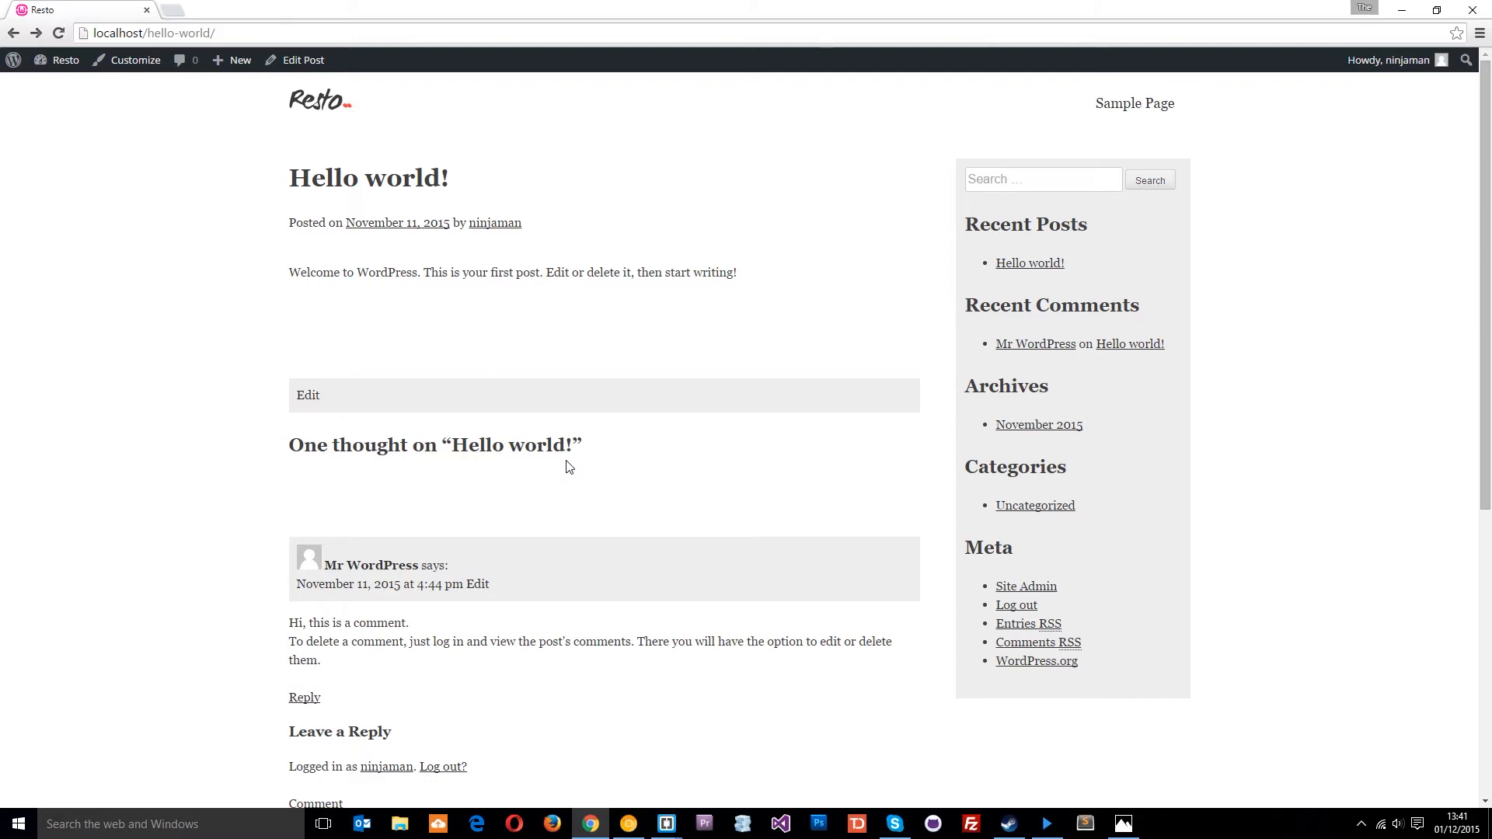
mouse_move(641, 416)
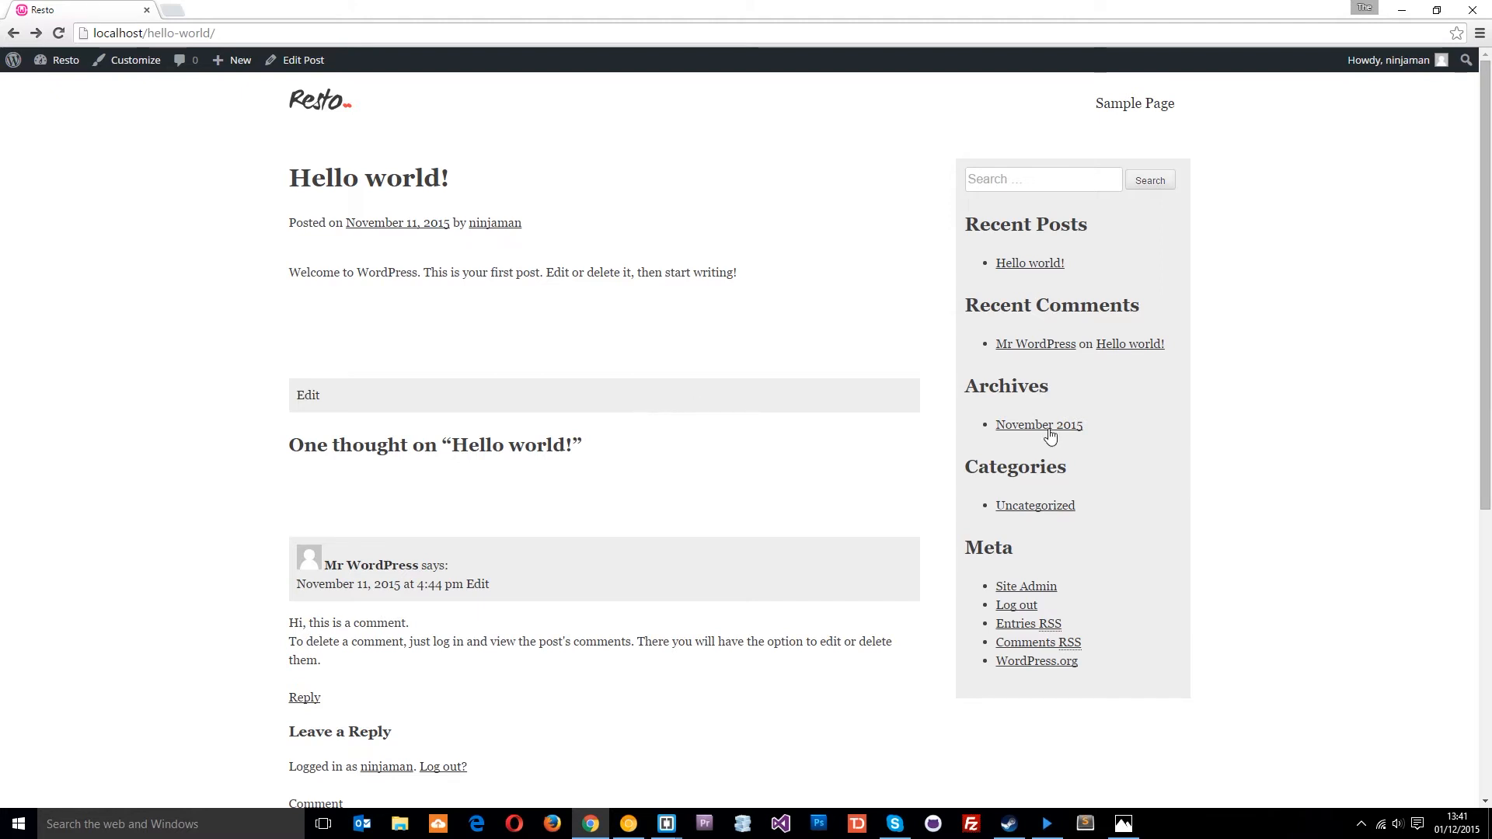
- Open the November 2015 monthly archive from the sidebar's Archives links
left_click(1038, 424)
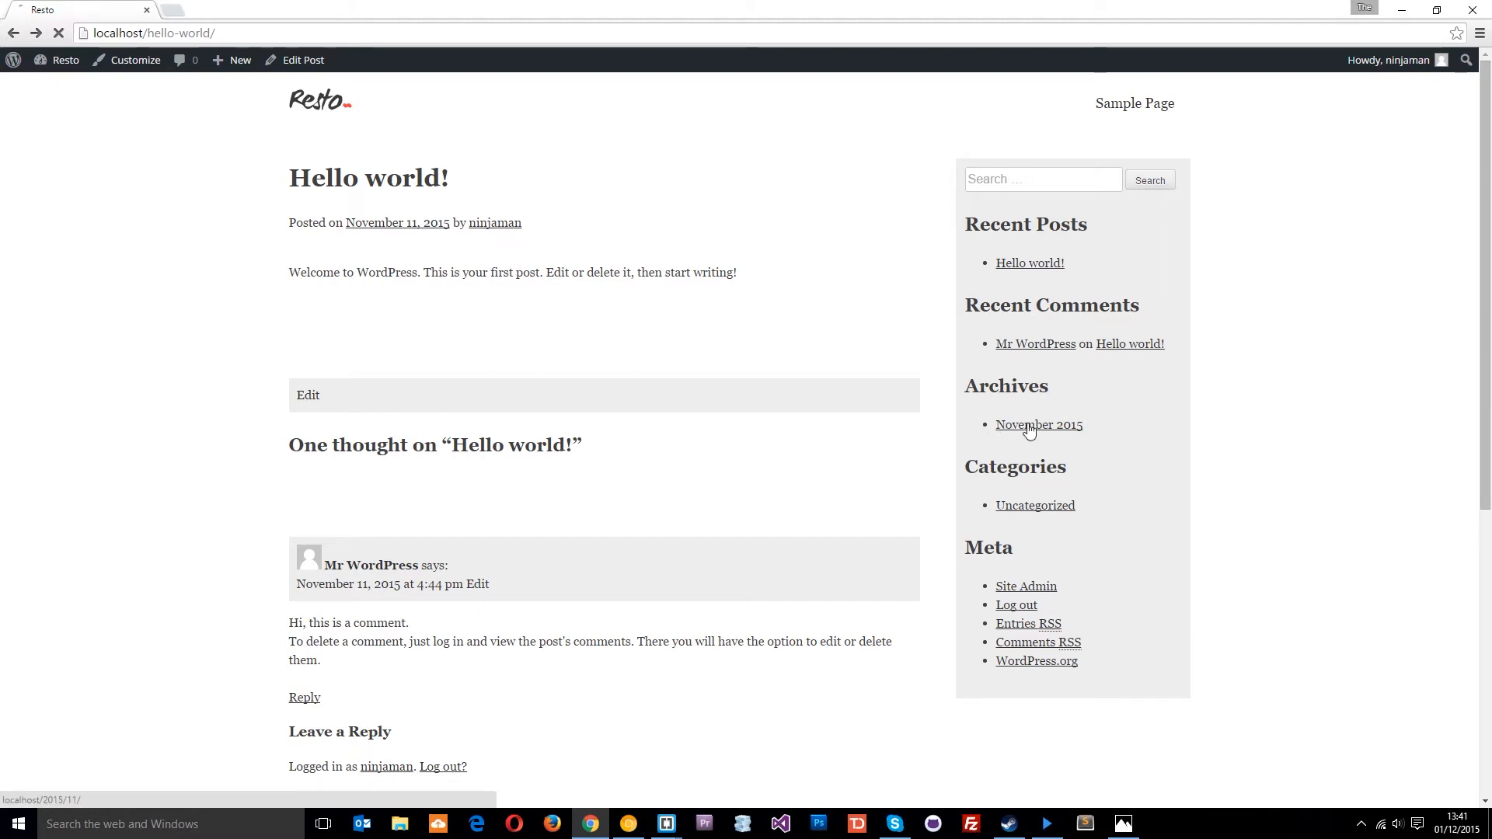
left_click(1040, 424)
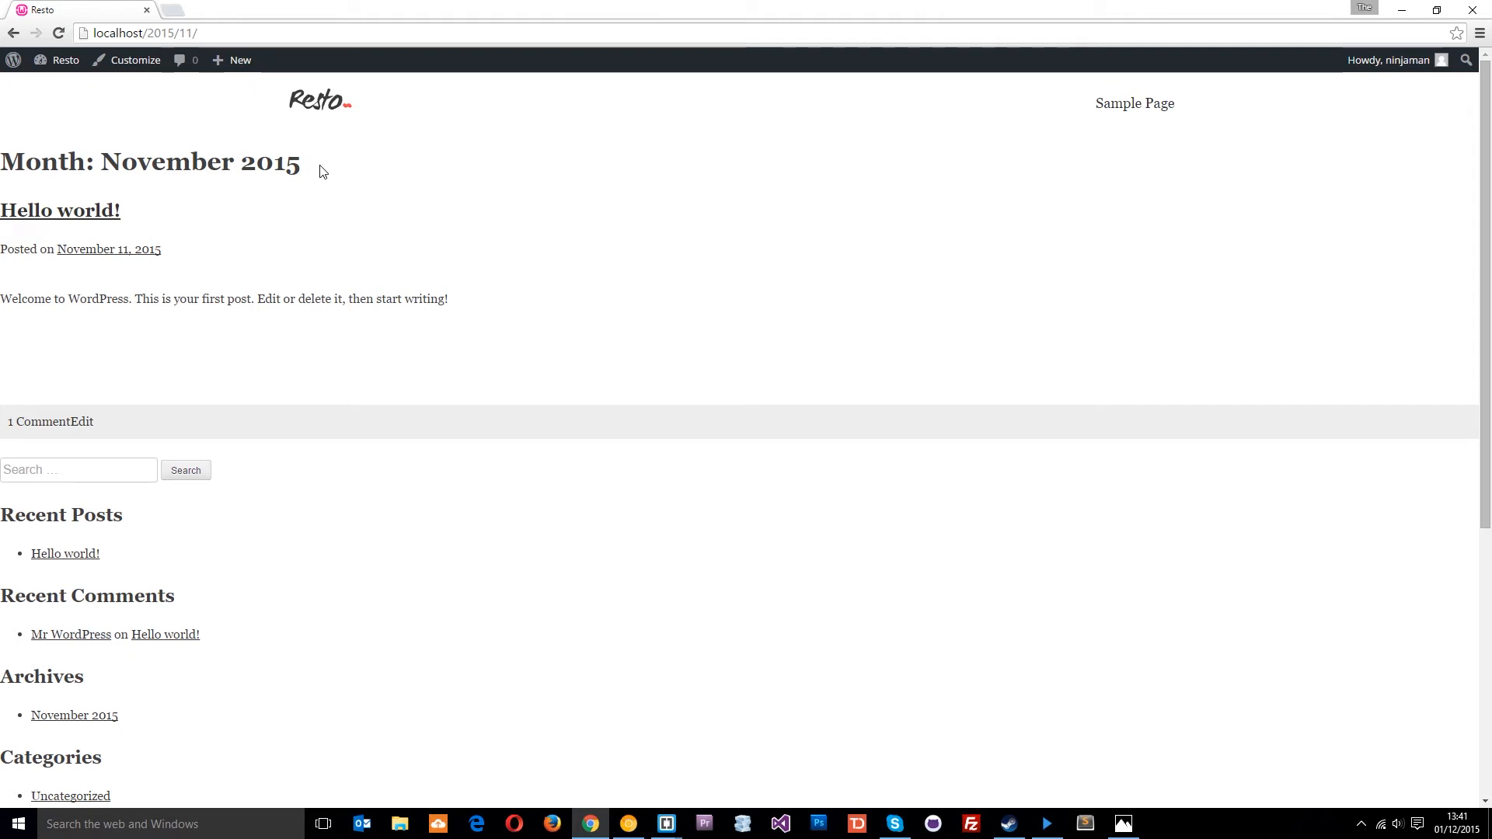
mouse_move(459, 376)
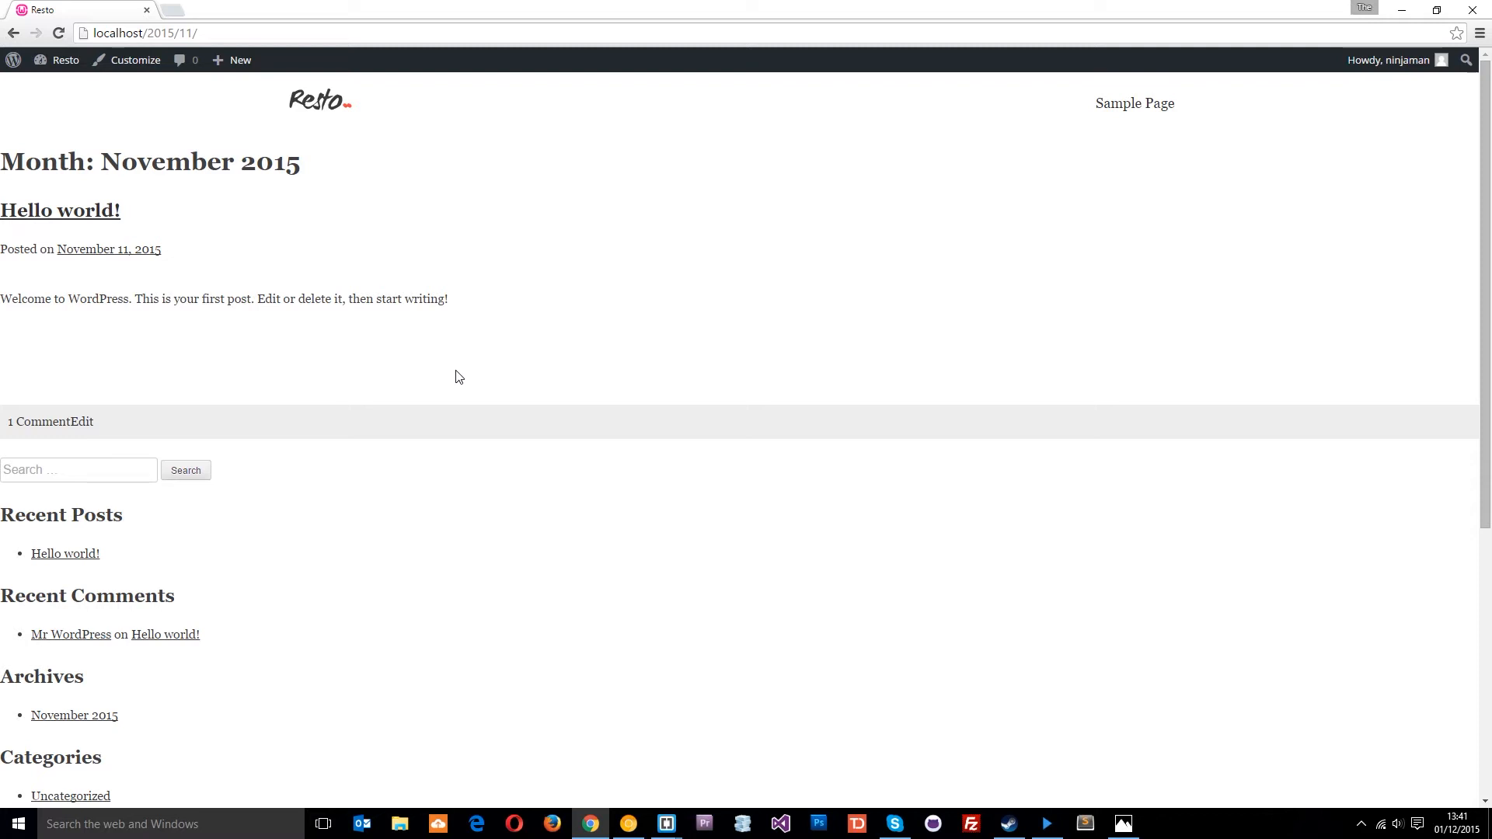
mouse_move(1123, 824)
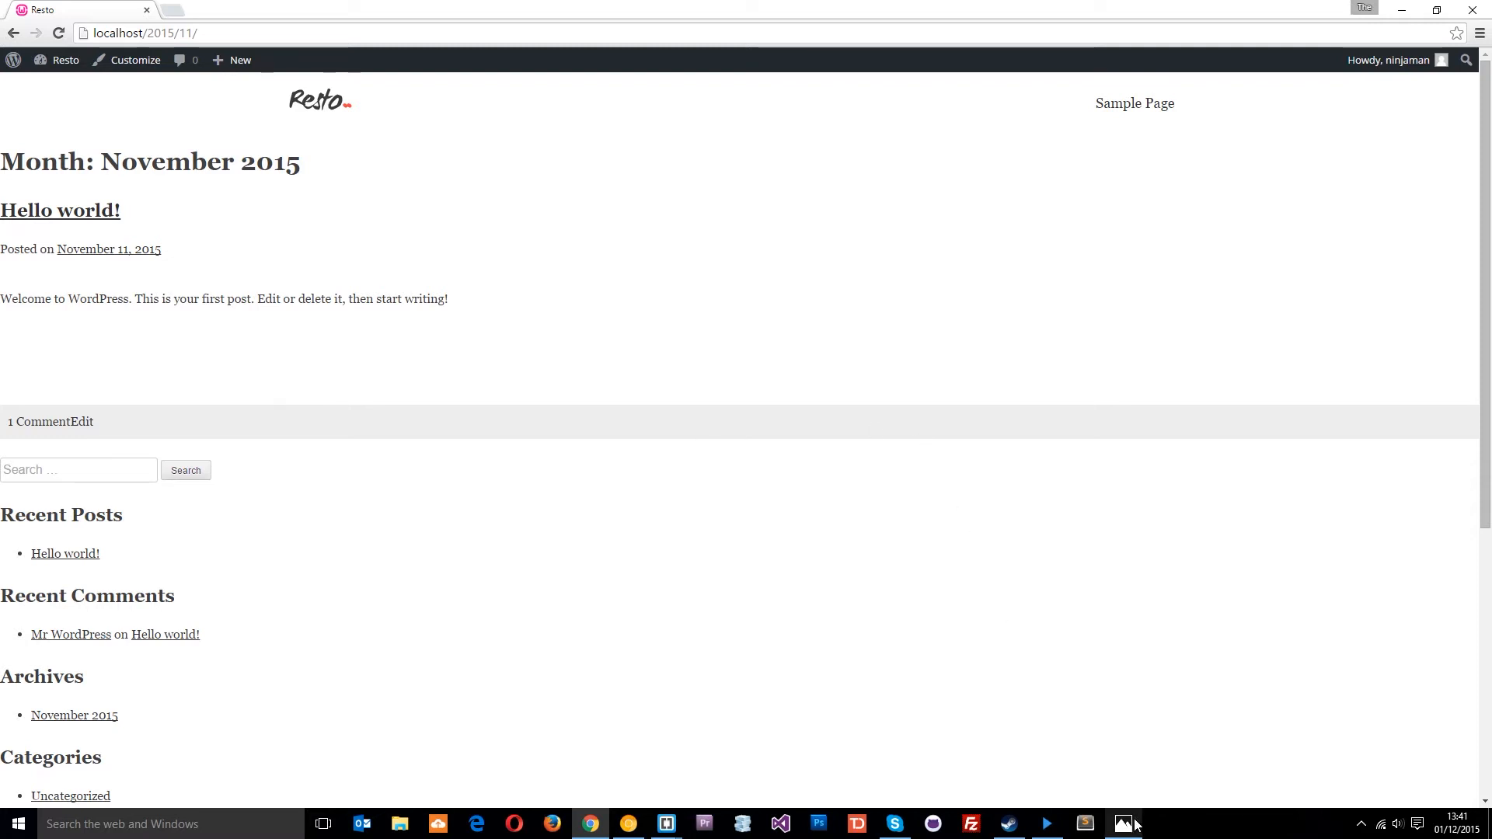
- Review template-hierarchy.png in Photos, then switch to the Brackets window showing archive.php
left_click(1122, 824)
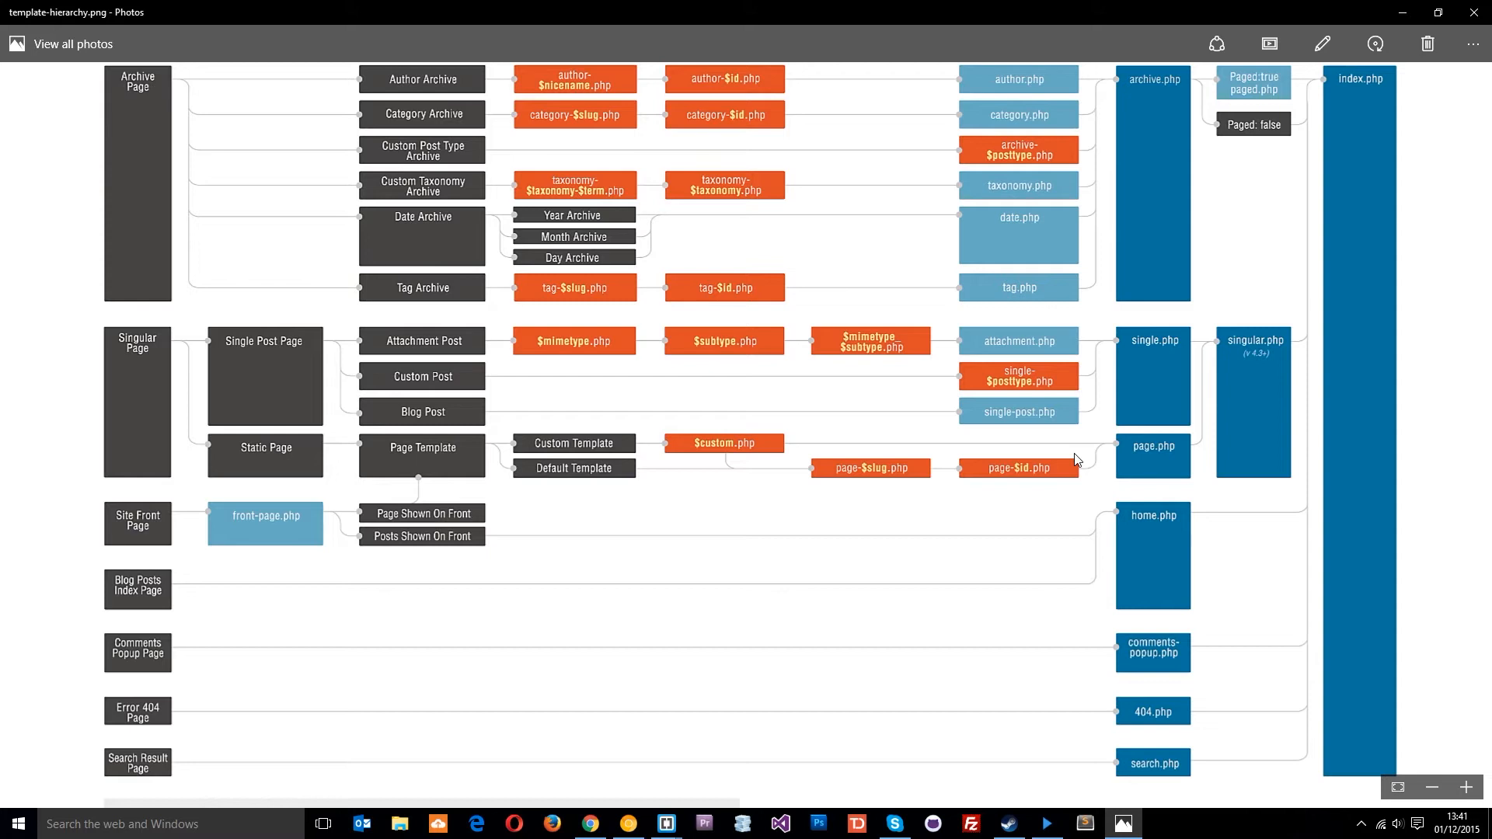
mouse_move(456, 99)
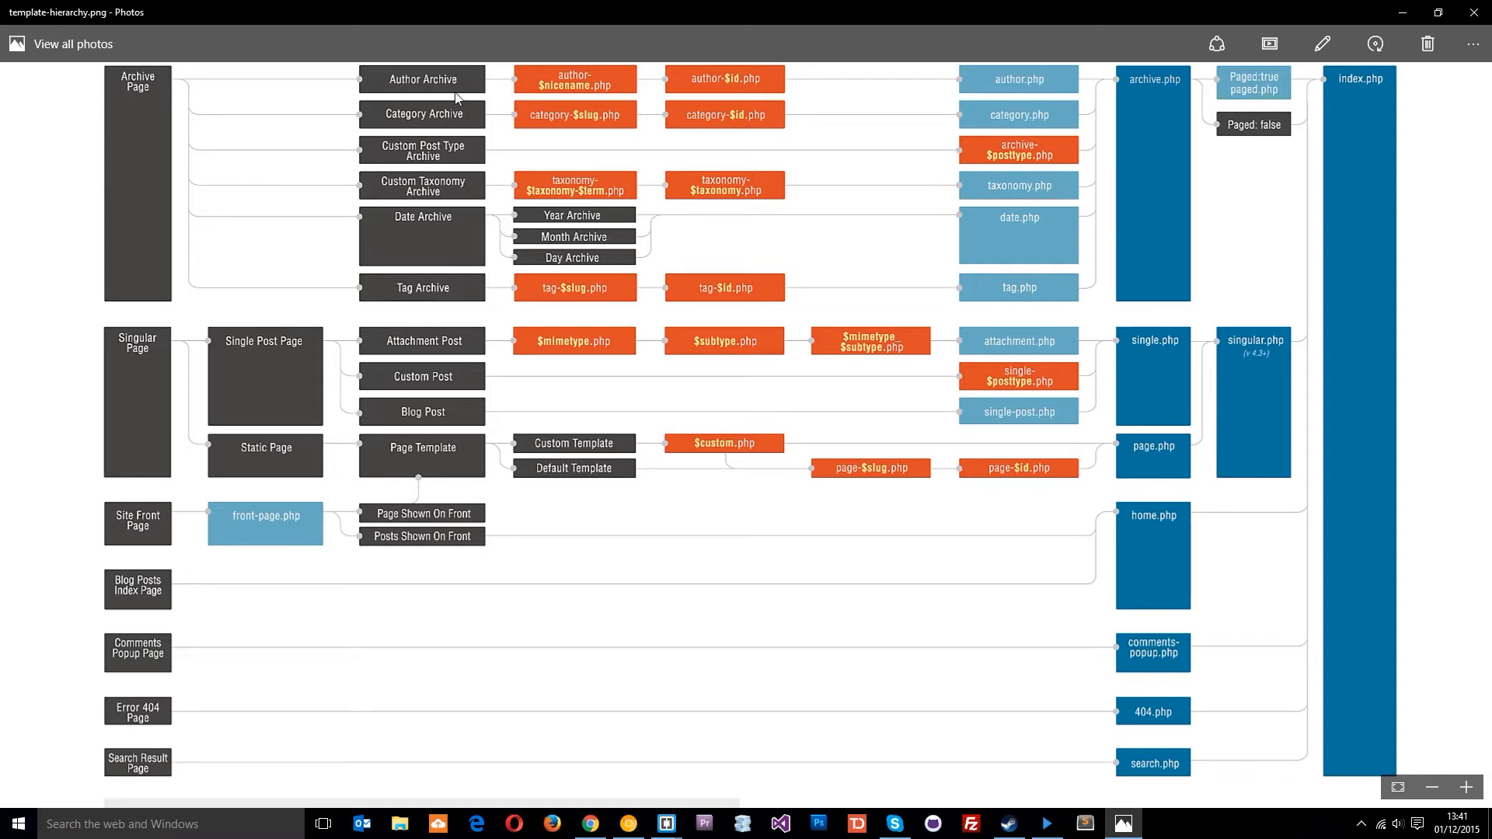
mouse_move(245, 116)
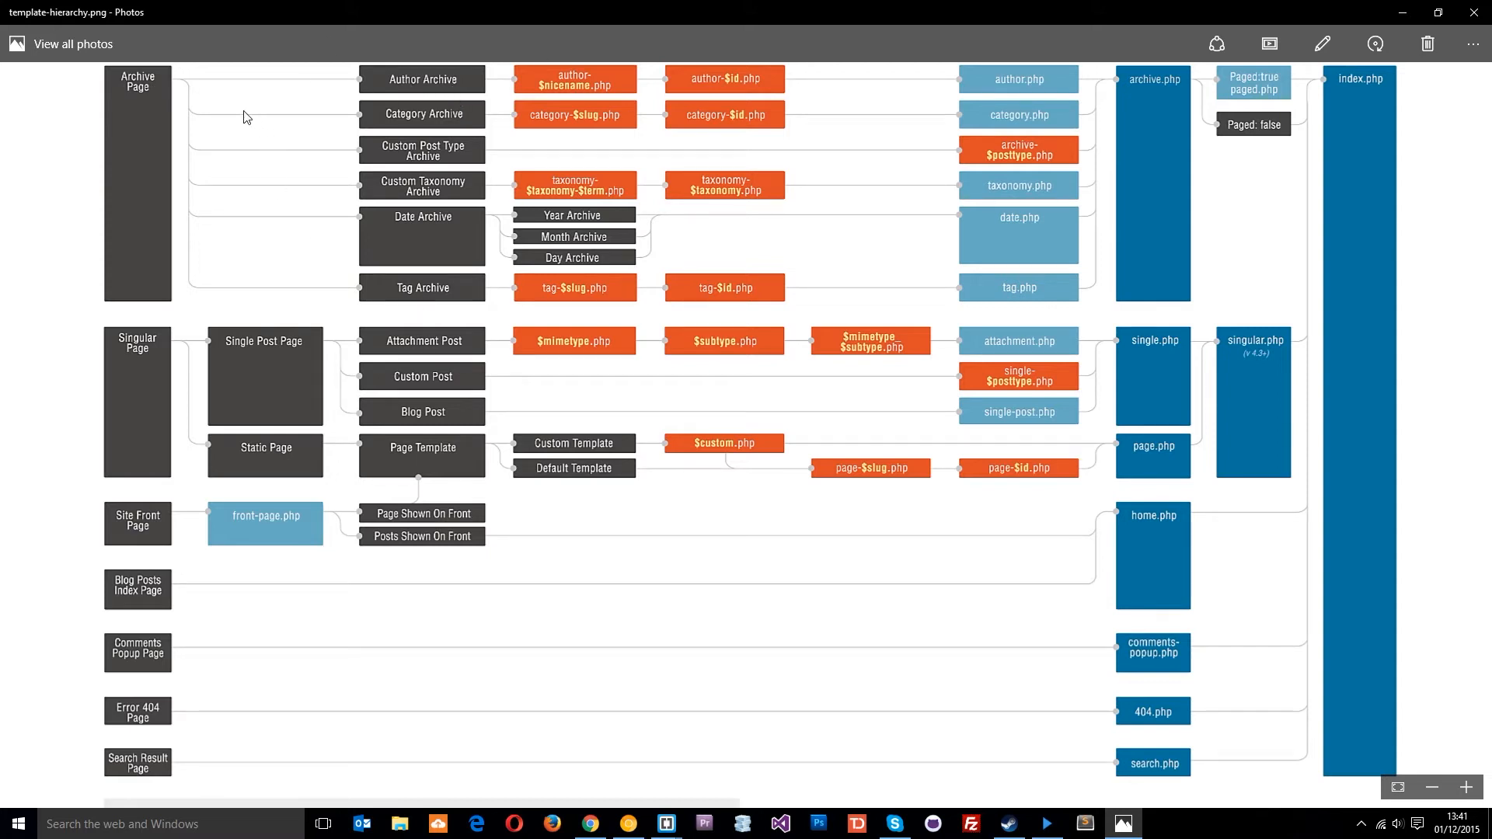
mouse_move(493, 85)
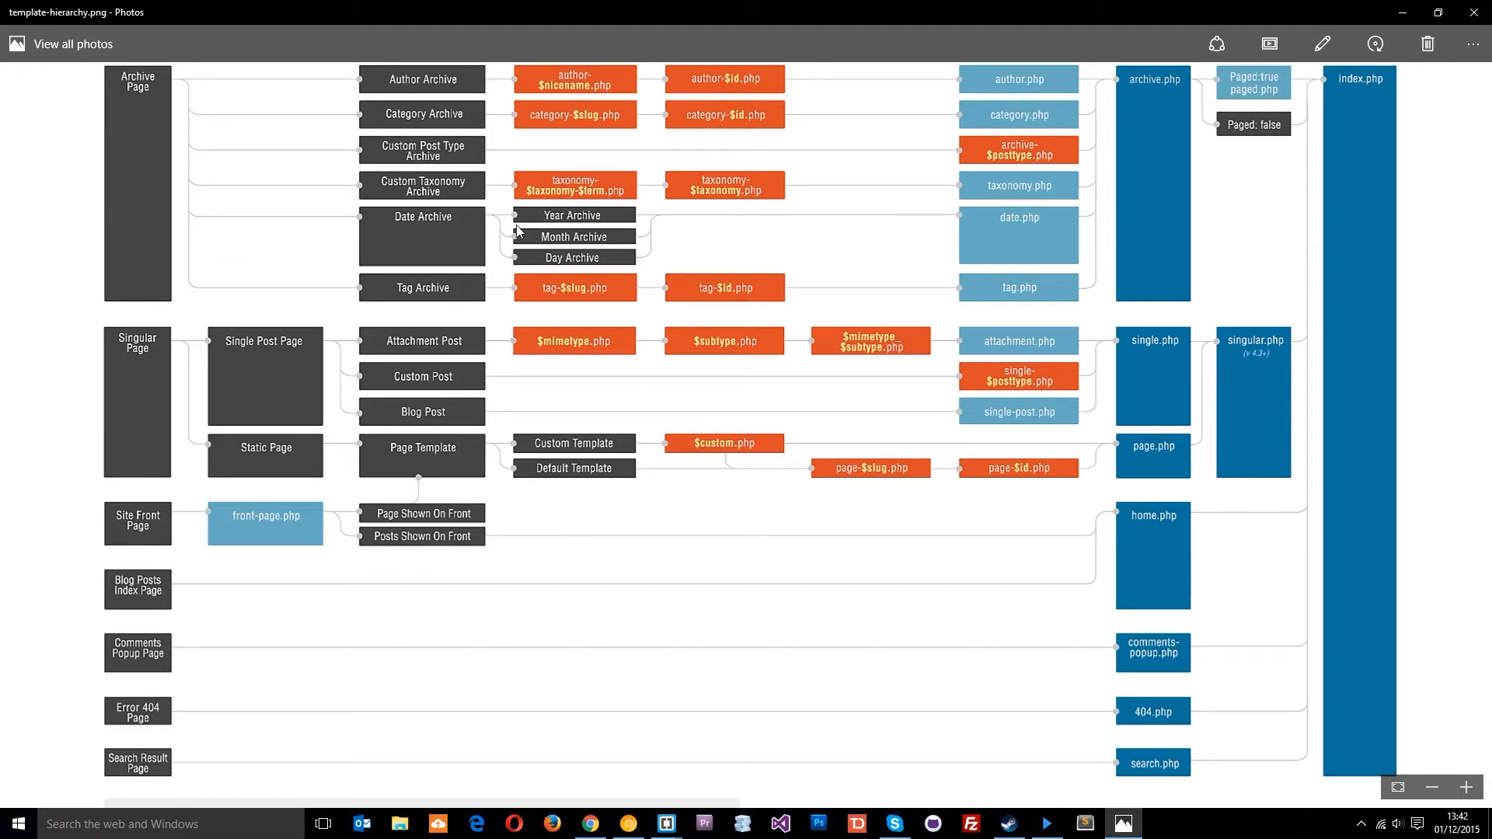
mouse_move(457, 303)
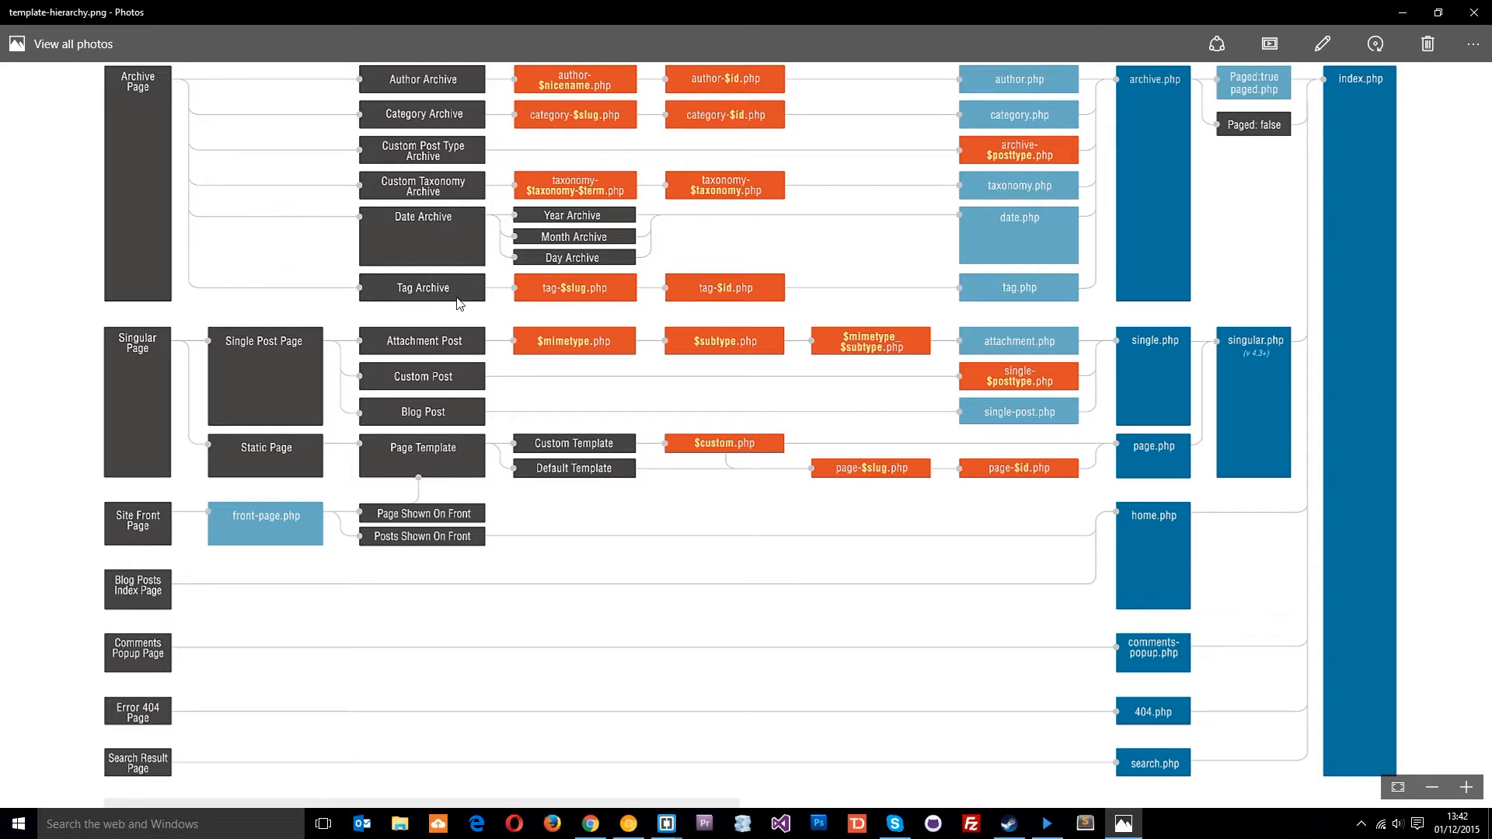
mouse_move(306, 38)
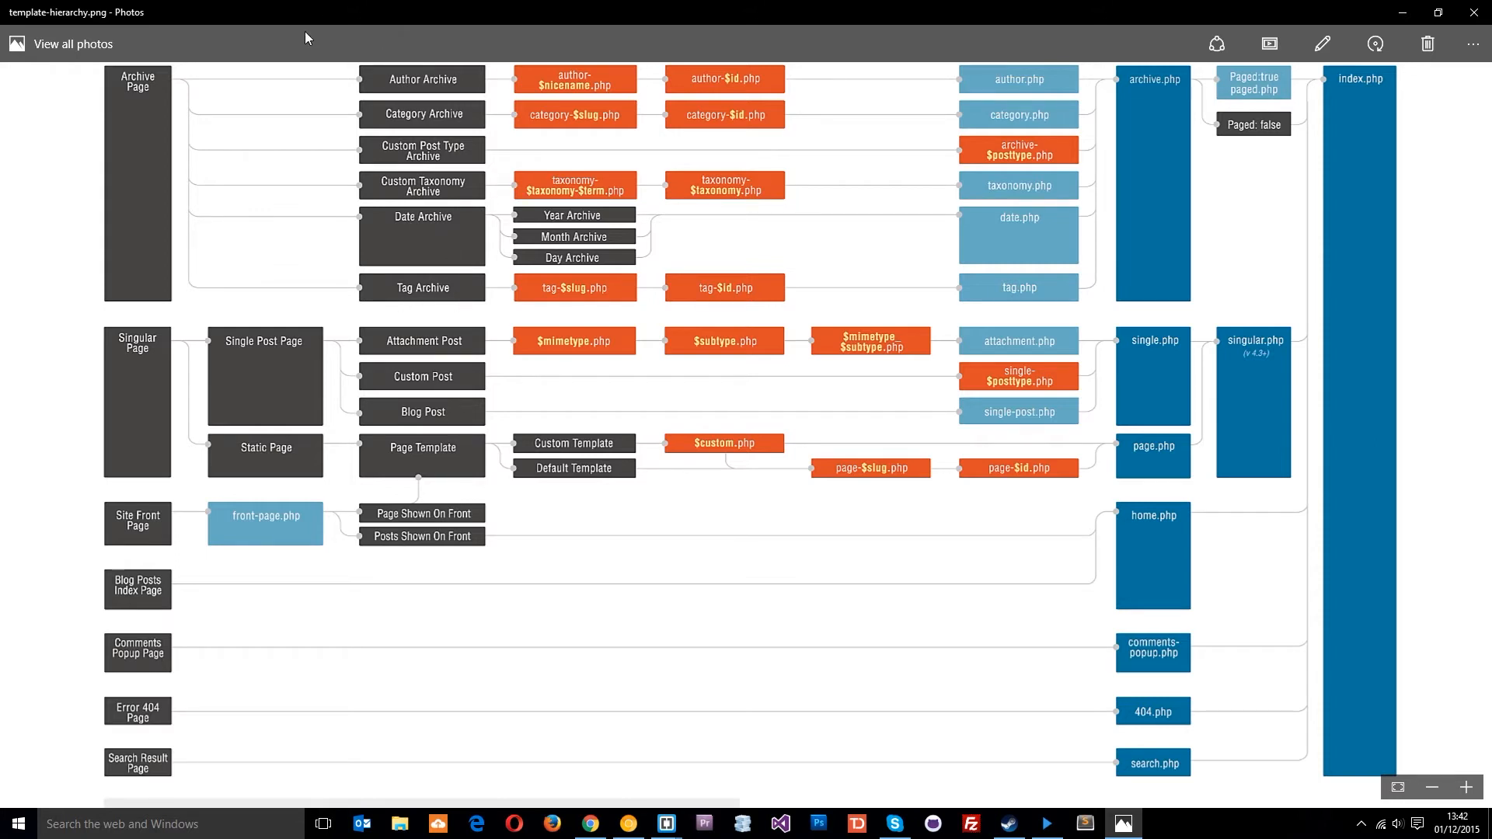
mouse_move(504, 151)
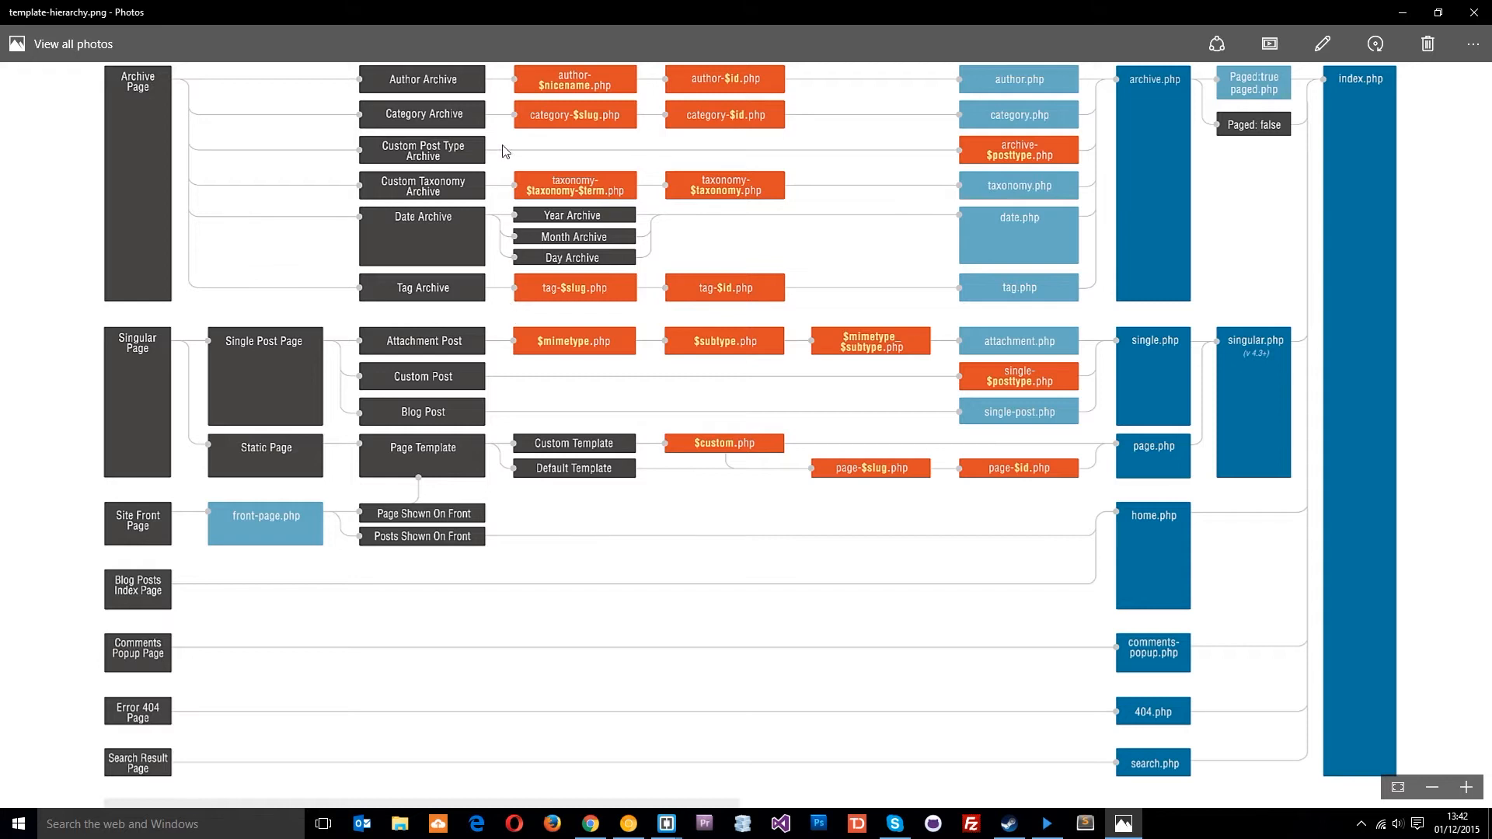
mouse_move(973, 85)
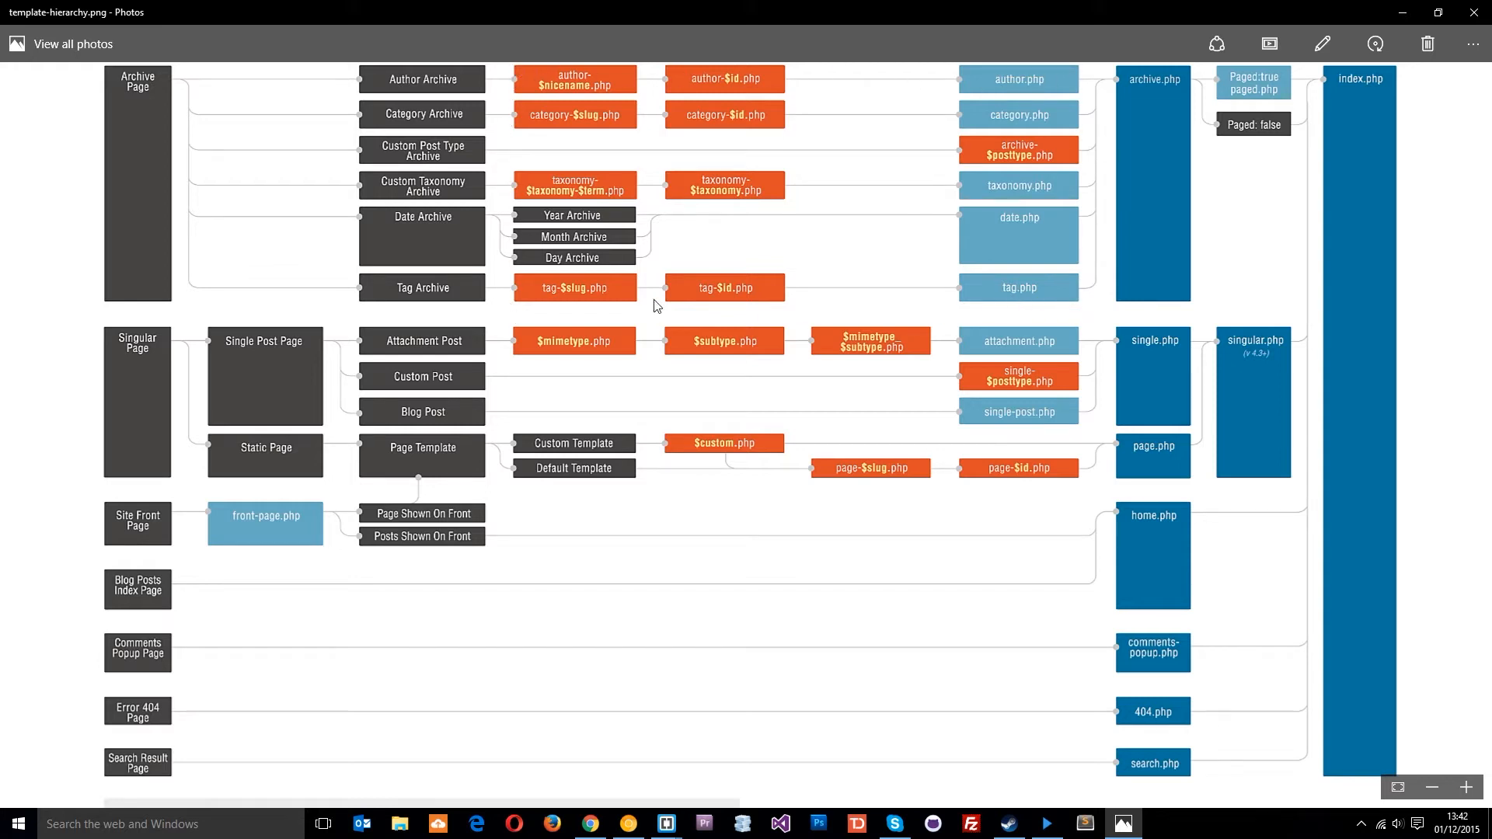
mouse_move(952, 125)
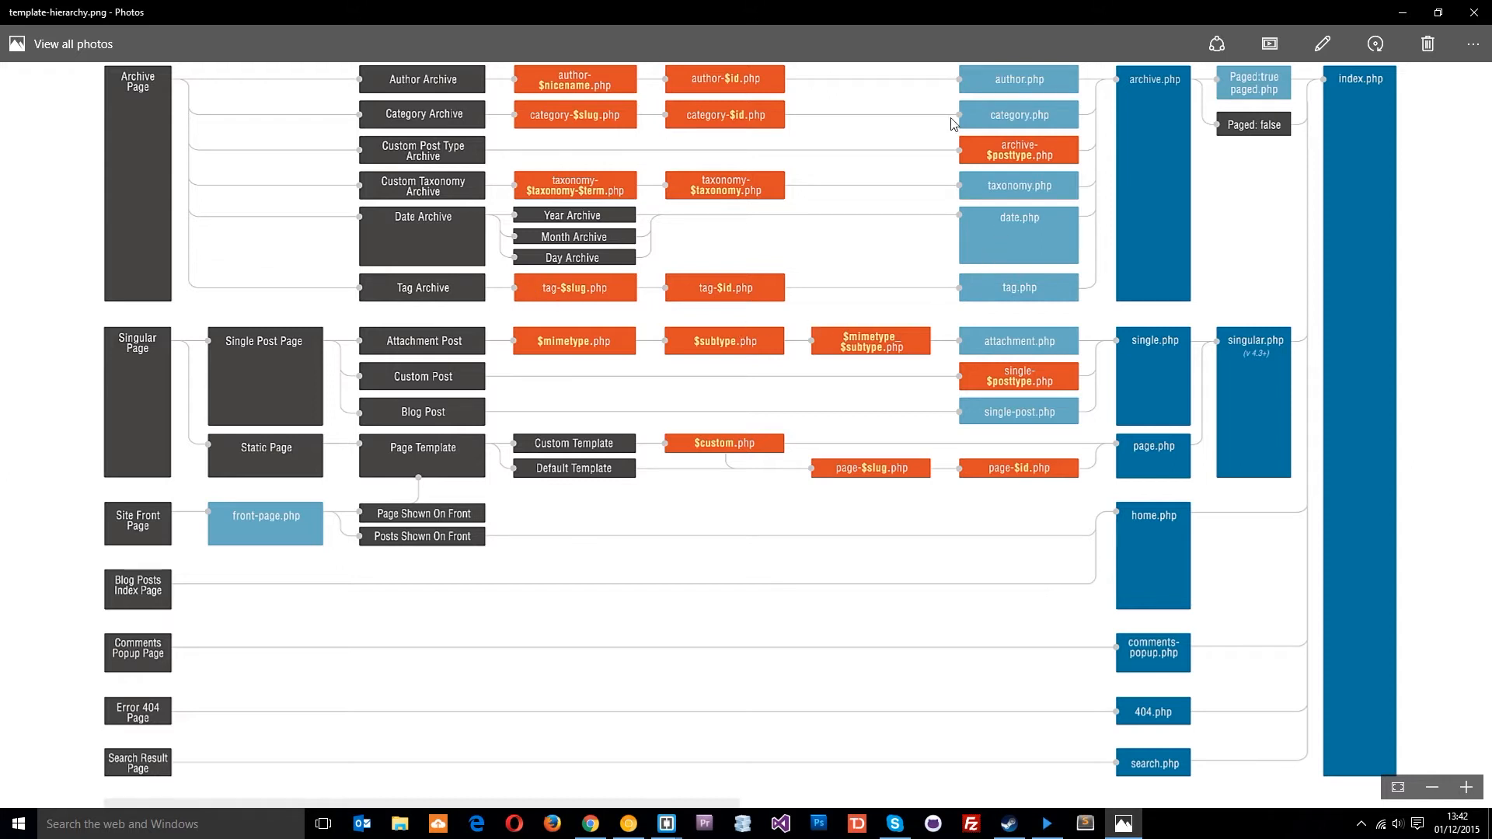
mouse_move(969, 99)
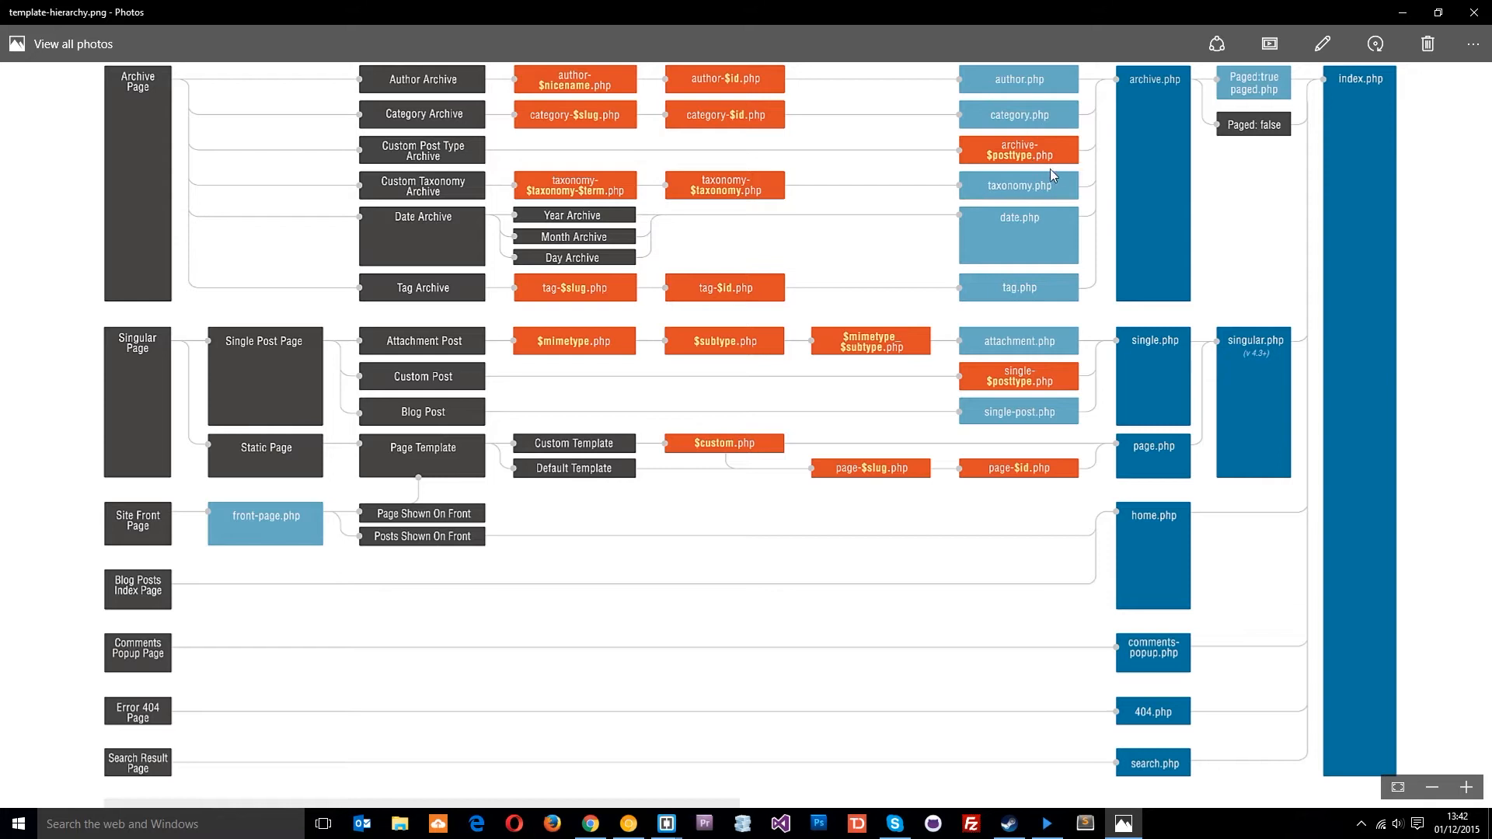
mouse_move(1009, 278)
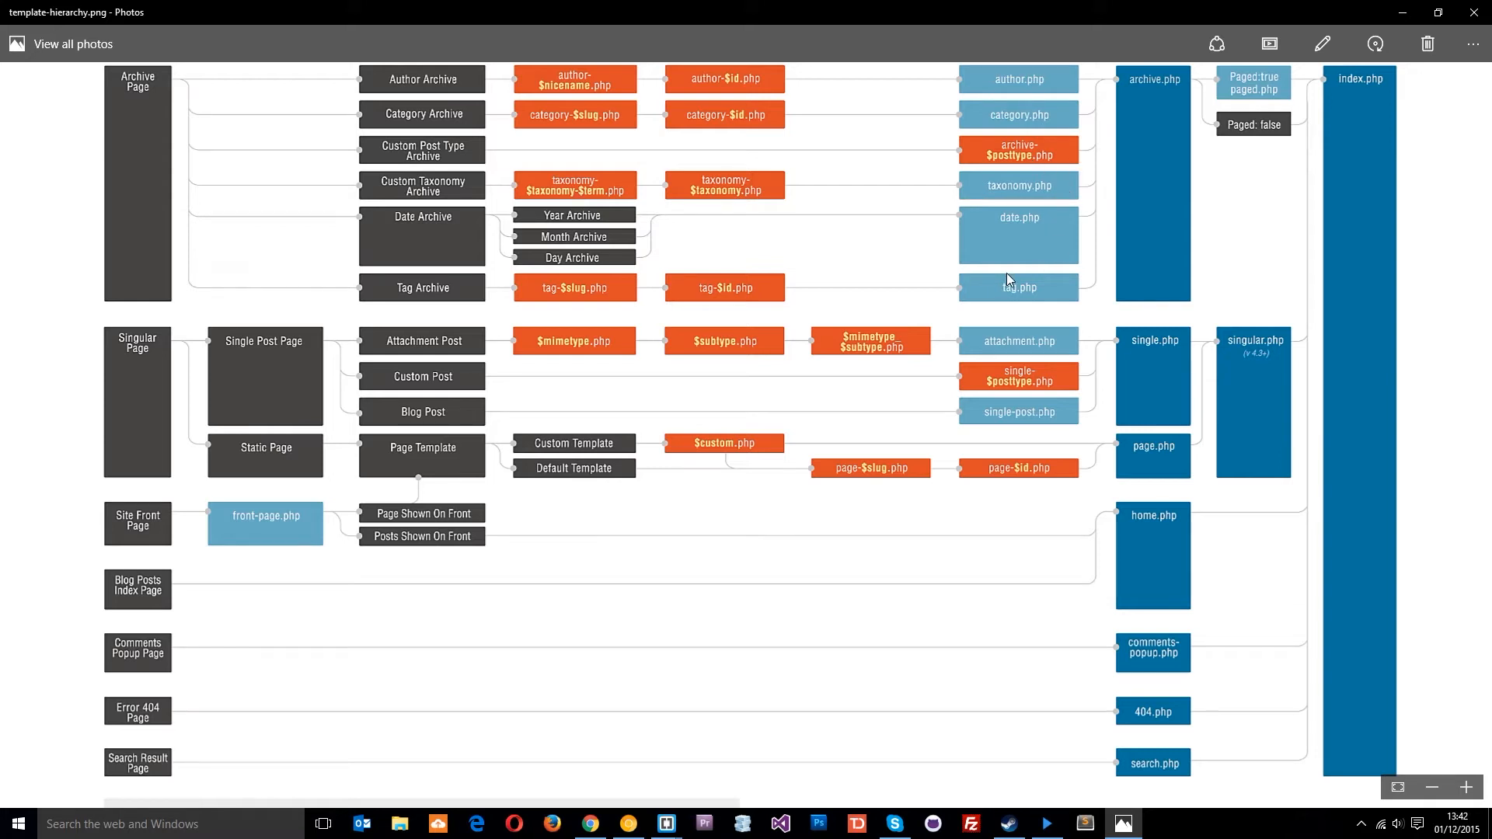
mouse_move(1119, 280)
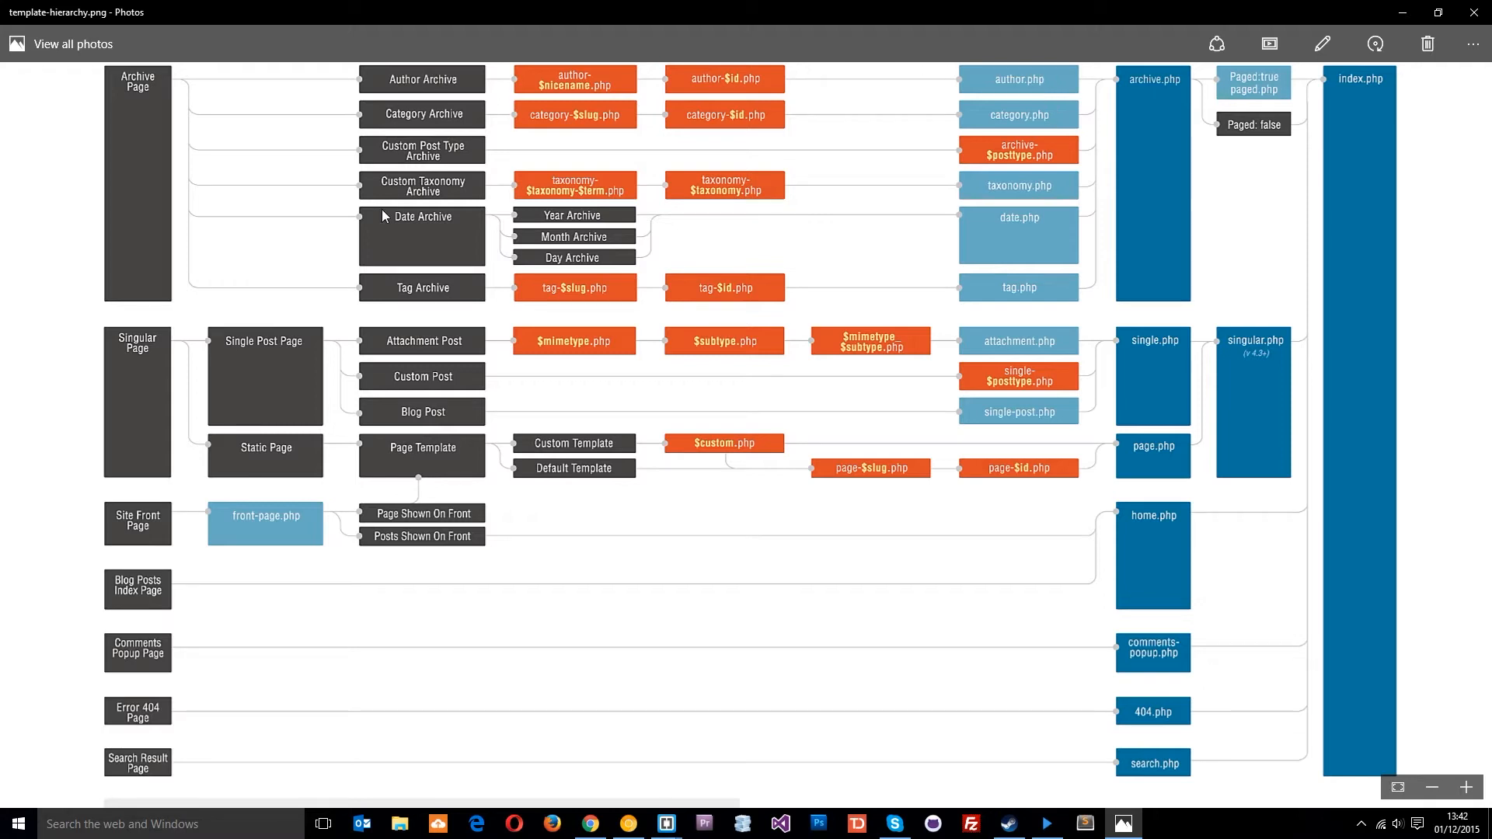
mouse_move(1169, 73)
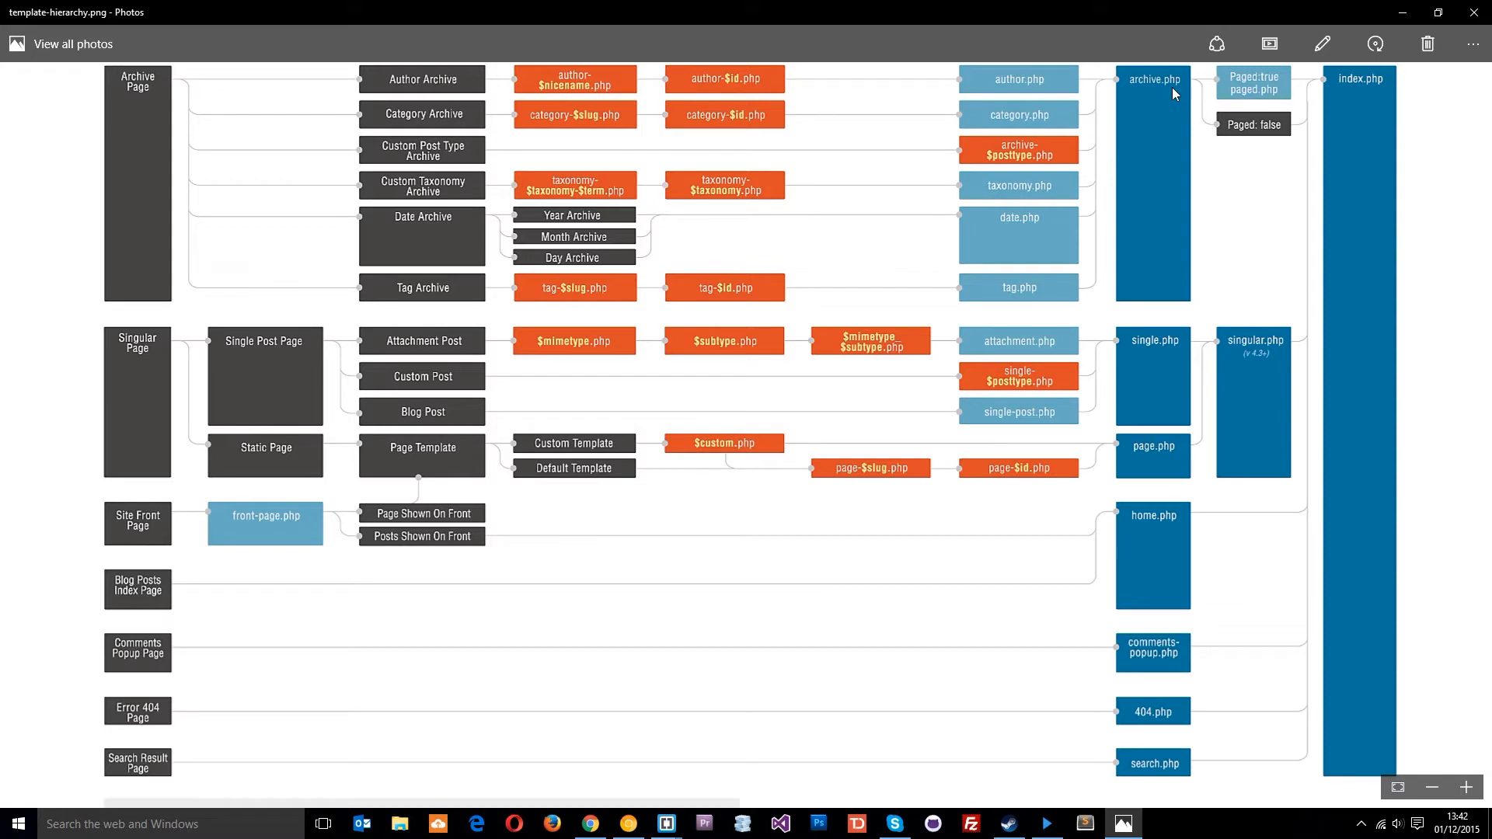
mouse_move(1032, 73)
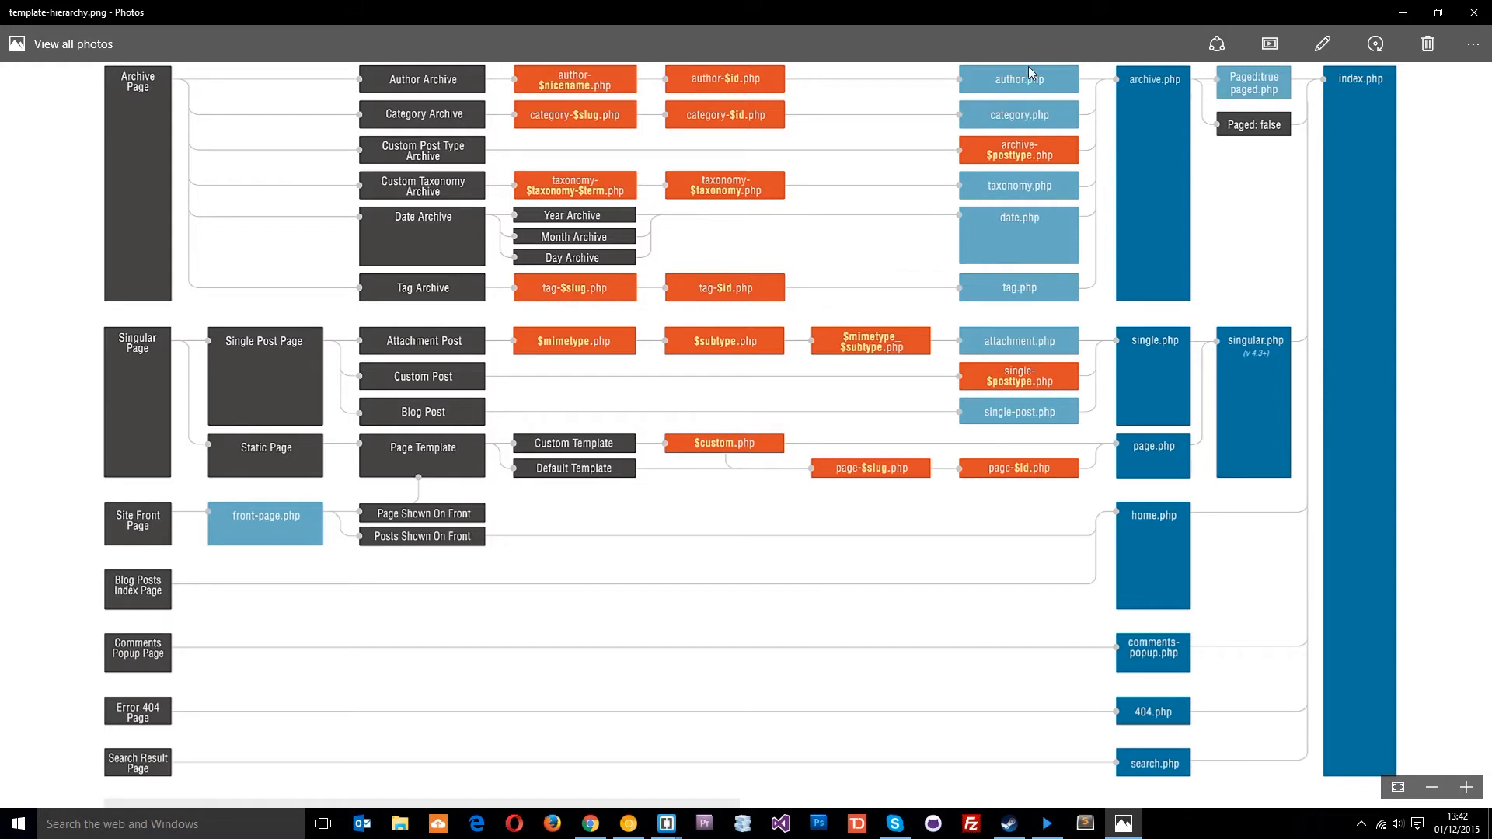
mouse_move(1032, 170)
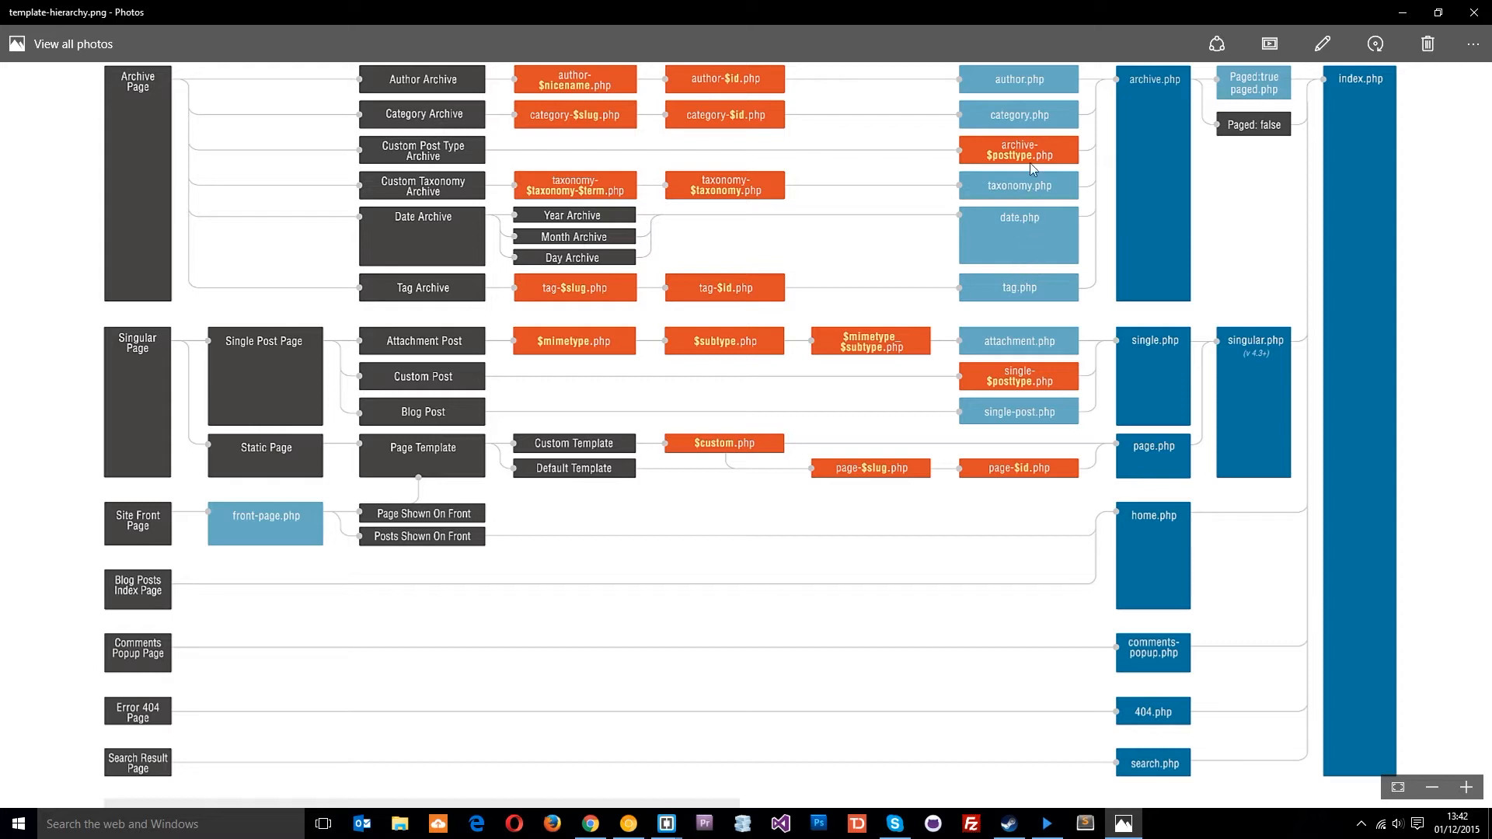
mouse_move(1026, 80)
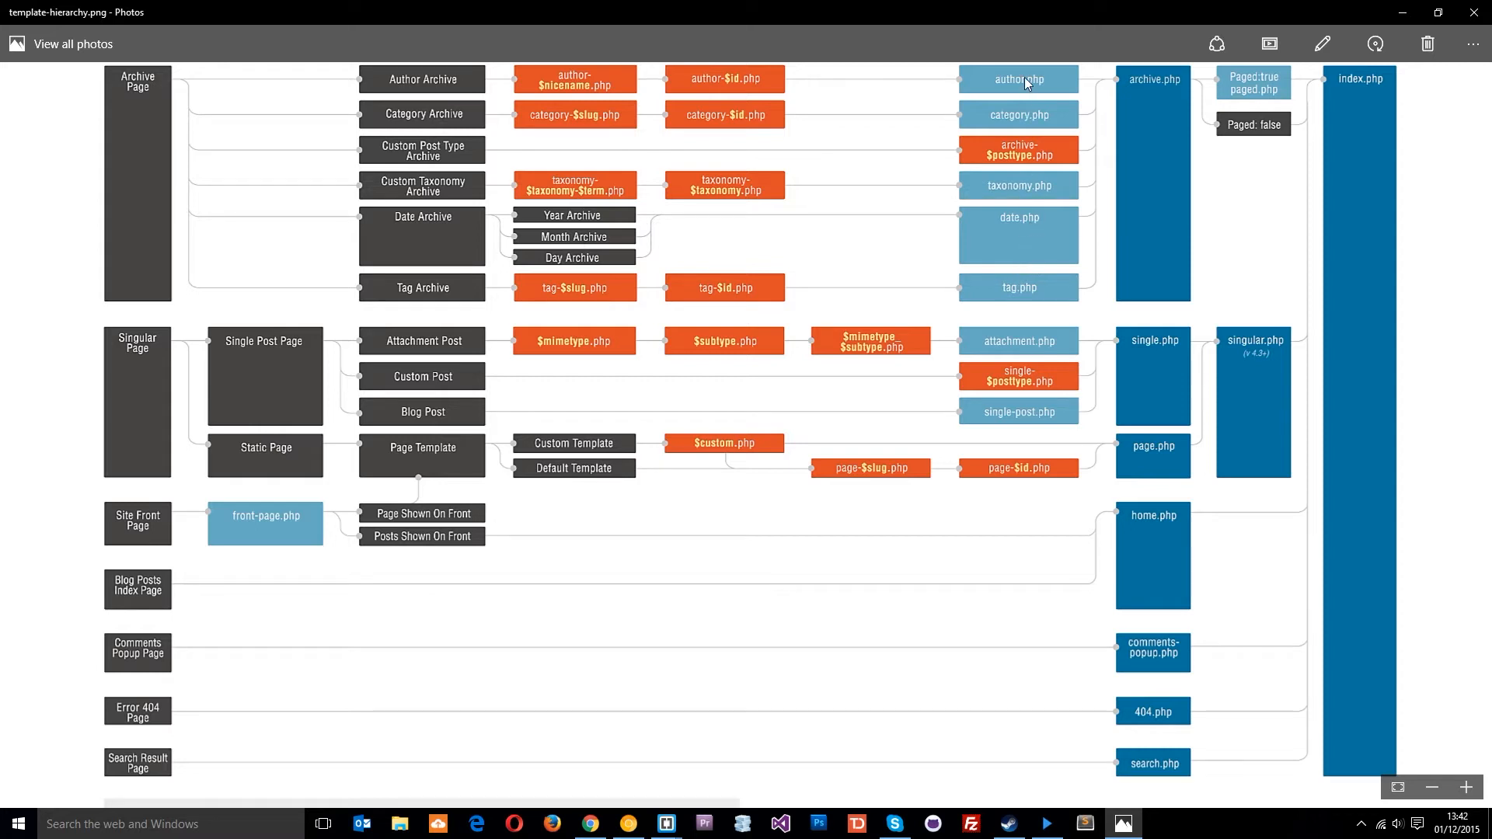
mouse_move(1024, 126)
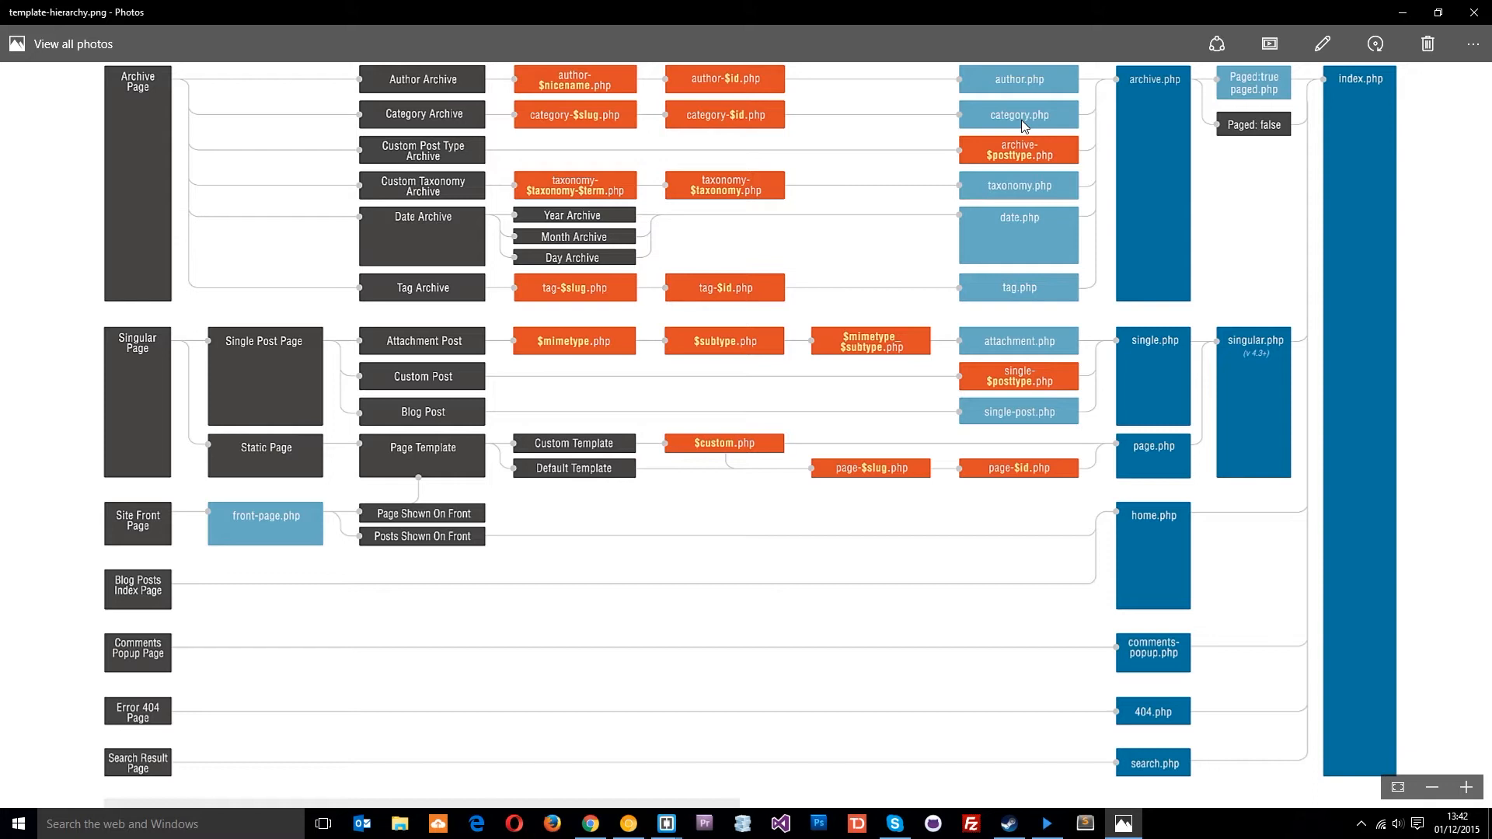
mouse_move(1067, 239)
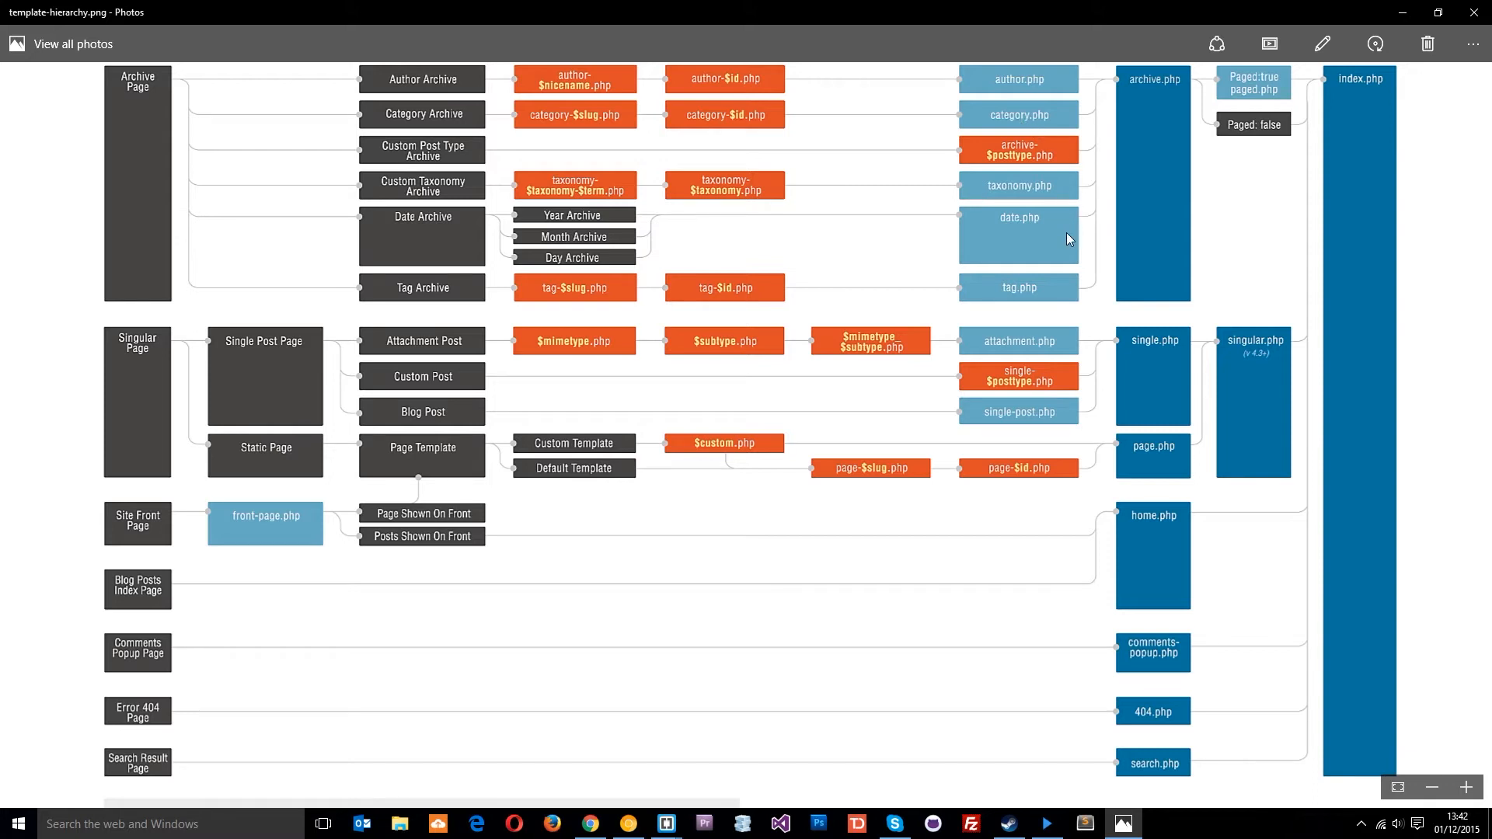
mouse_move(1069, 290)
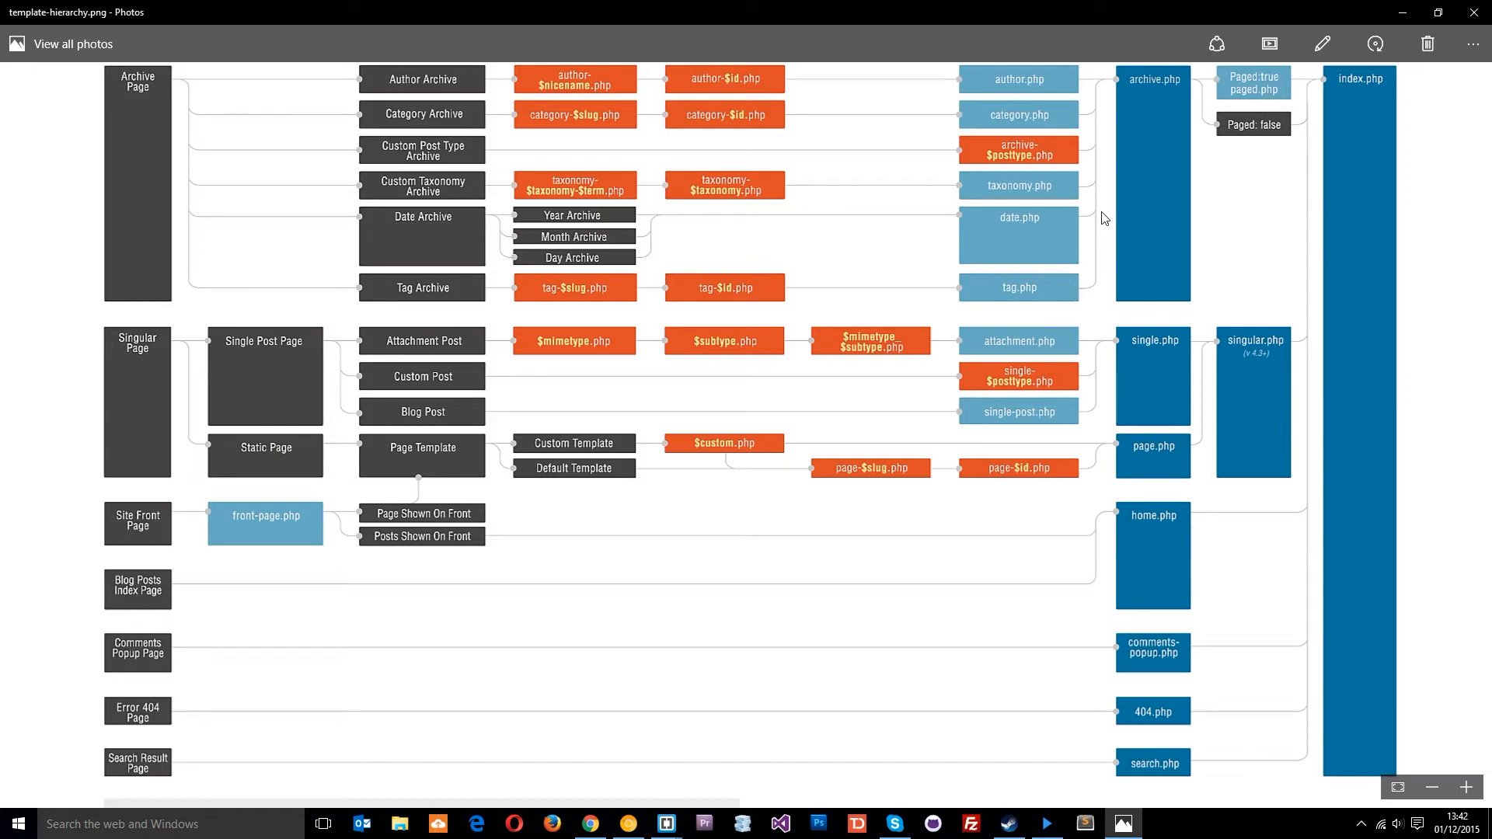
mouse_move(1154, 238)
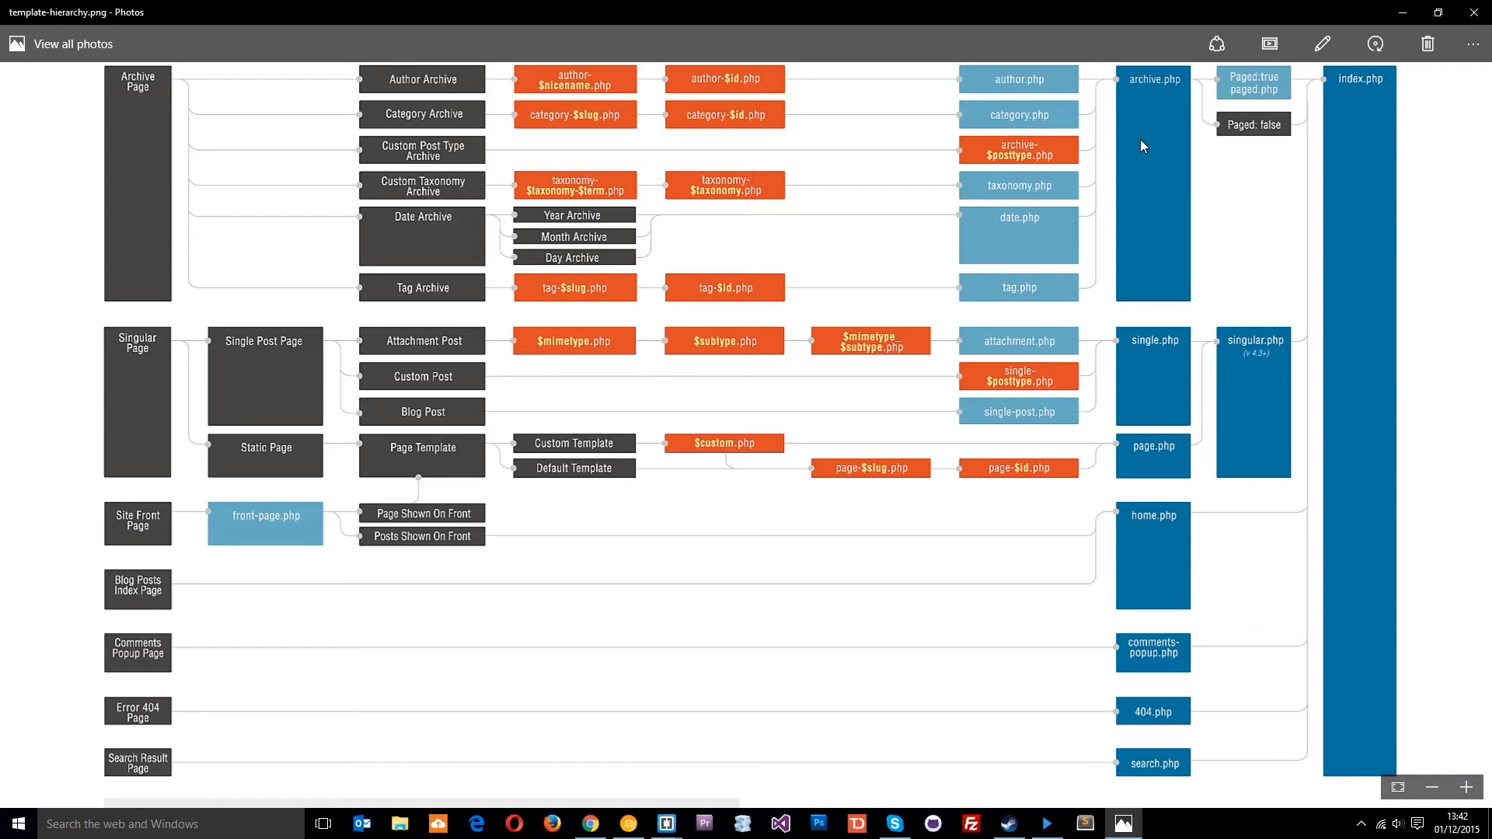
mouse_move(1027, 100)
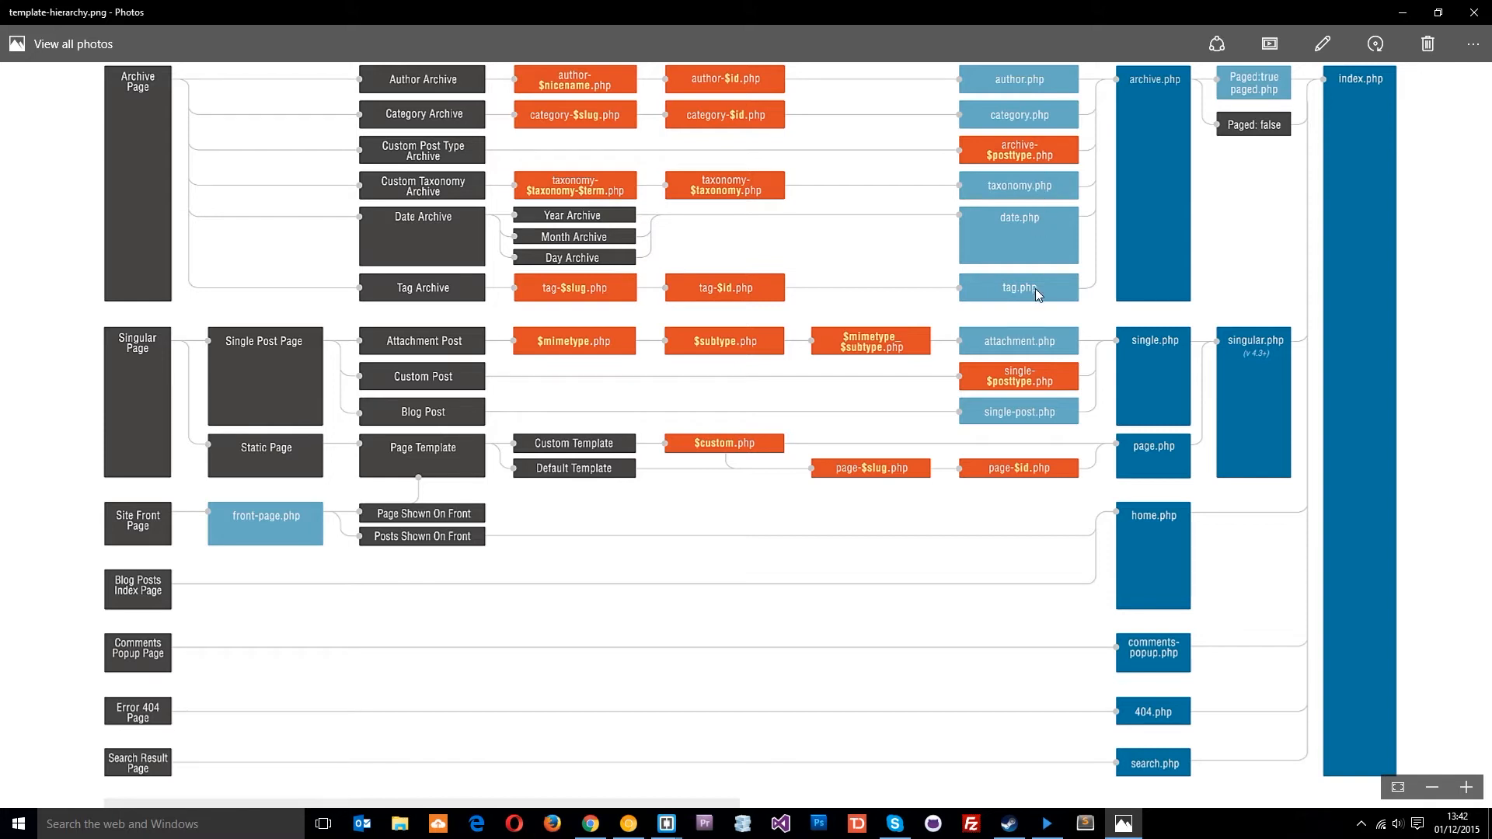
mouse_move(1027, 289)
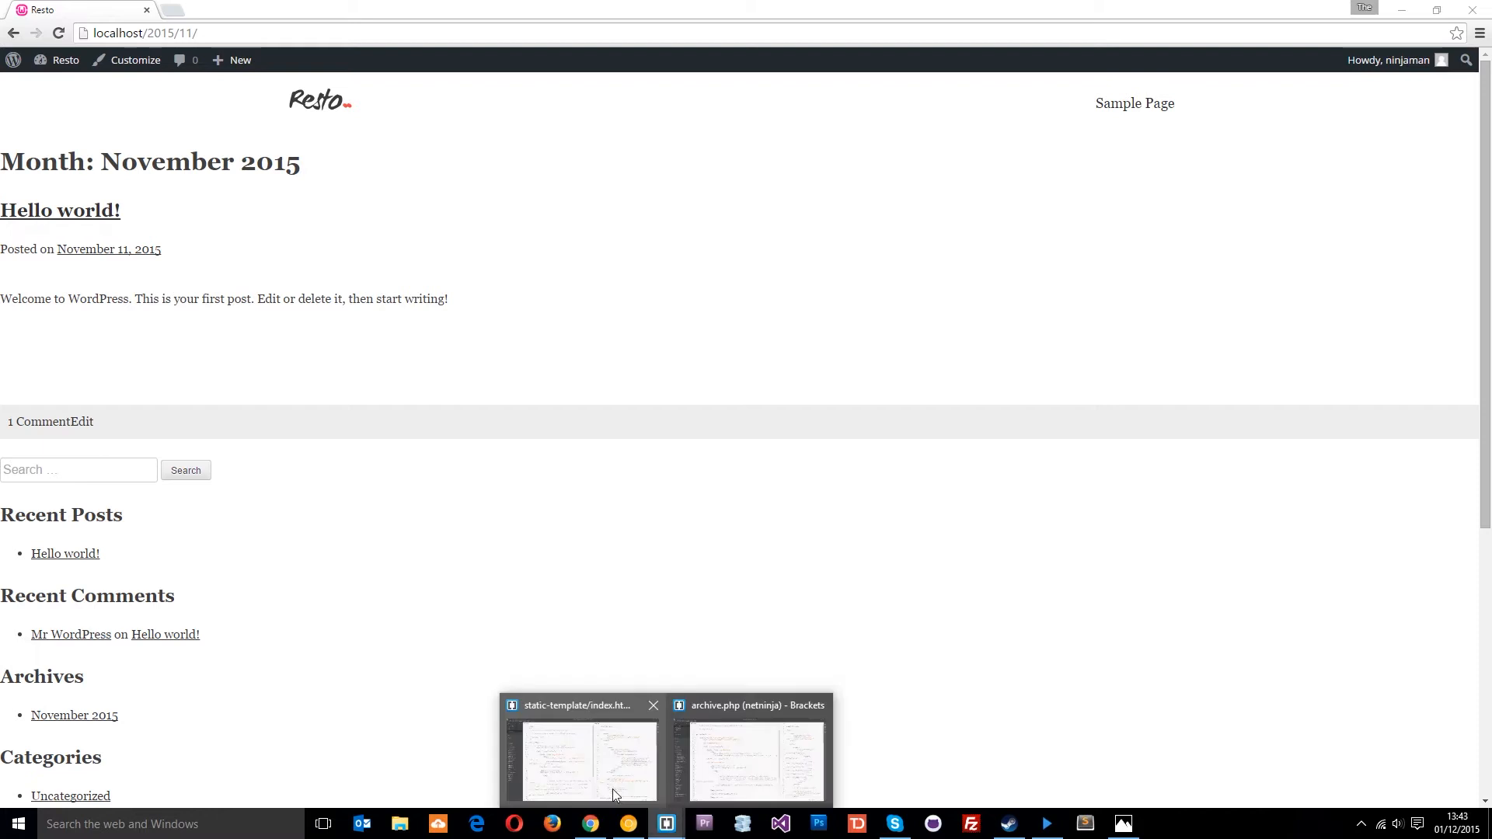
left_click(587, 762)
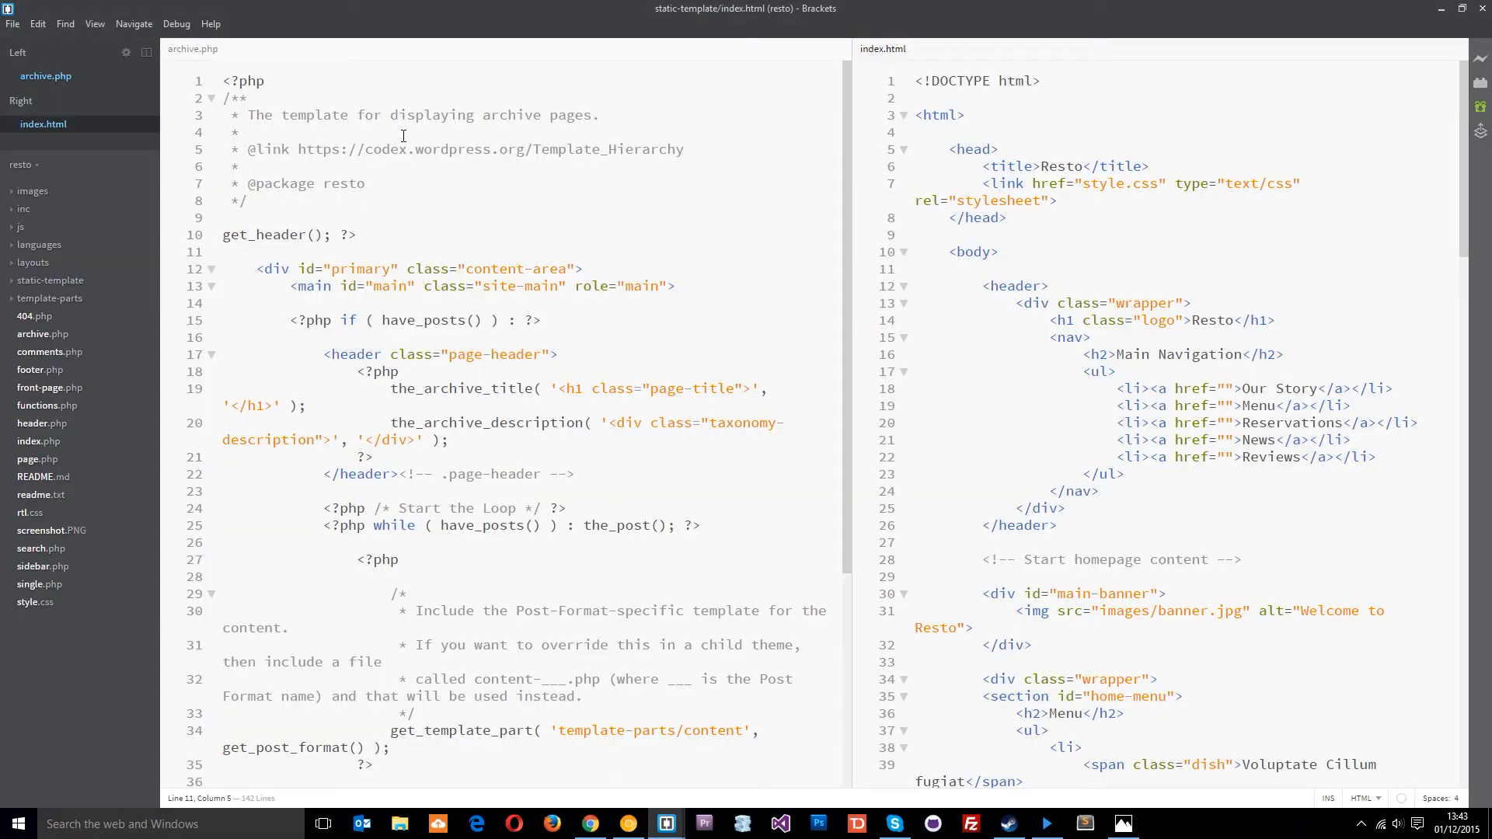
- Review archive.php's header block and posts loop by selecting them in the editor
left_click(46, 76)
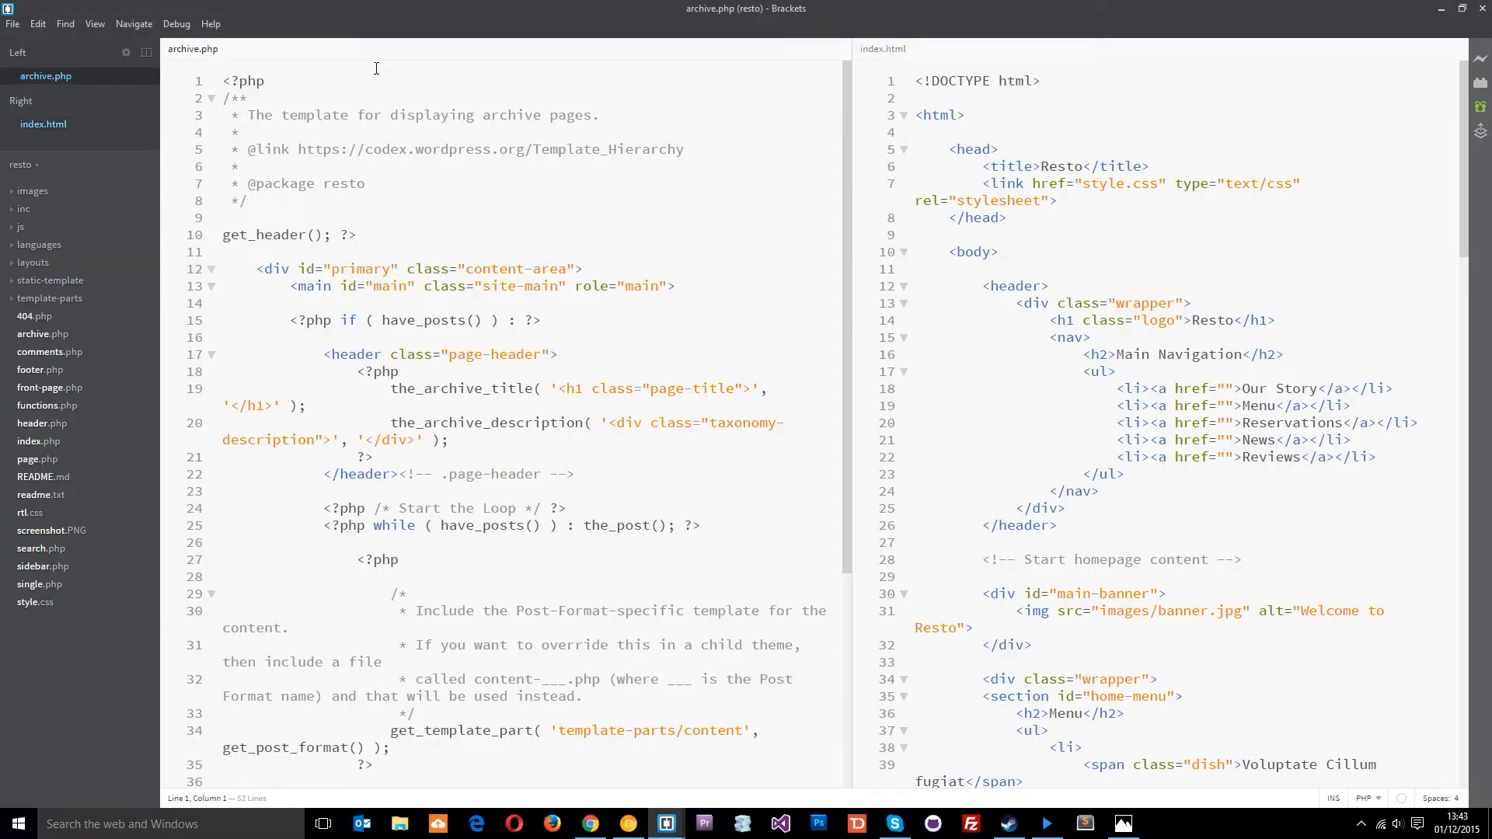
scroll("down", 3)
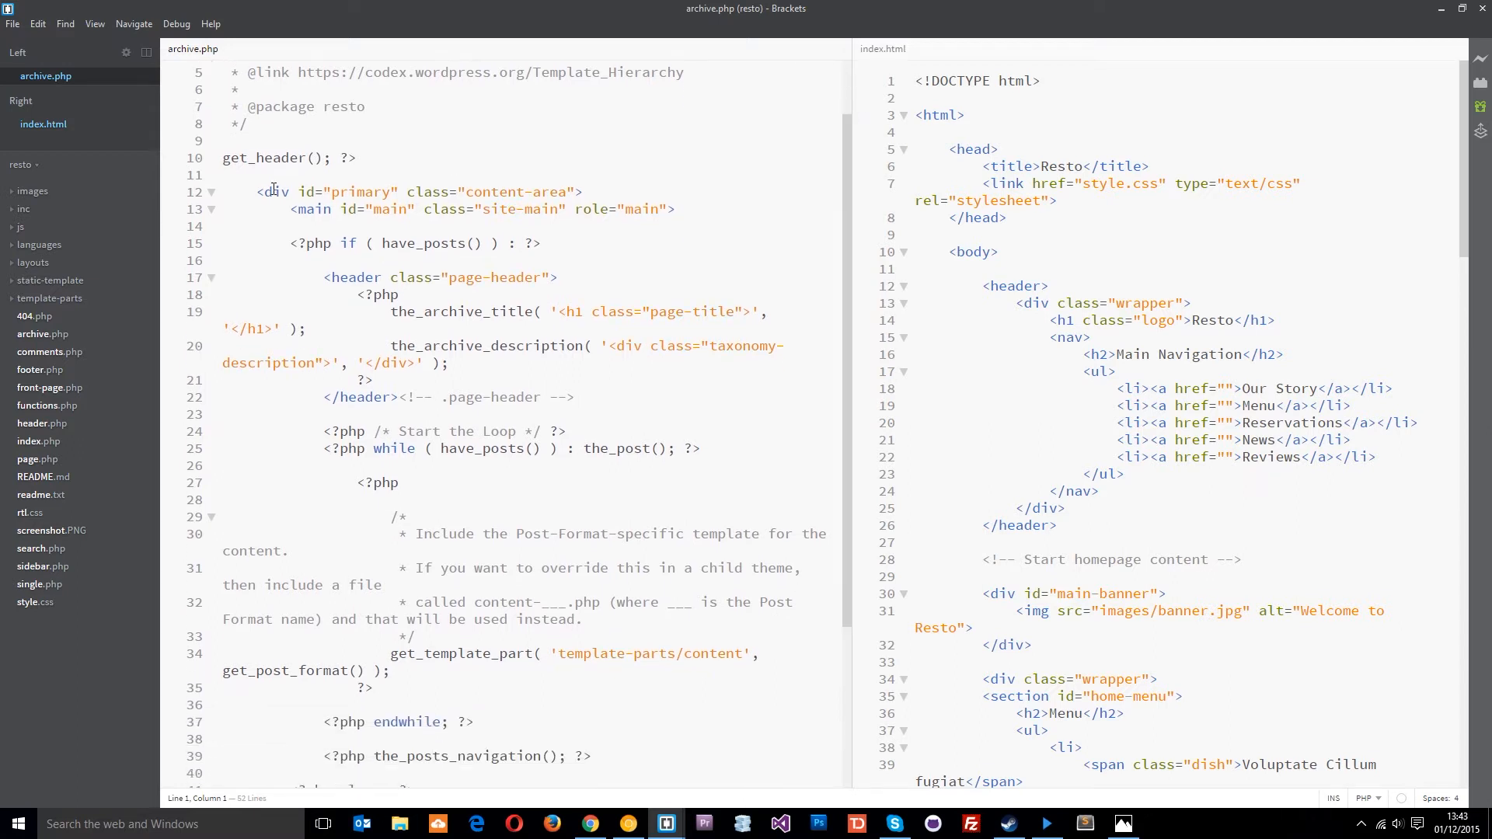
left_click_drag(222, 141, 357, 158)
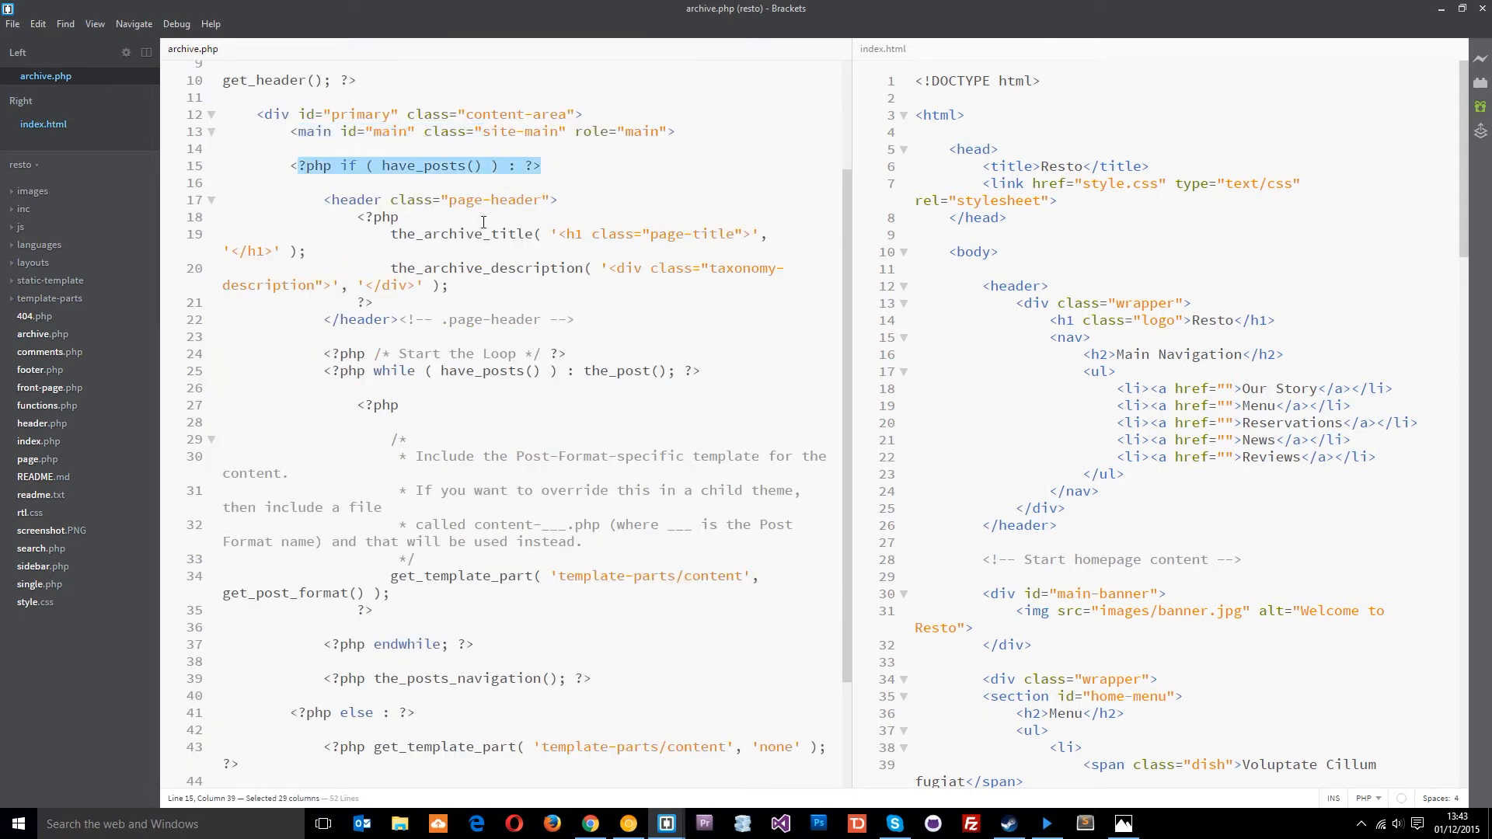
left_click_drag(318, 165, 443, 319)
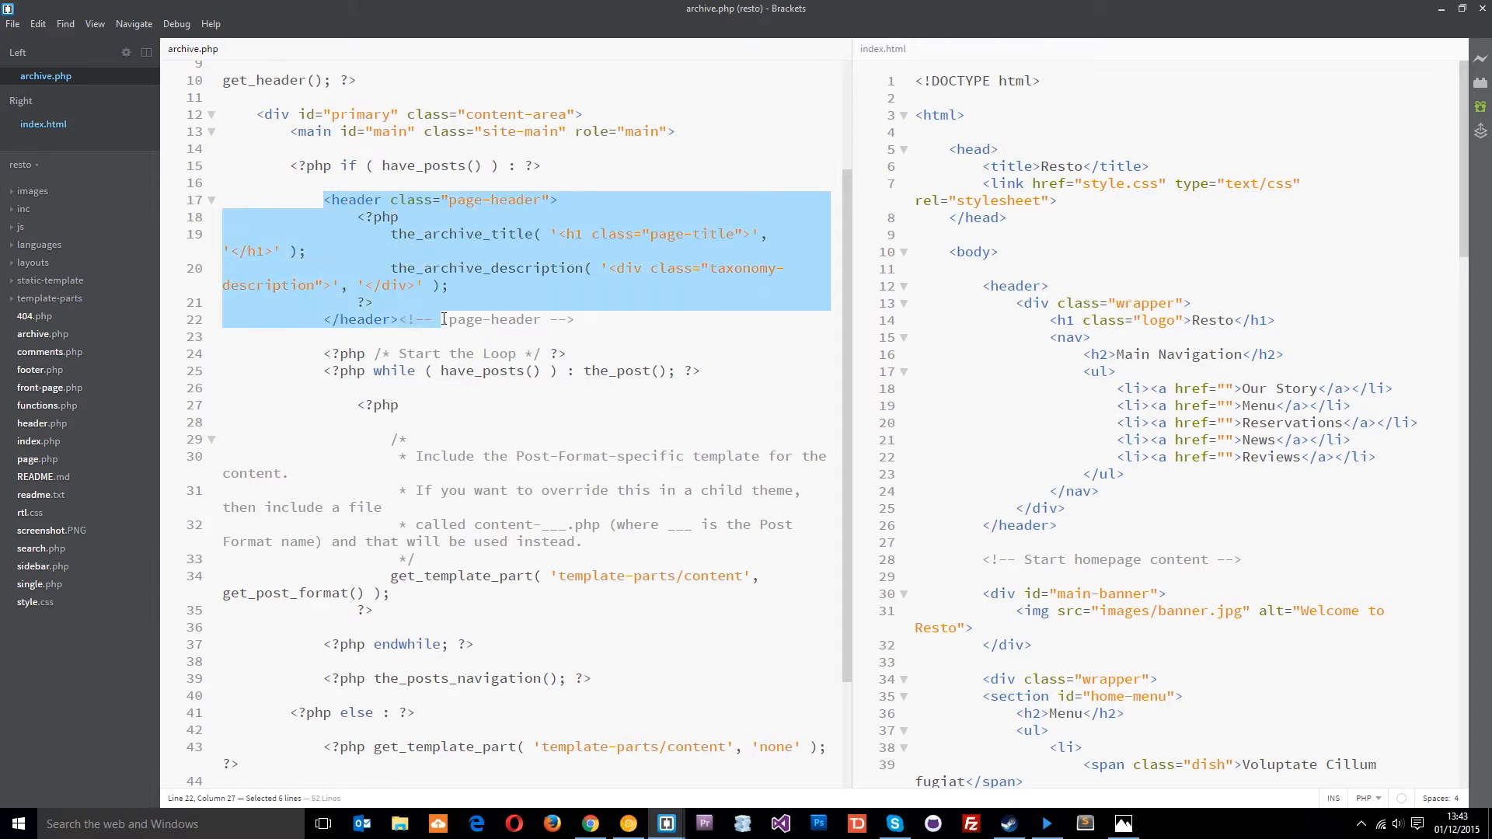
mouse_move(507, 234)
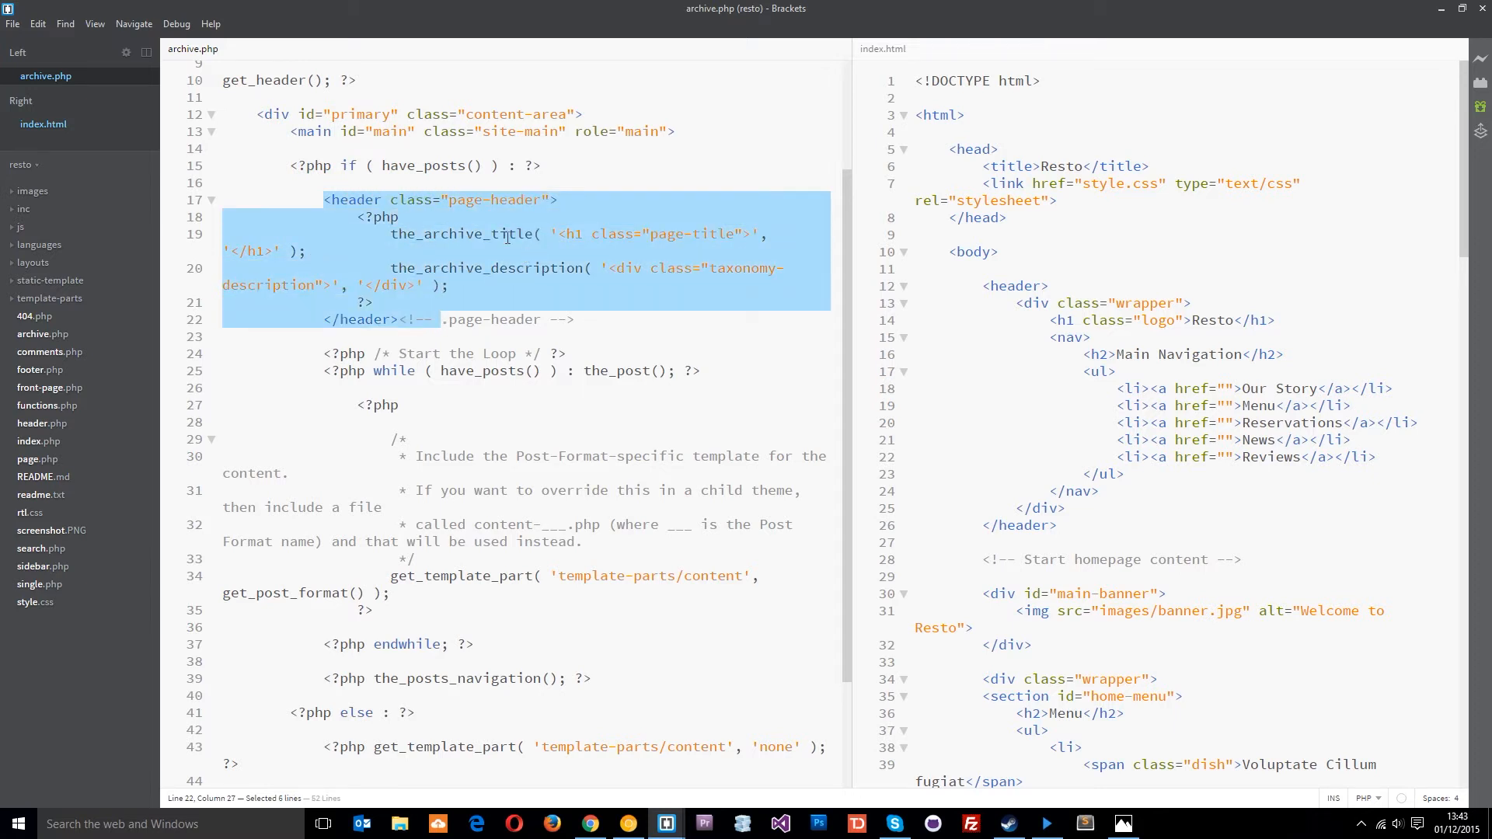
mouse_move(679, 241)
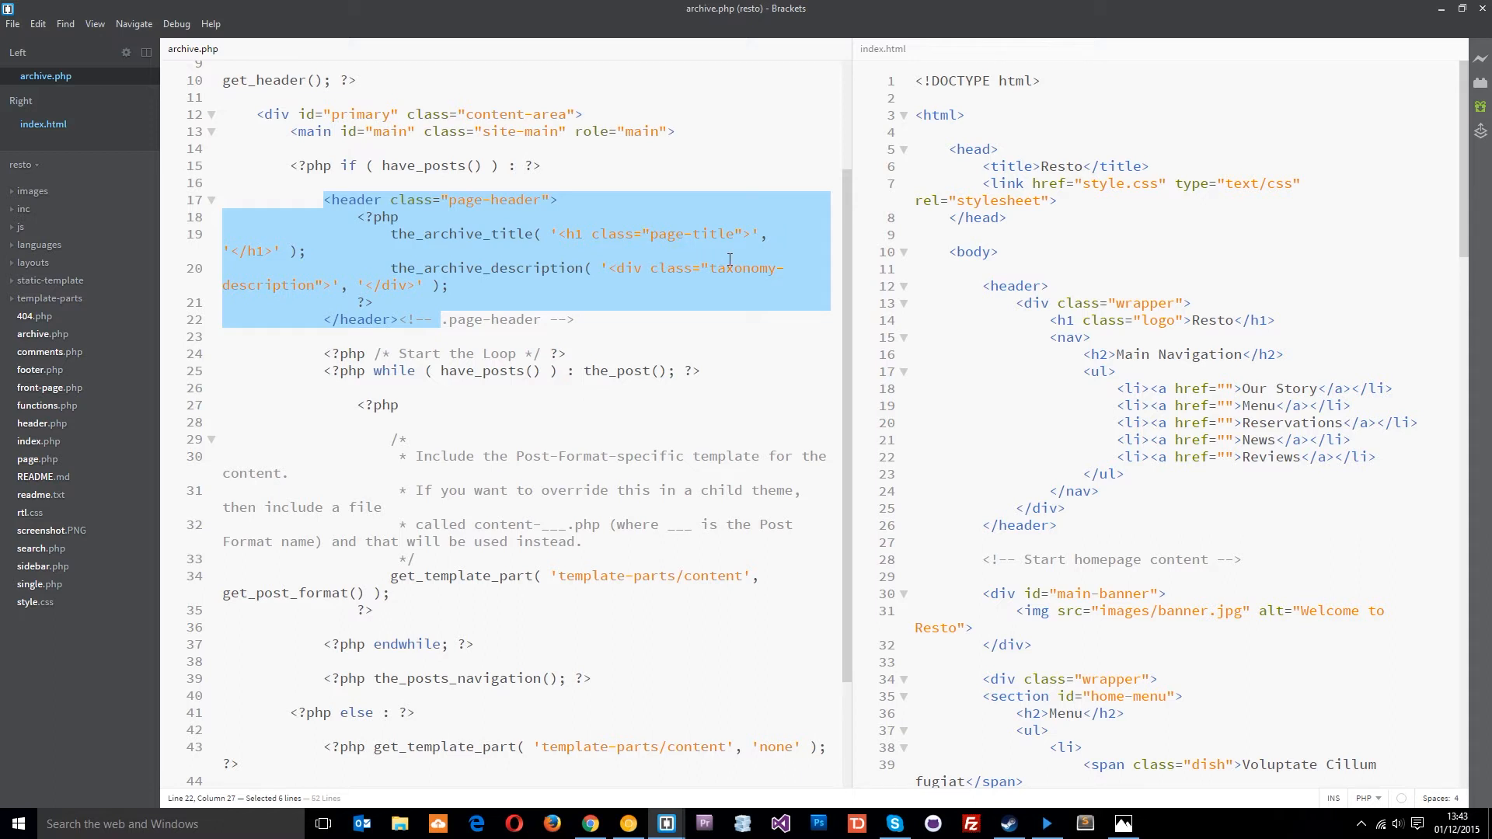
double_click(476, 268)
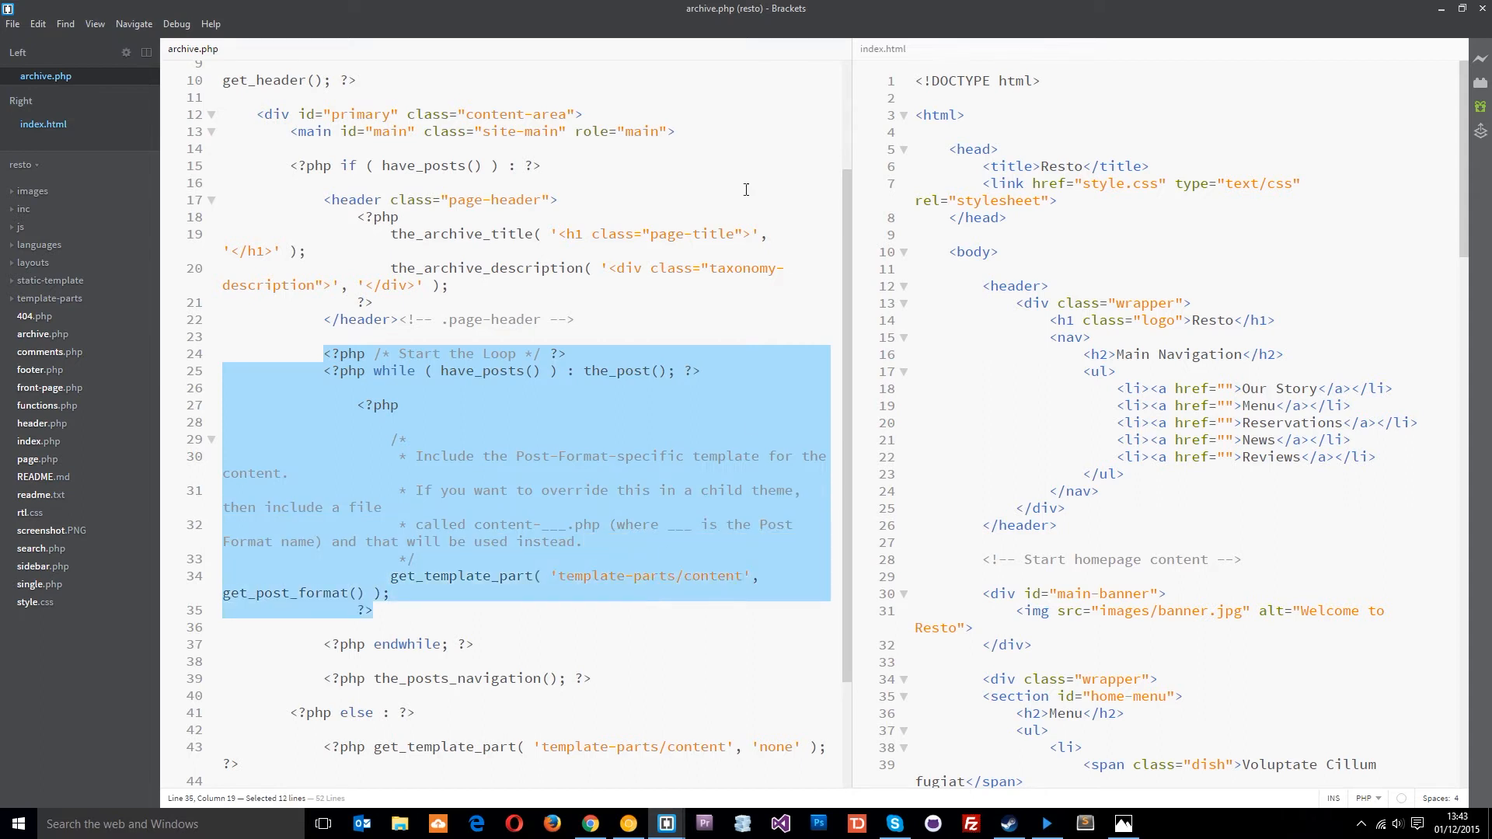
mouse_move(521, 249)
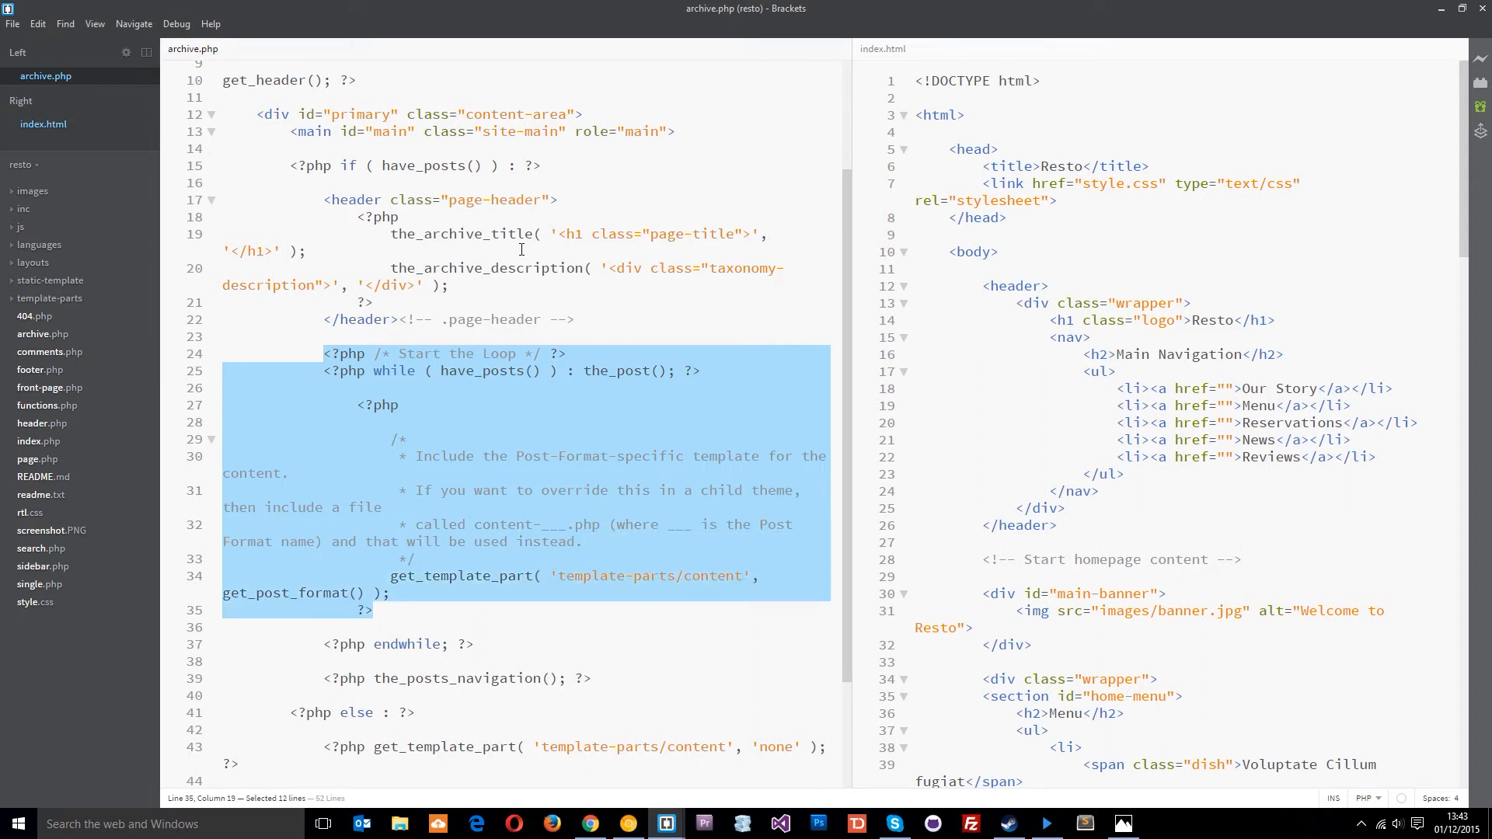
scroll("down", 3)
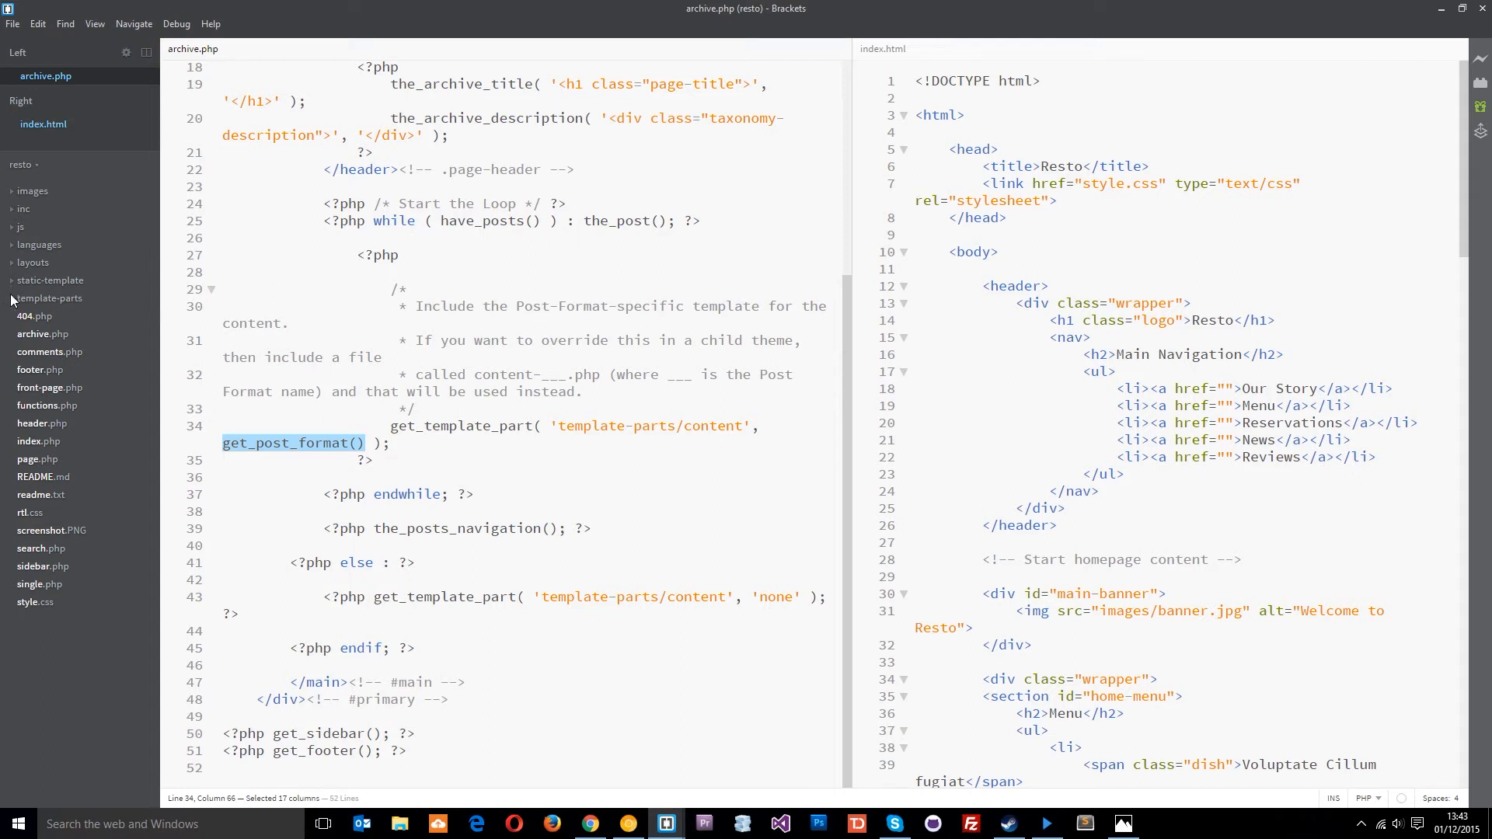
- Expand the template-parts folder in the file tree and clear the code selection
left_click(50, 298)
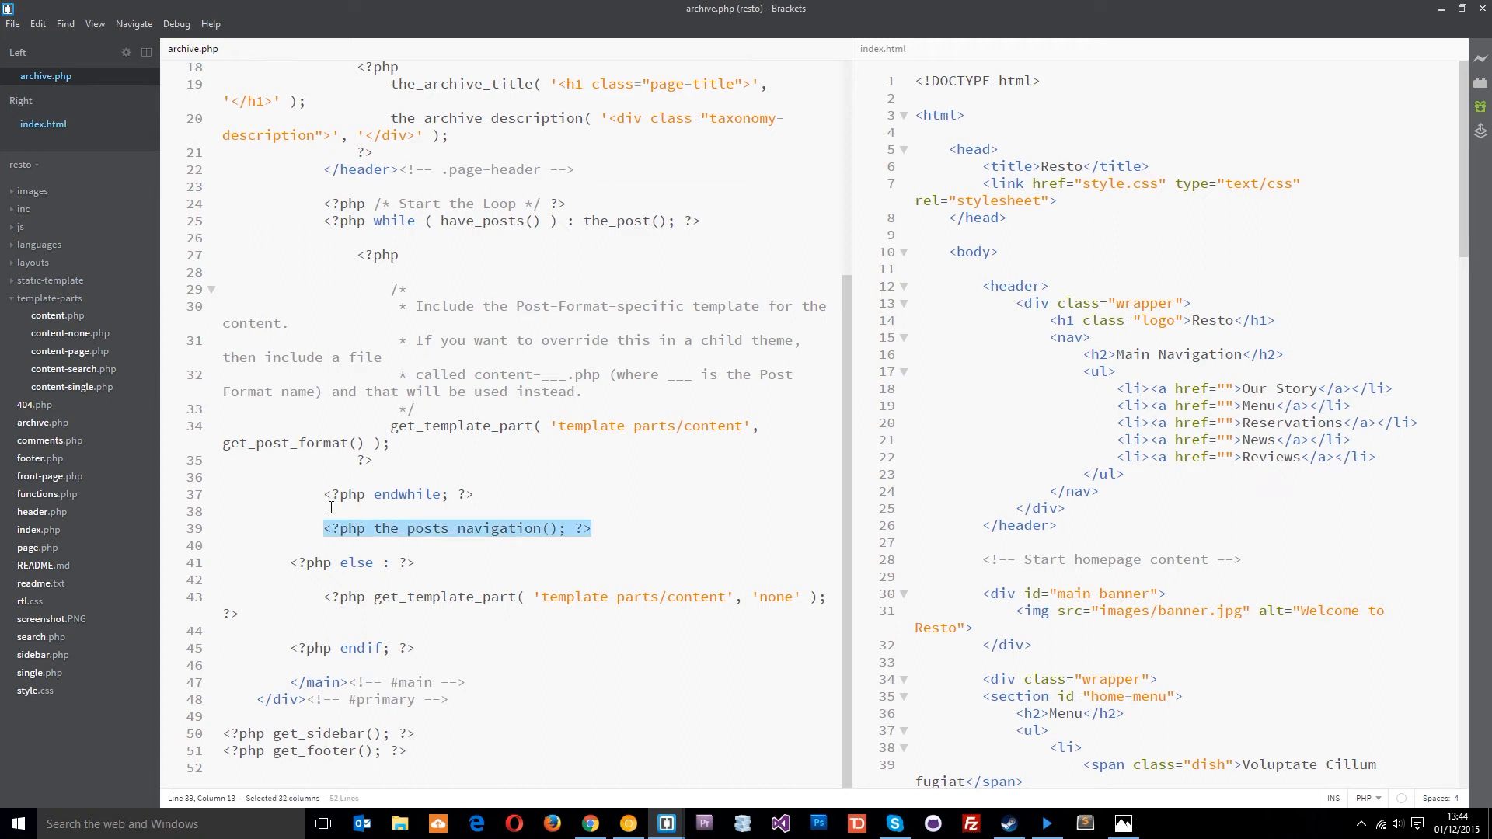
left_click(314, 562)
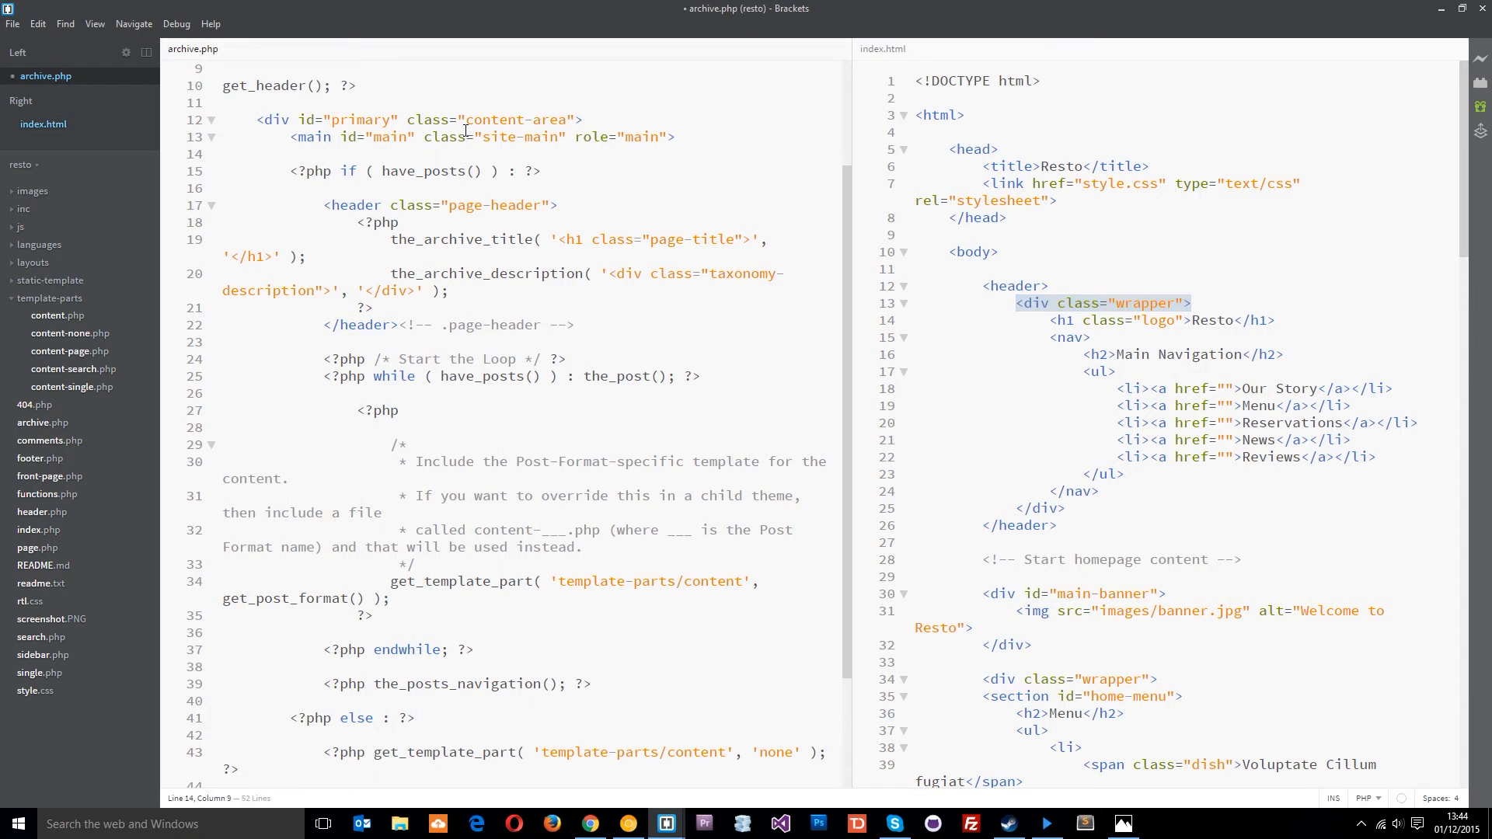
- Add <div class="wrapper"> and <div id="post-content"> above the have_posts loop, removing the auto-closed tag
scroll("down", 3)
type("<div class=\"wrapper\">")
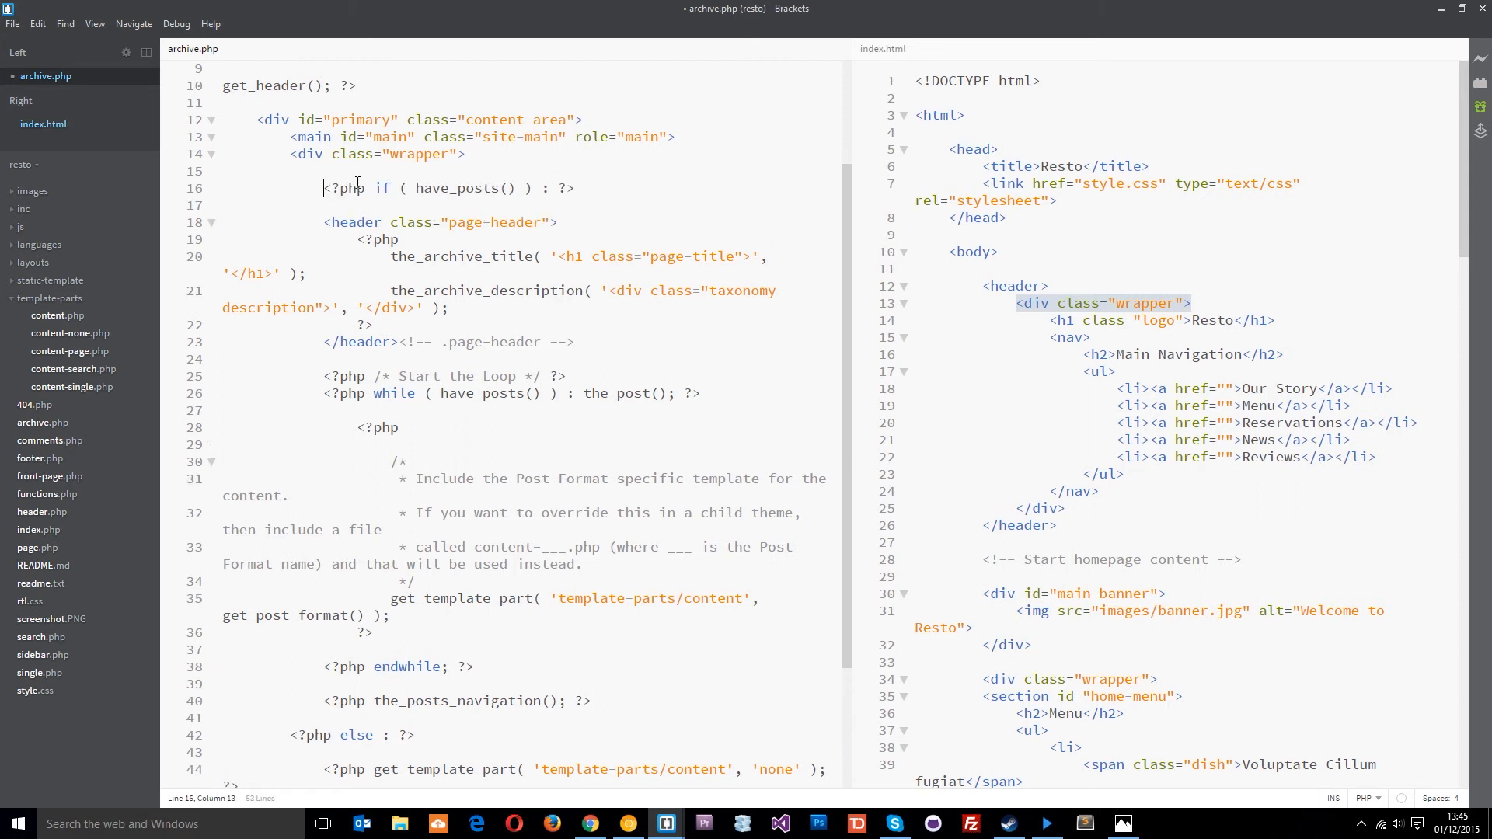
type("<")
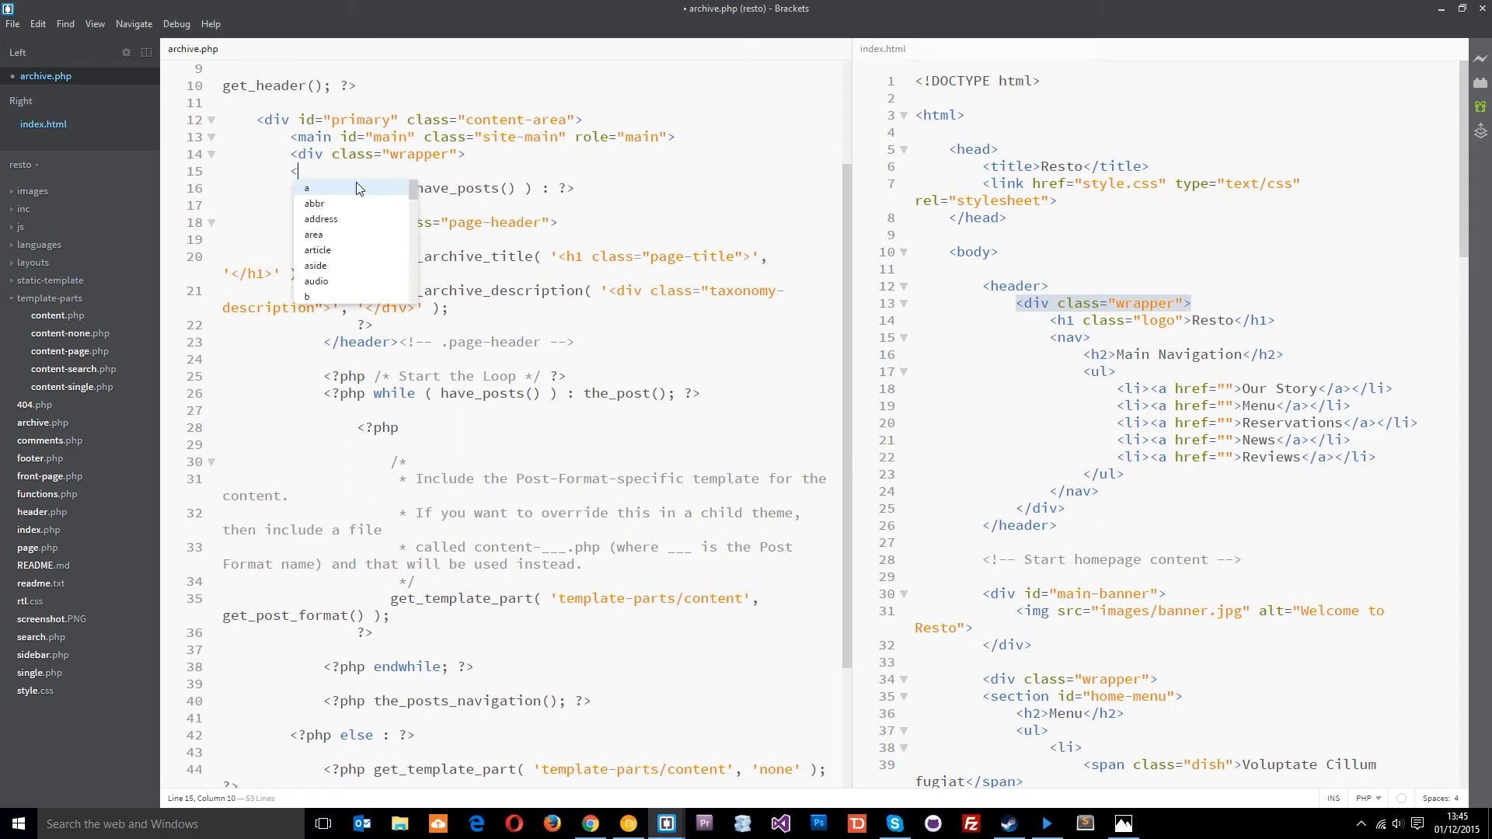
type("di id=\"")
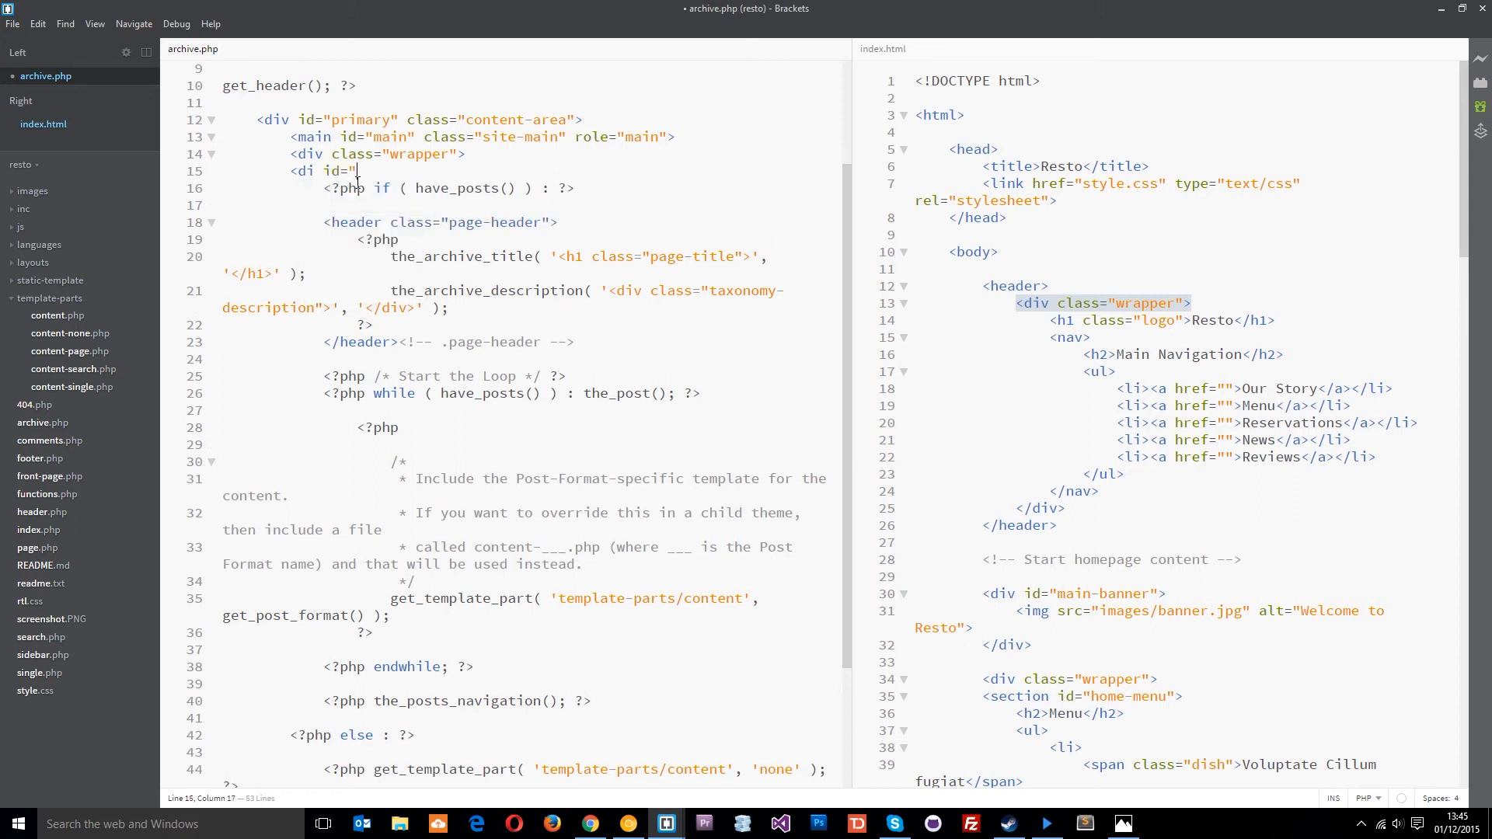
type("post-content\"></div>")
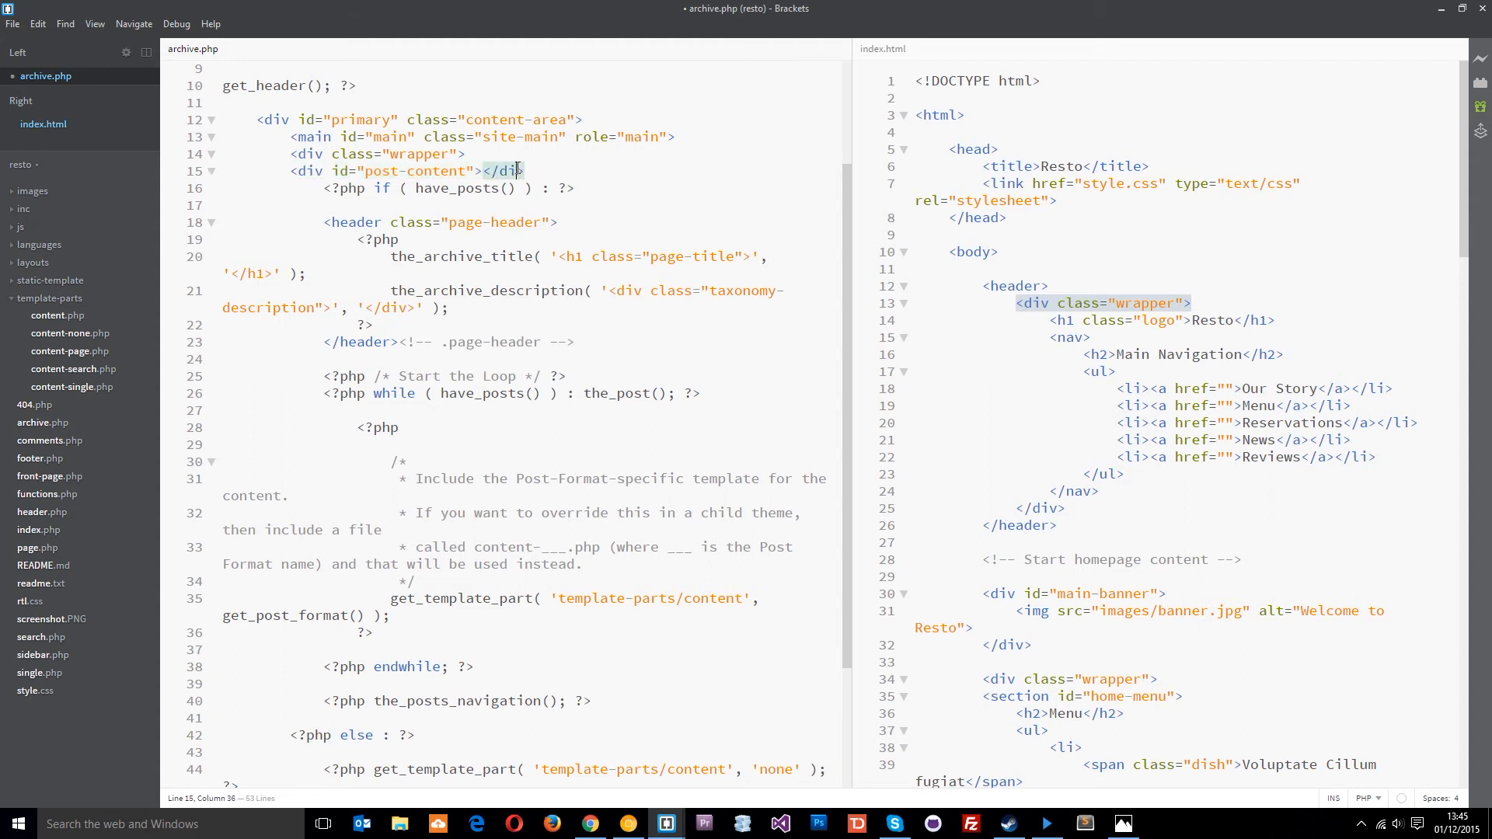
left_click_drag(533, 169, 483, 170)
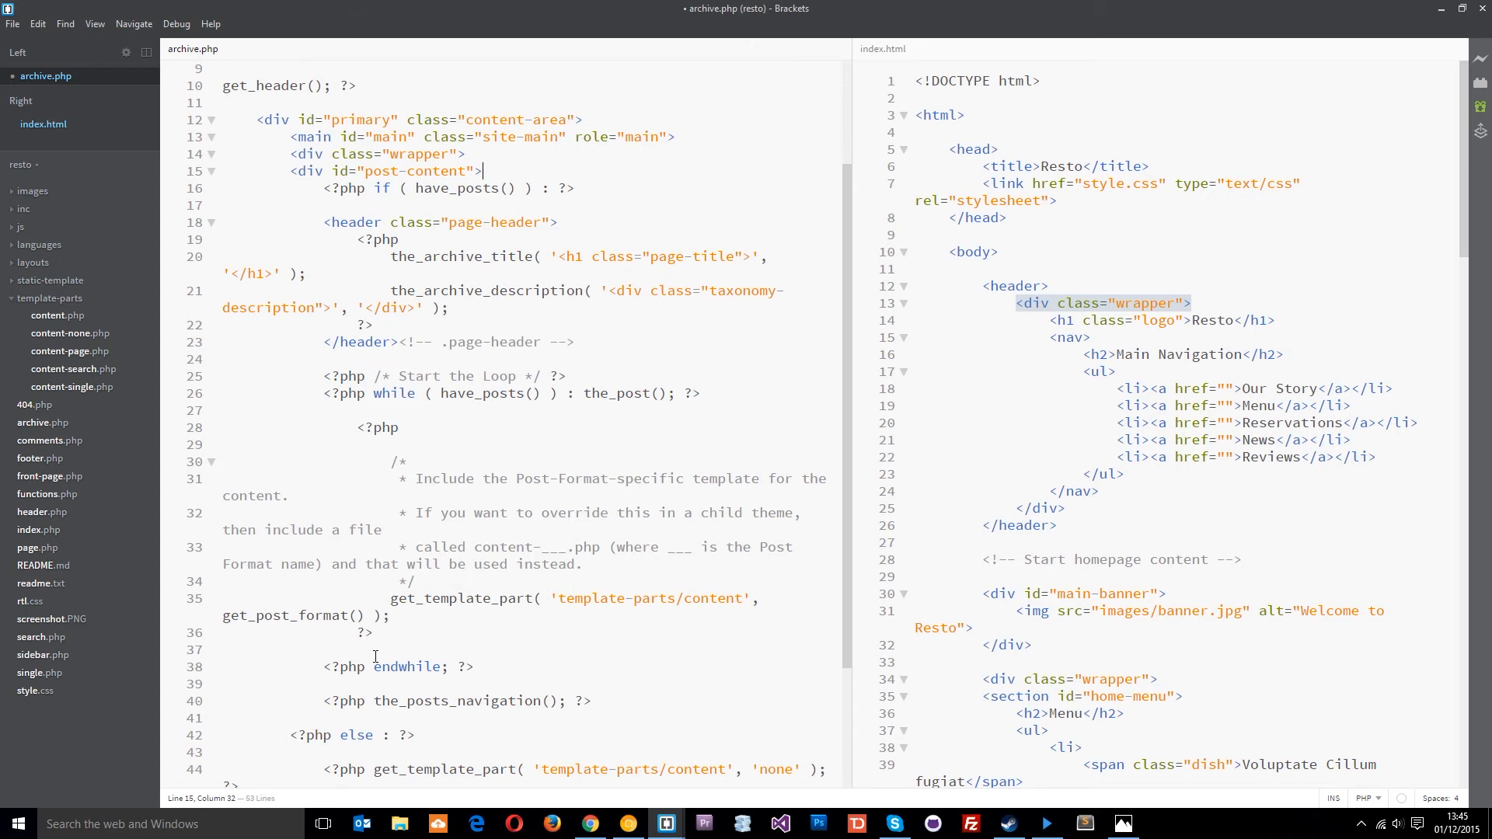
- Add the closing </div> for post-content after the endif line with blank lines around it
scroll("down", 3)
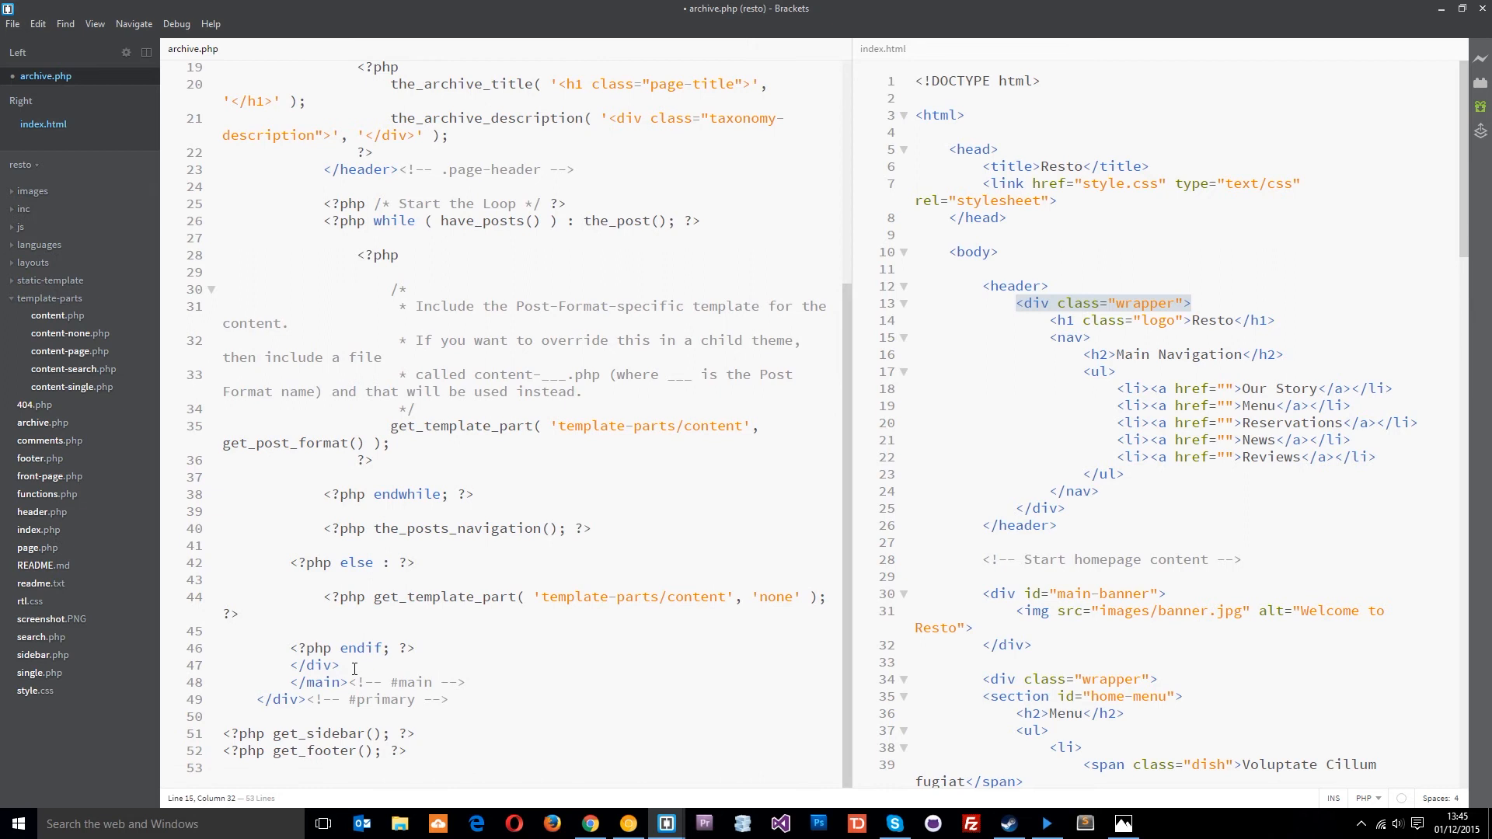
key("enter")
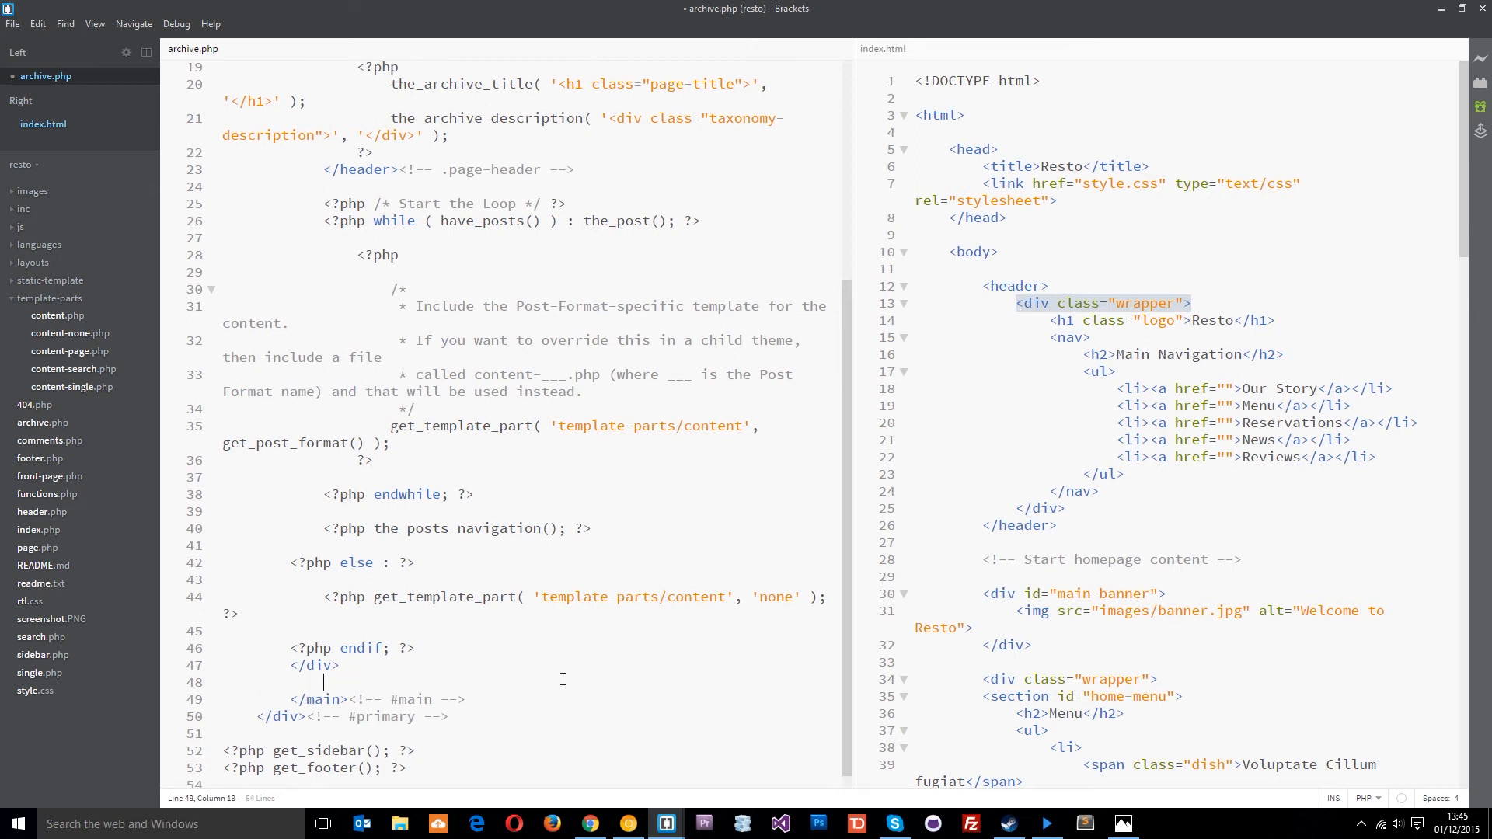
left_click(416, 648)
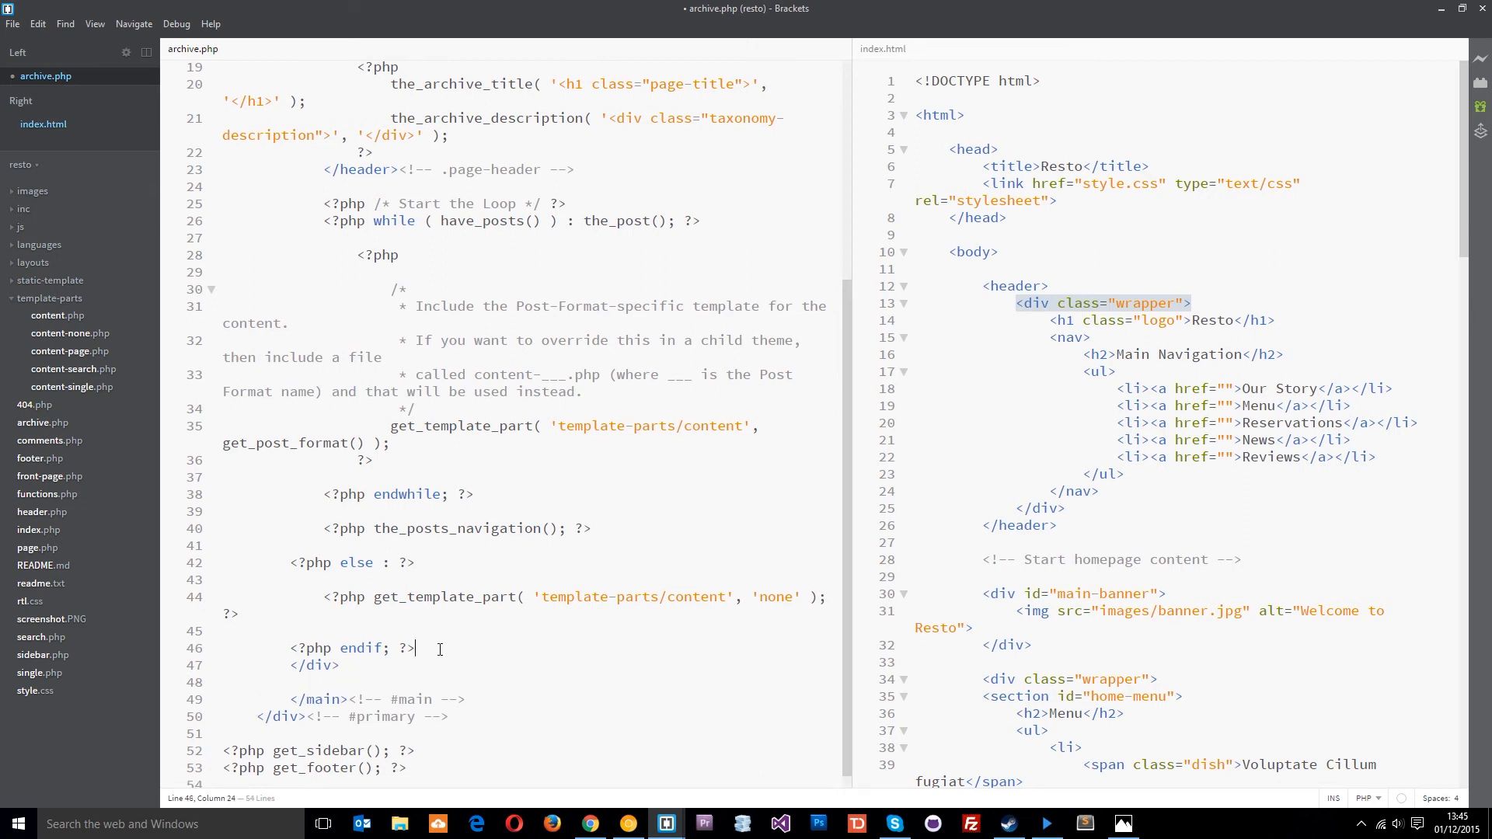
key("Enter")
type("</div>")
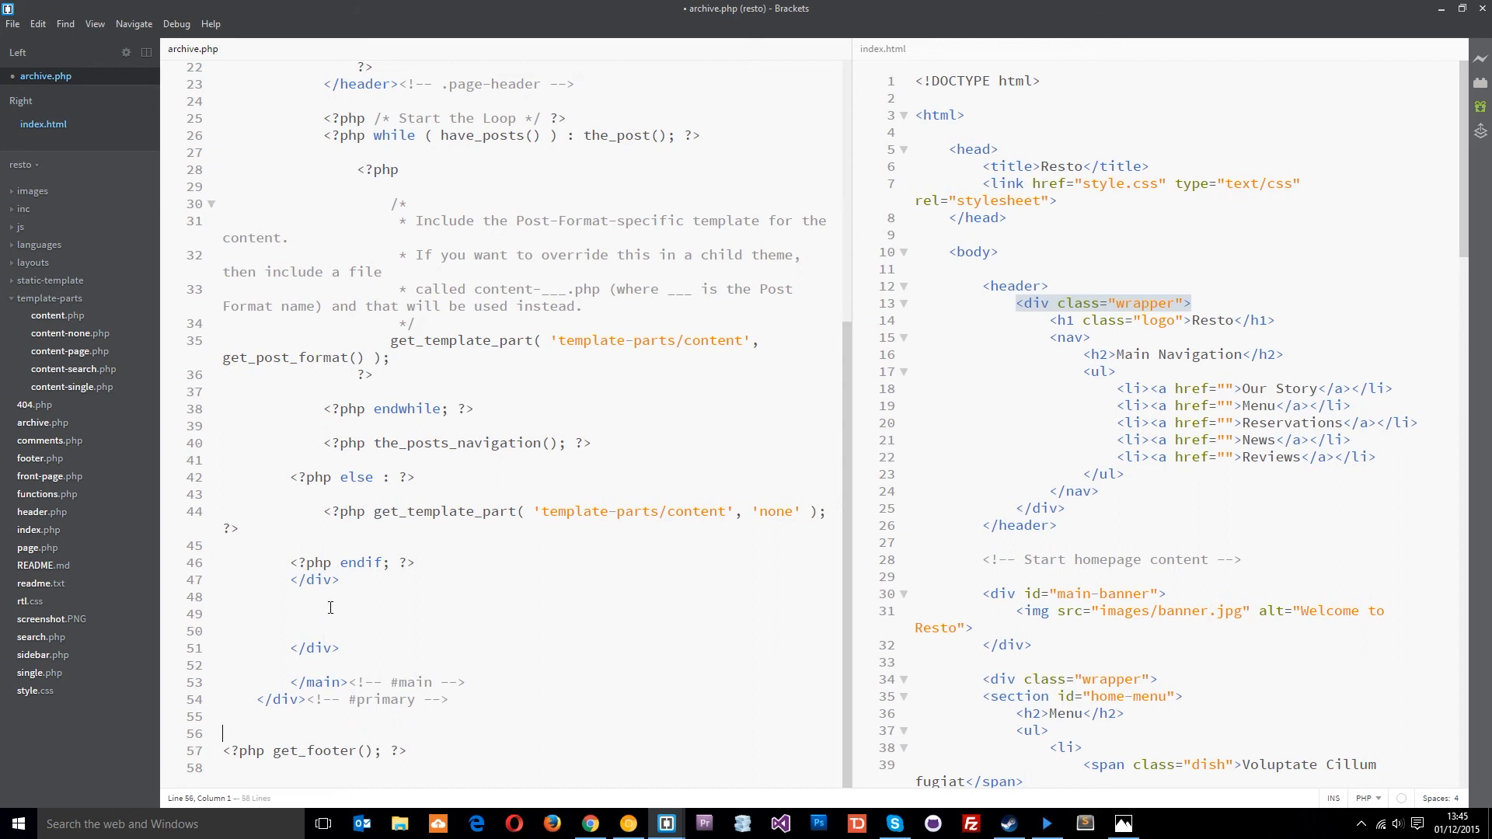
- Place get_sidebar() inside a new <div id="sidebar"> within the wrapper, close the wrapper and save archive.php
type("<?php get_sidebar(); ?>")
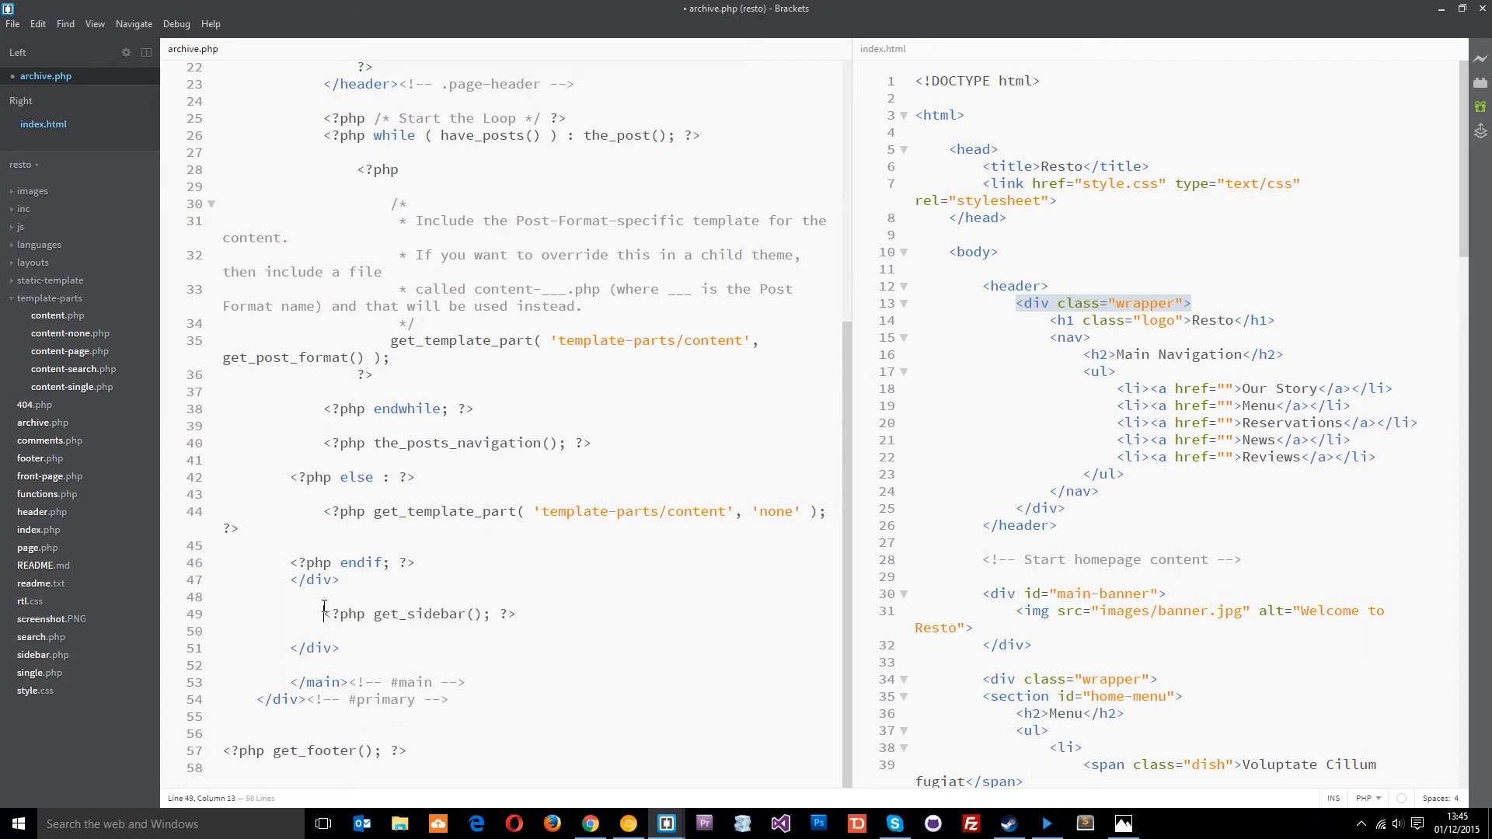
left_click(342, 580)
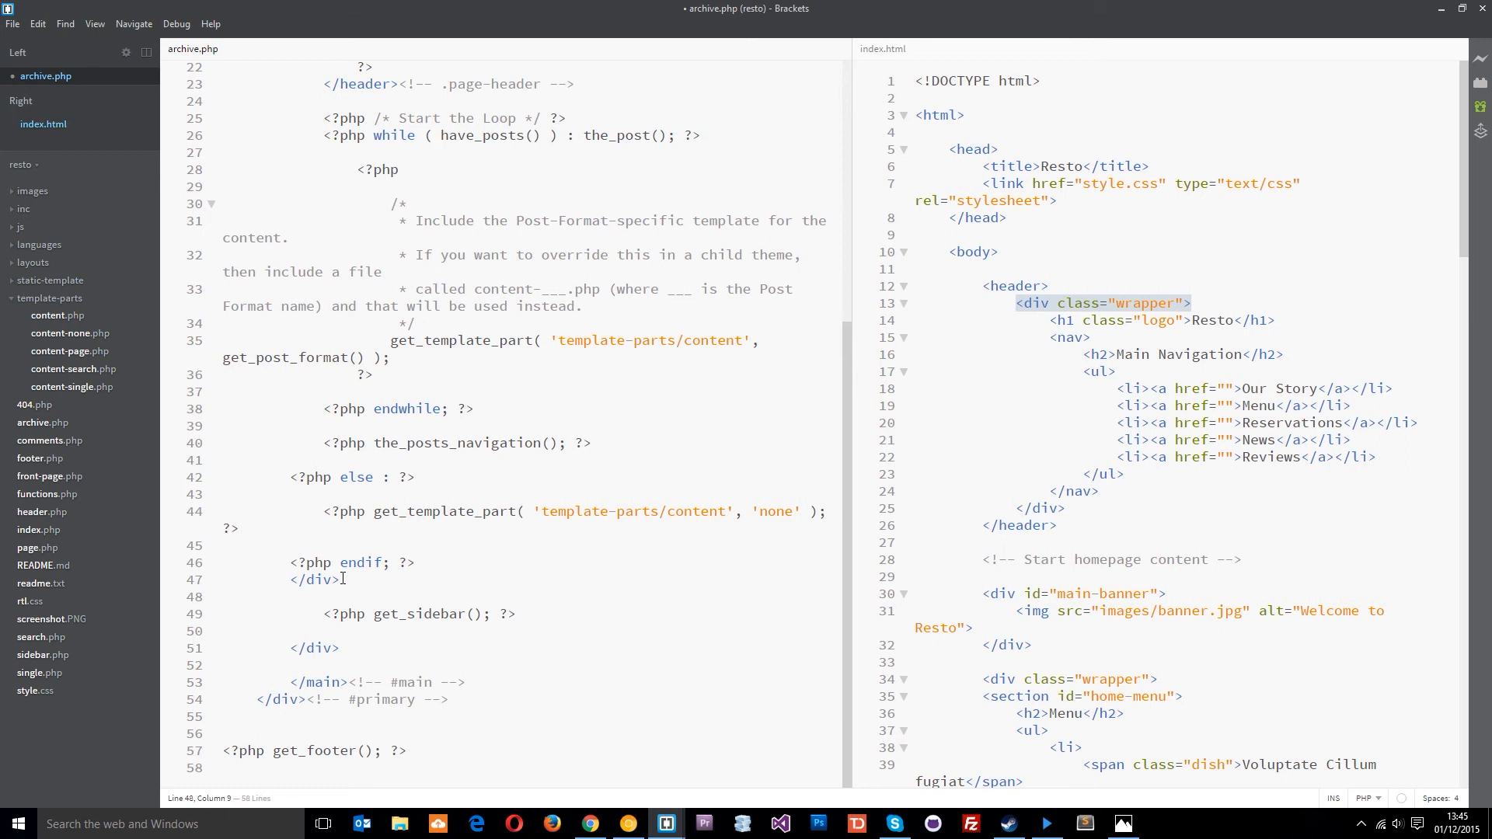
type("<div")
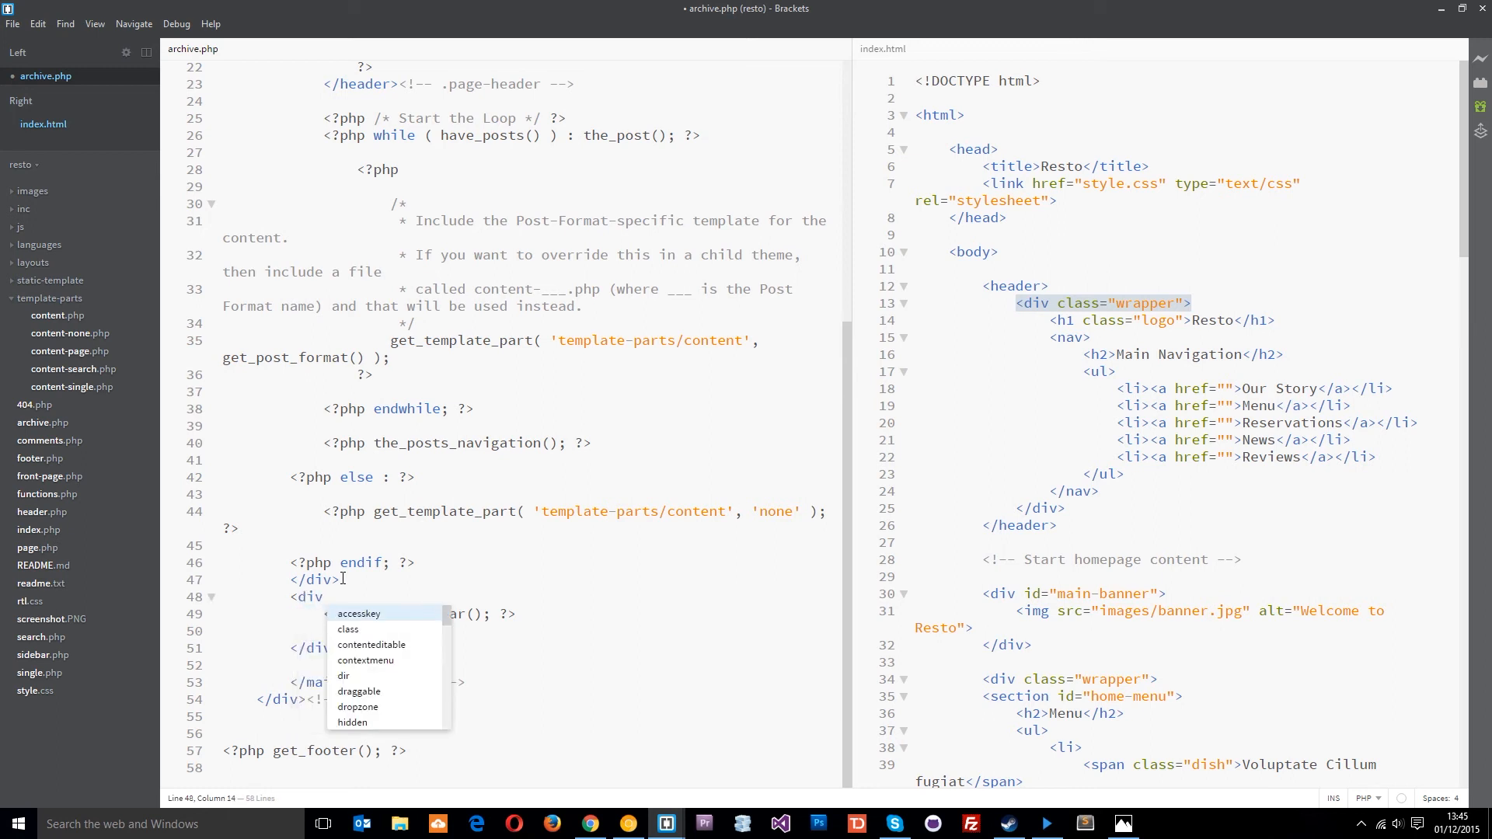
type("id=\"\"")
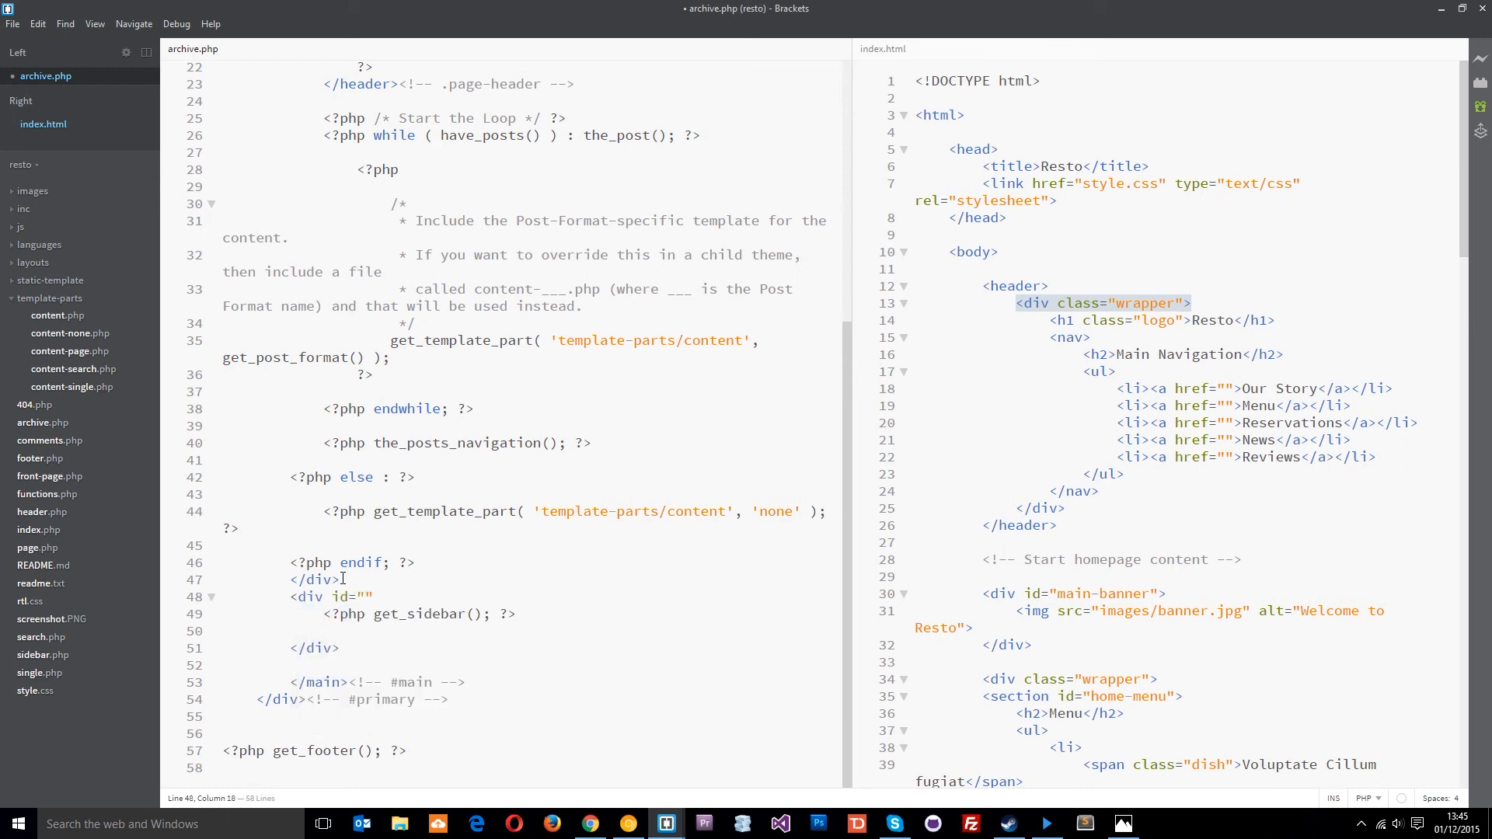
type("sidebar")
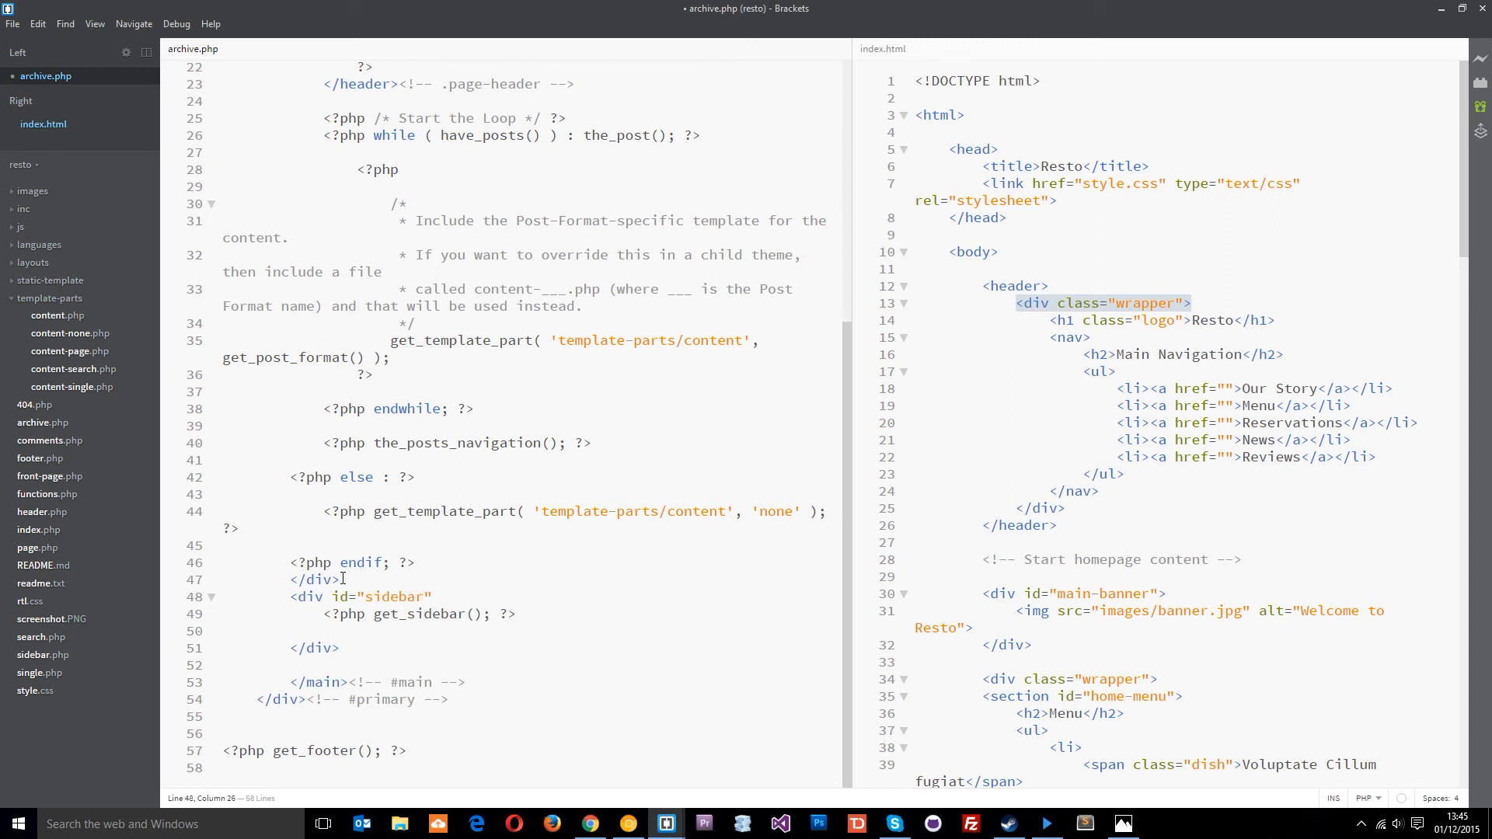
left_click_drag(438, 597, 492, 597)
type("</div>")
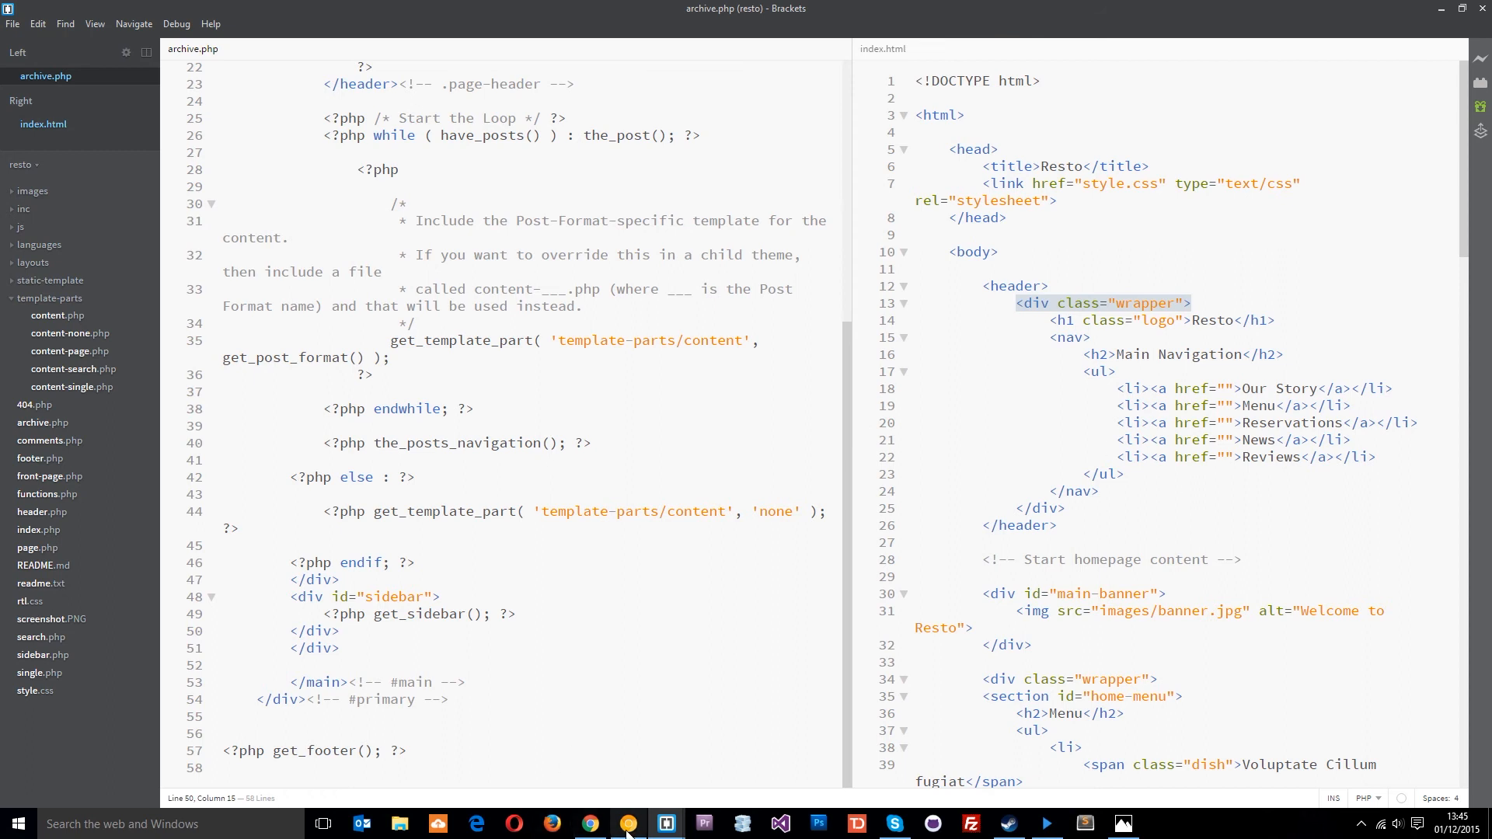
left_click(591, 824)
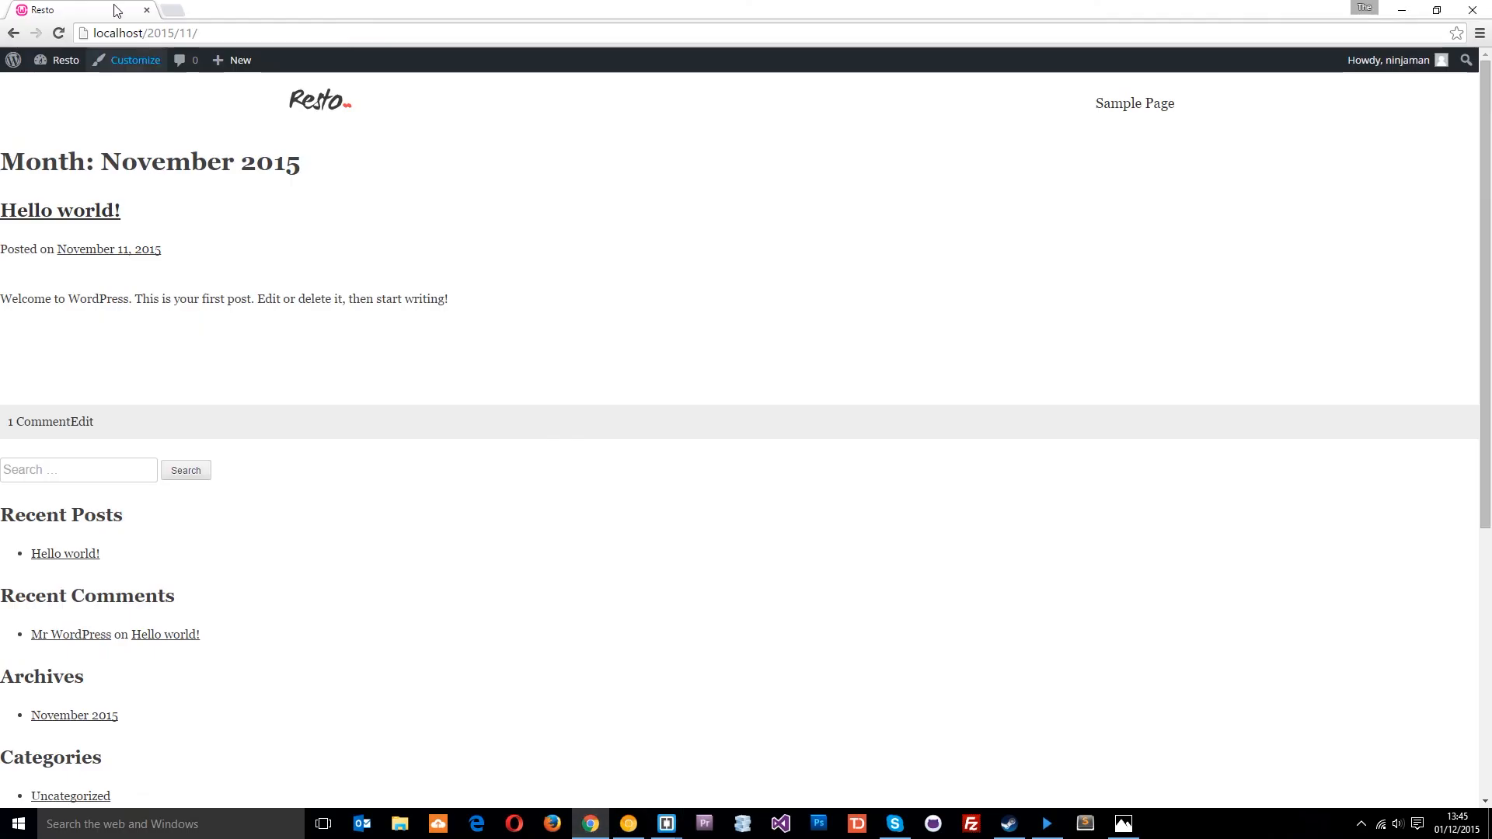
- Reload the November 2015 archive, then check the Uncategorized category page and return to Hello world!
left_click(57, 33)
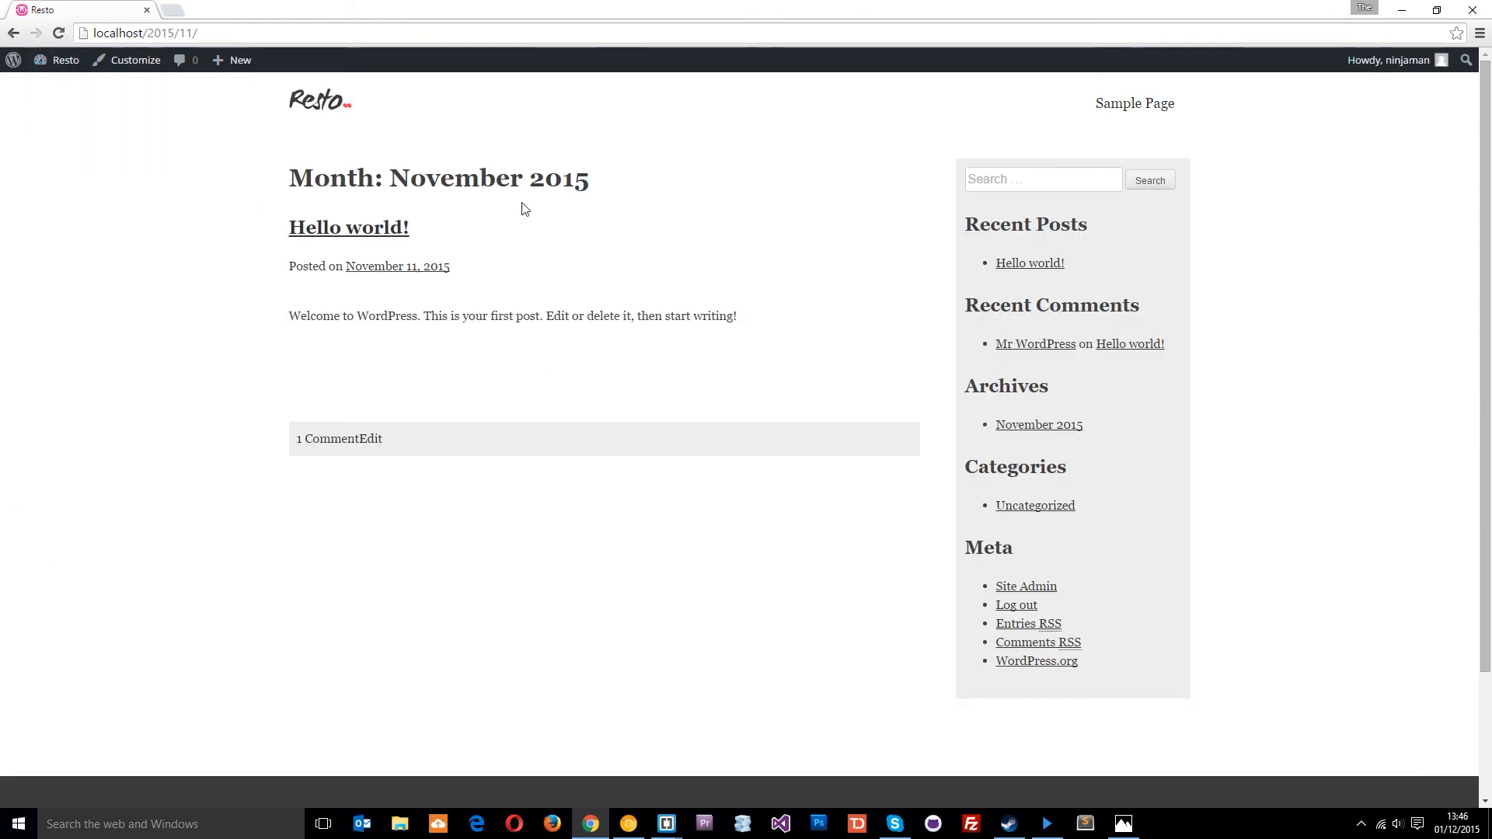
mouse_move(1037, 660)
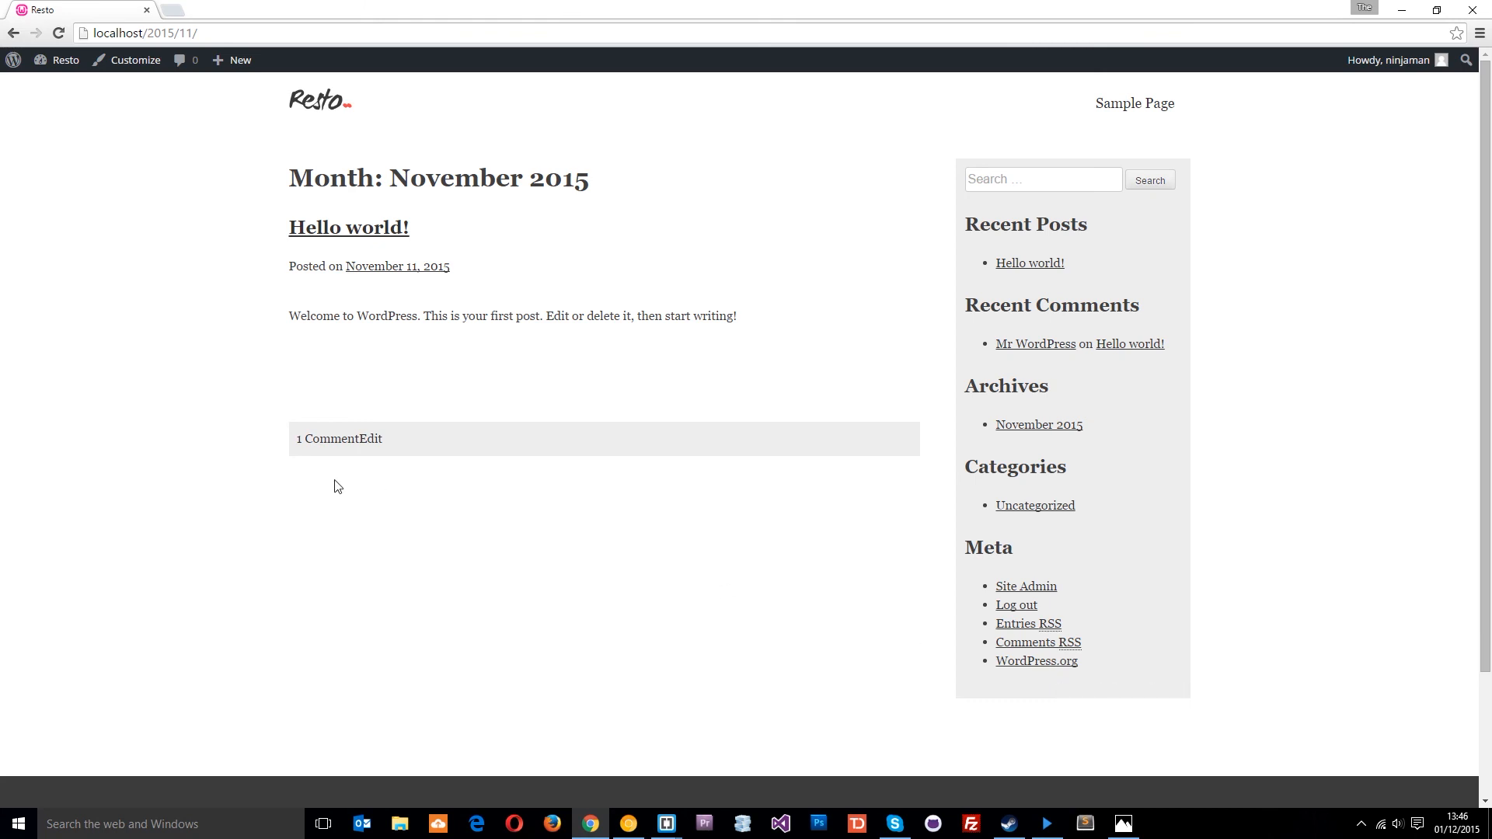
mouse_move(313, 439)
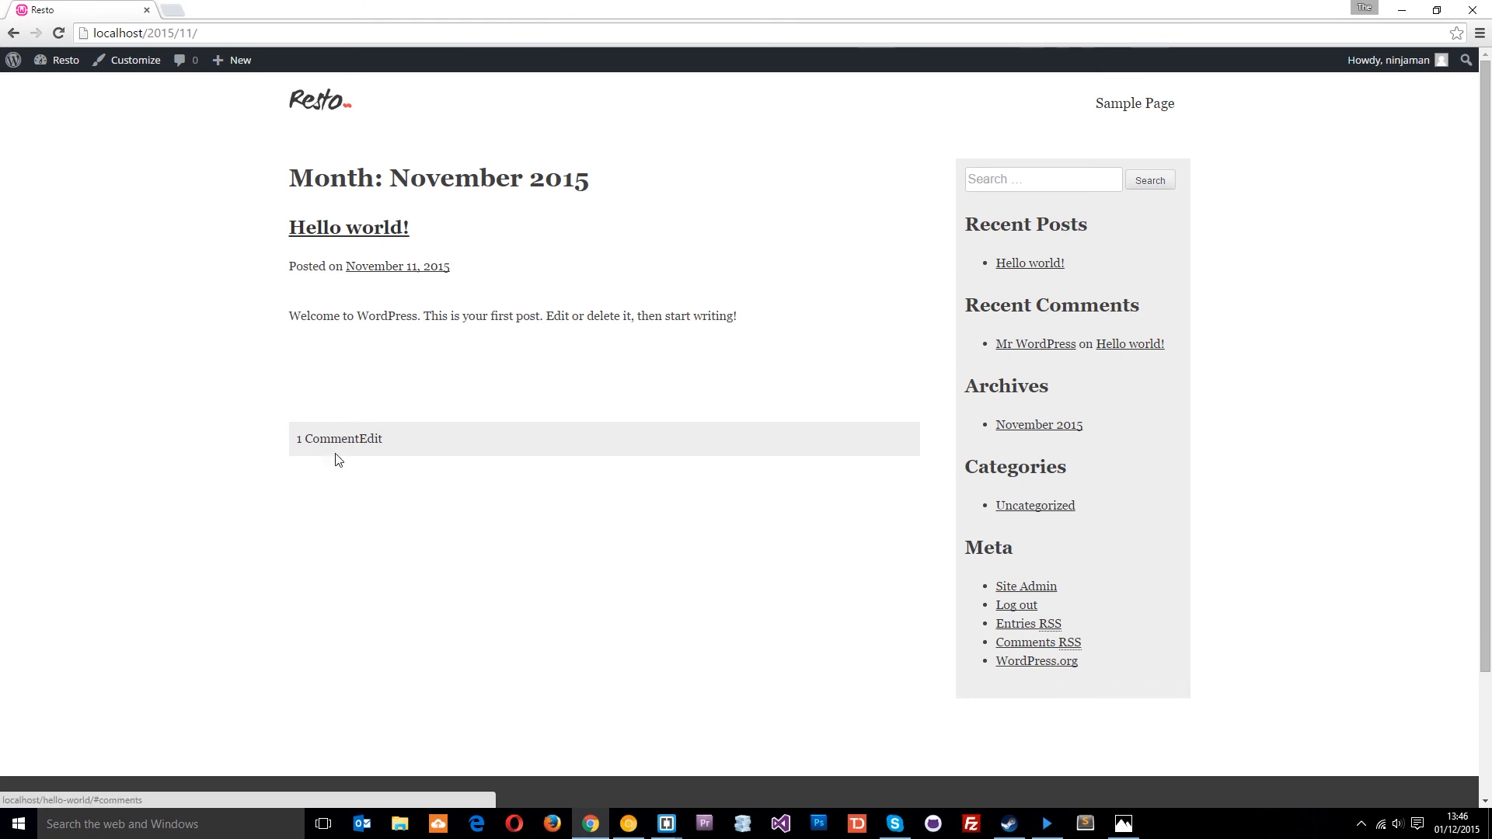
mouse_move(401, 460)
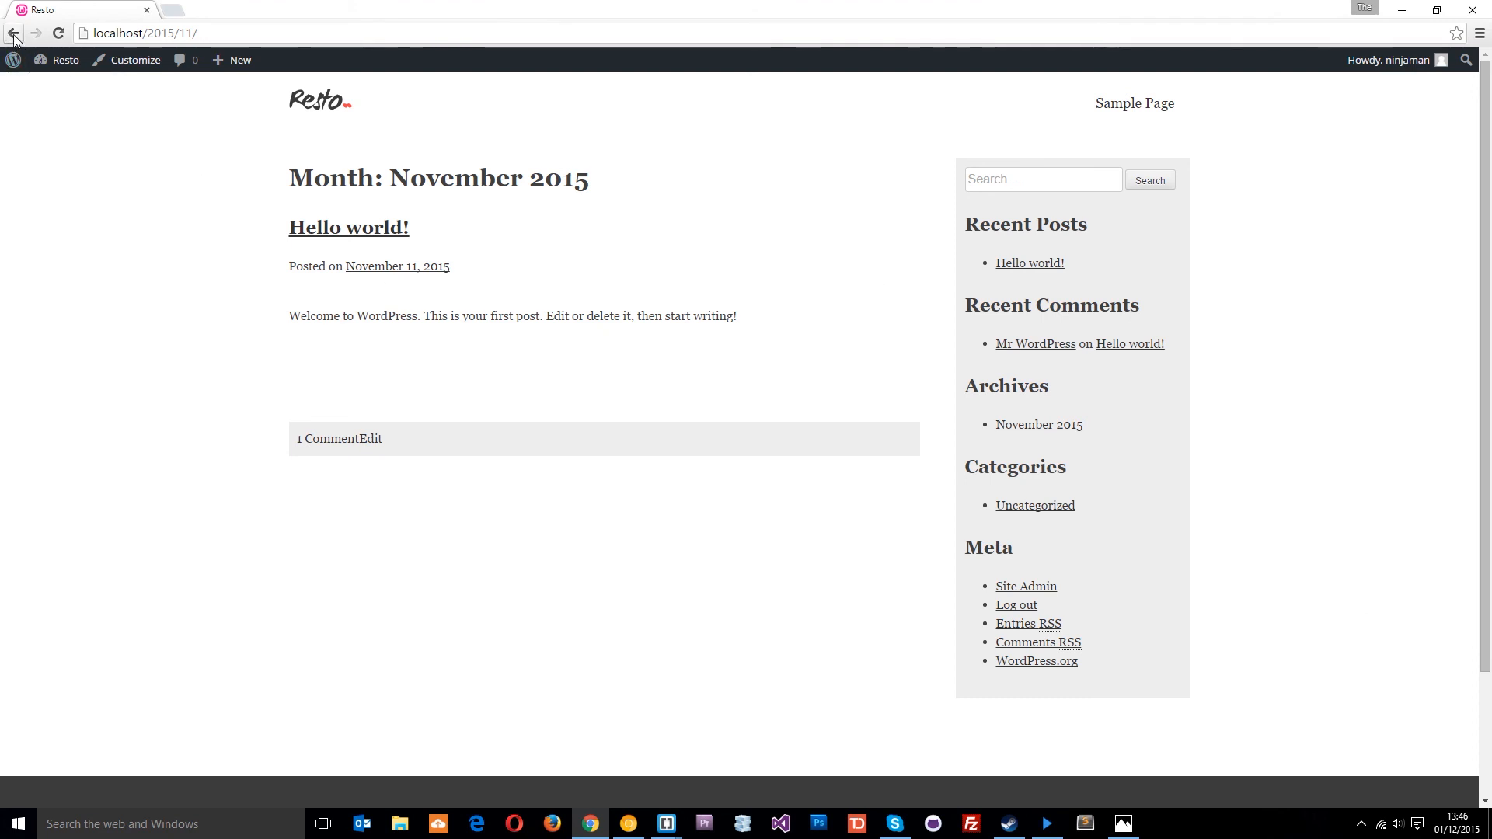
left_click(348, 227)
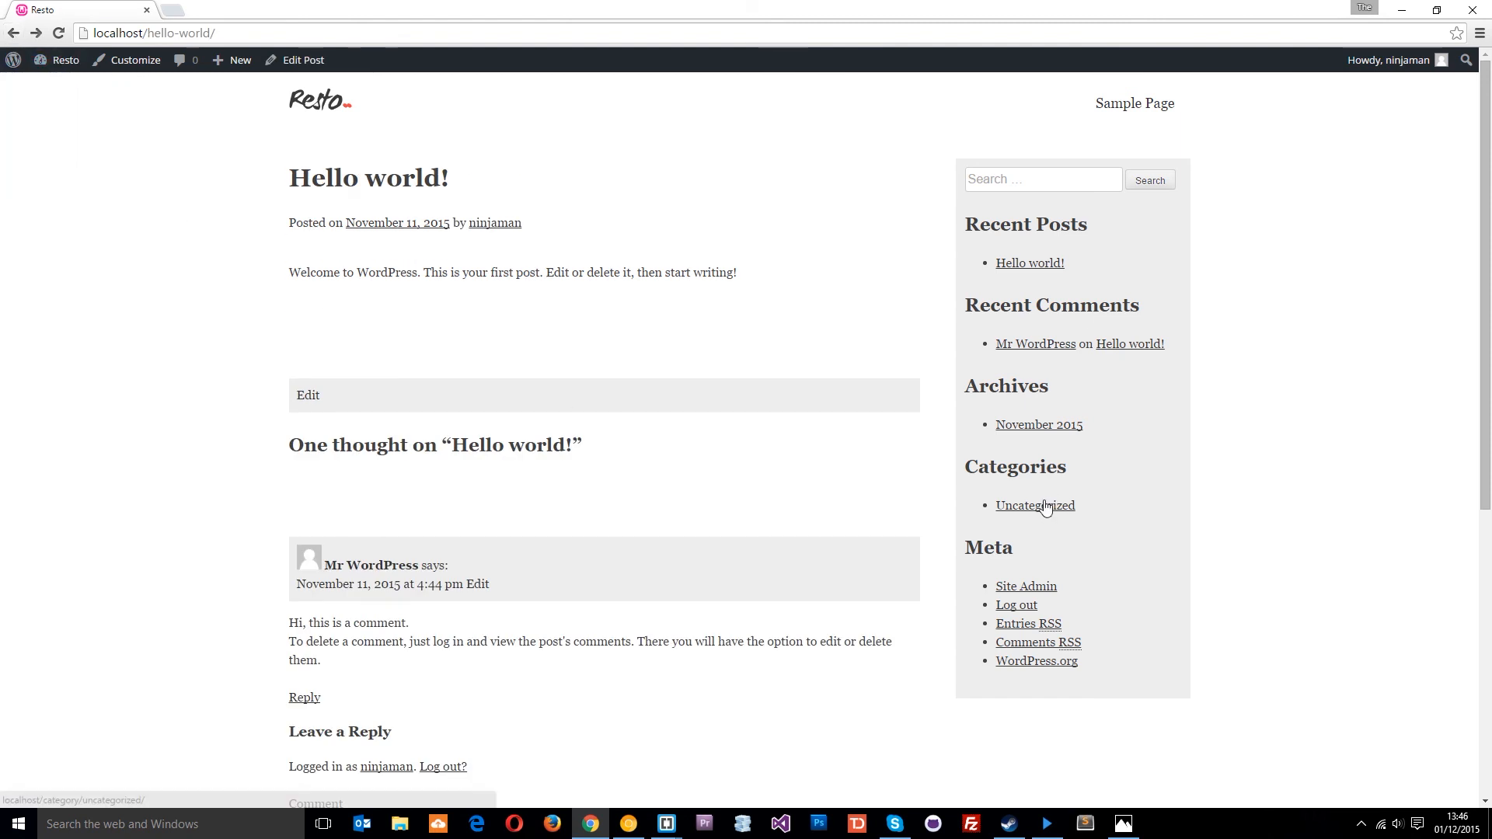
left_click(1035, 506)
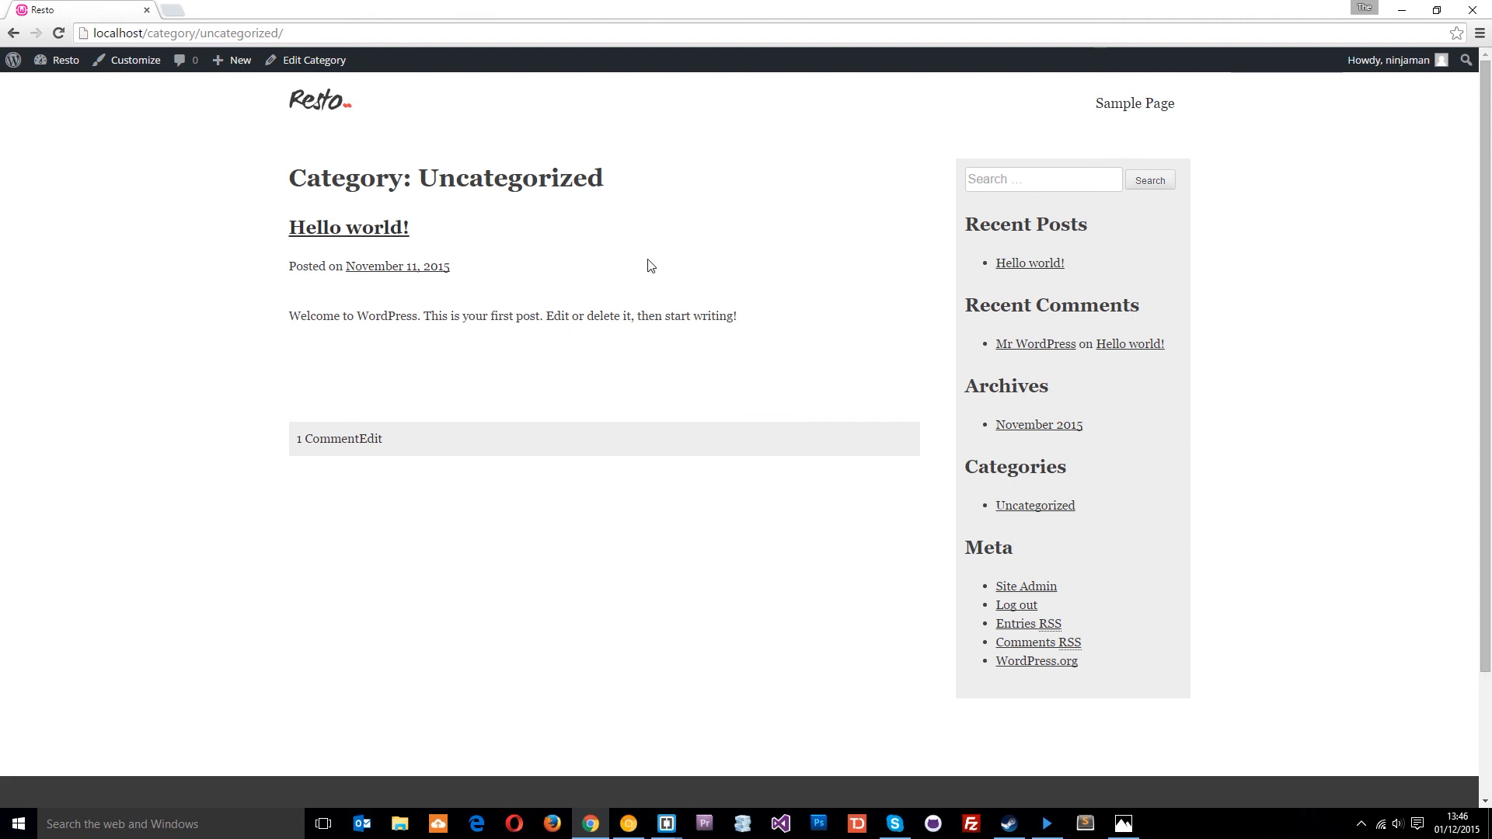
left_click(348, 227)
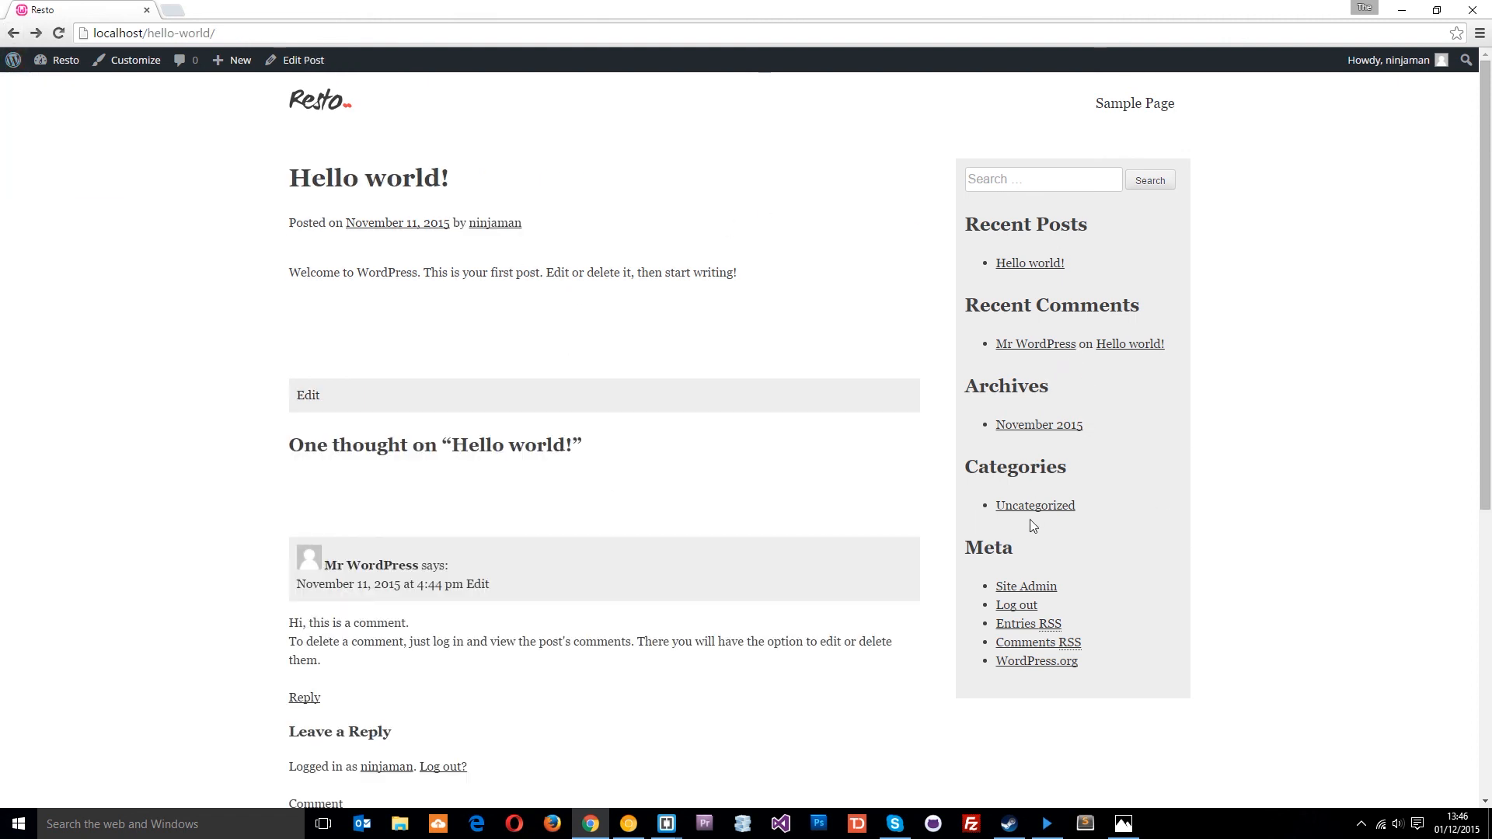